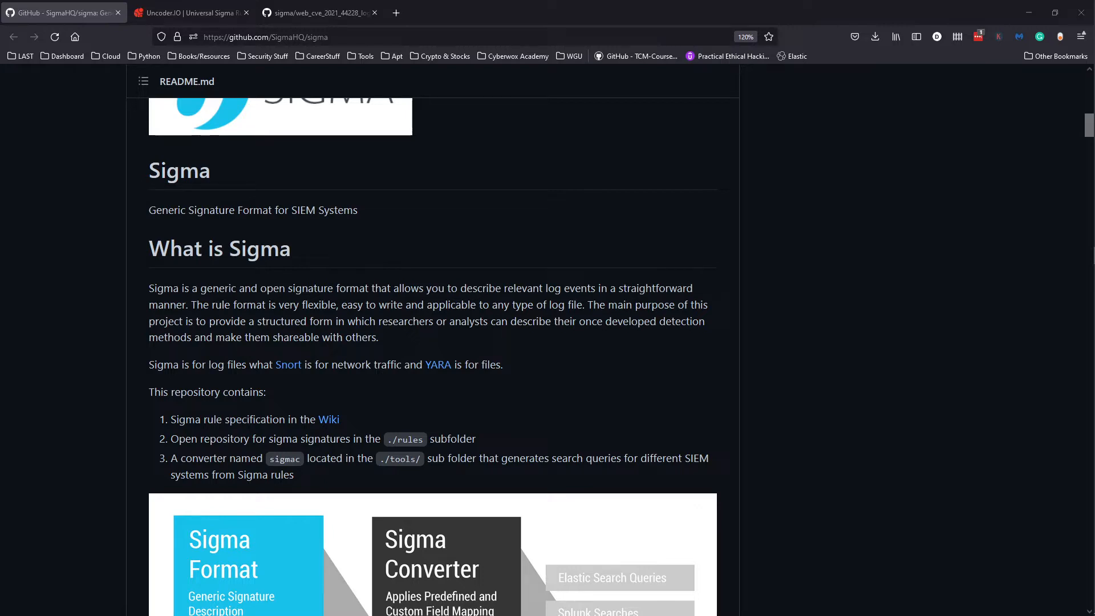
{"action": "mouse_move", "coordinate": [606, 366]}
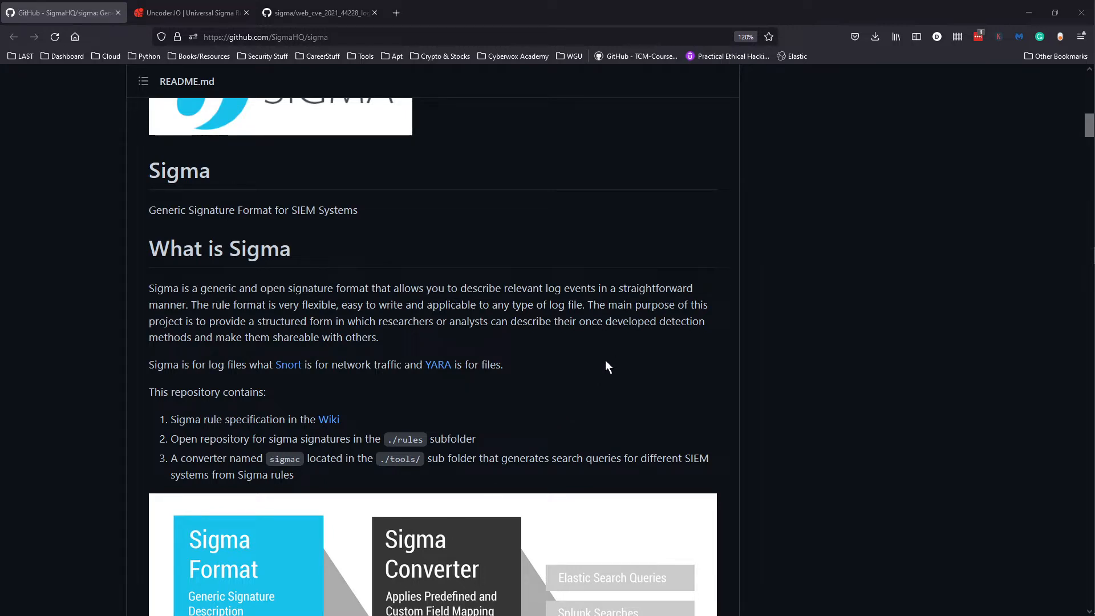
{"action": "mouse_move", "coordinate": [698, 371]}
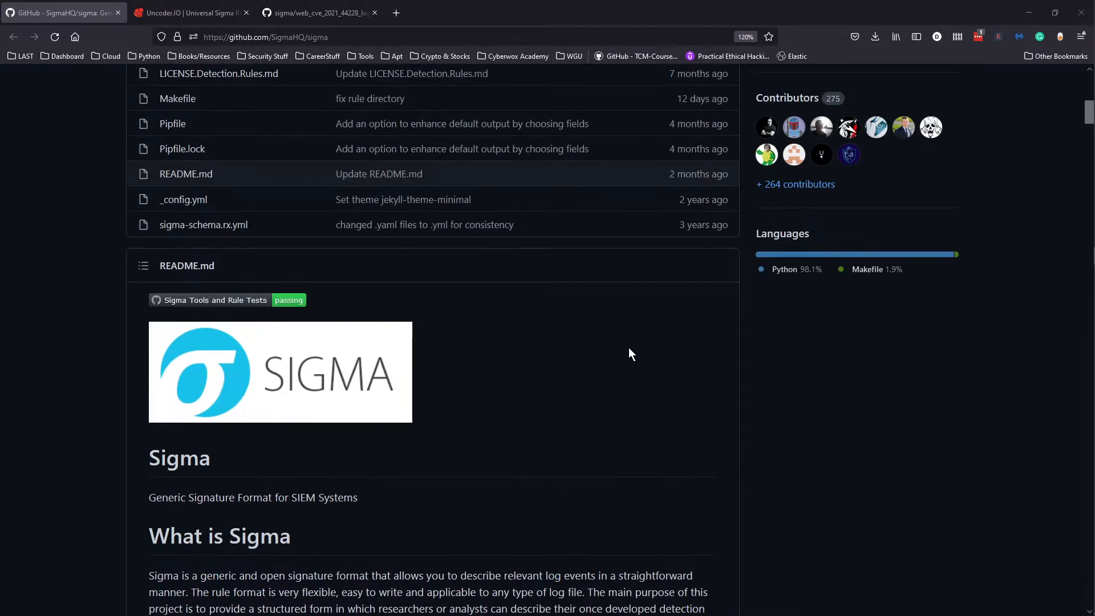
- Scroll the Sigma README past the converter diagram and Hack.lu talk to Use Cases and Why Sigma
{"action": "scroll", "scroll_direction": "down", "scroll_amount": 3}
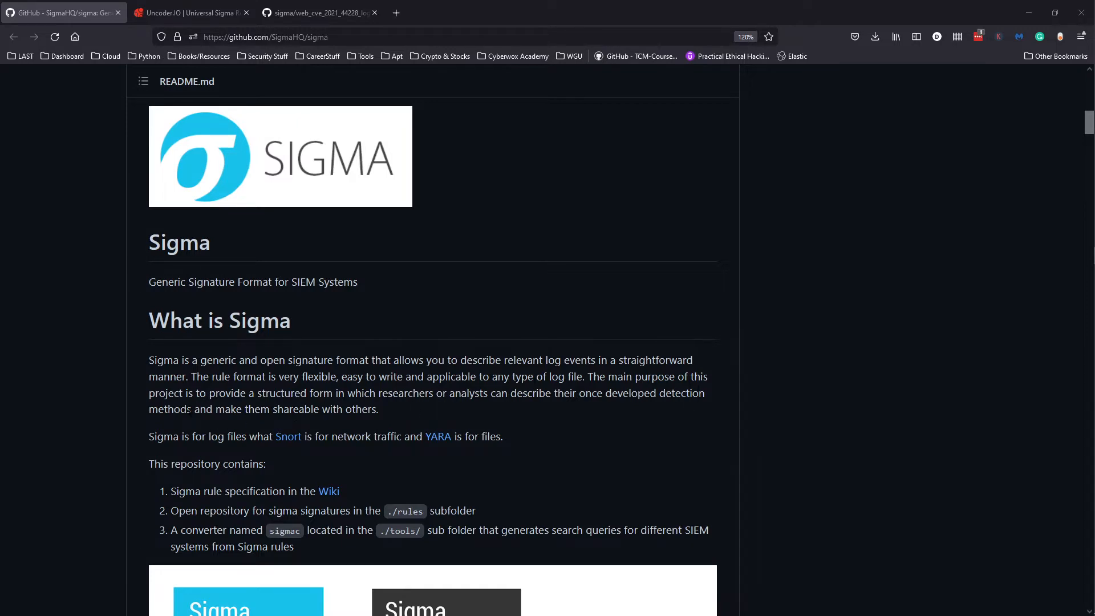
{"action": "mouse_move", "coordinate": [500, 427]}
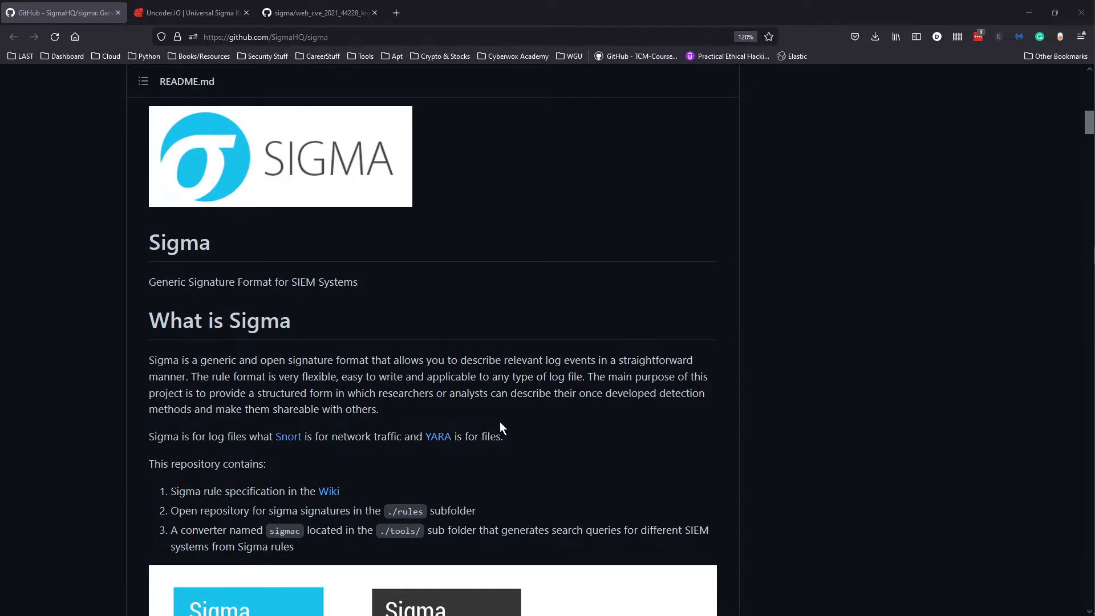
{"action": "mouse_move", "coordinate": [547, 447]}
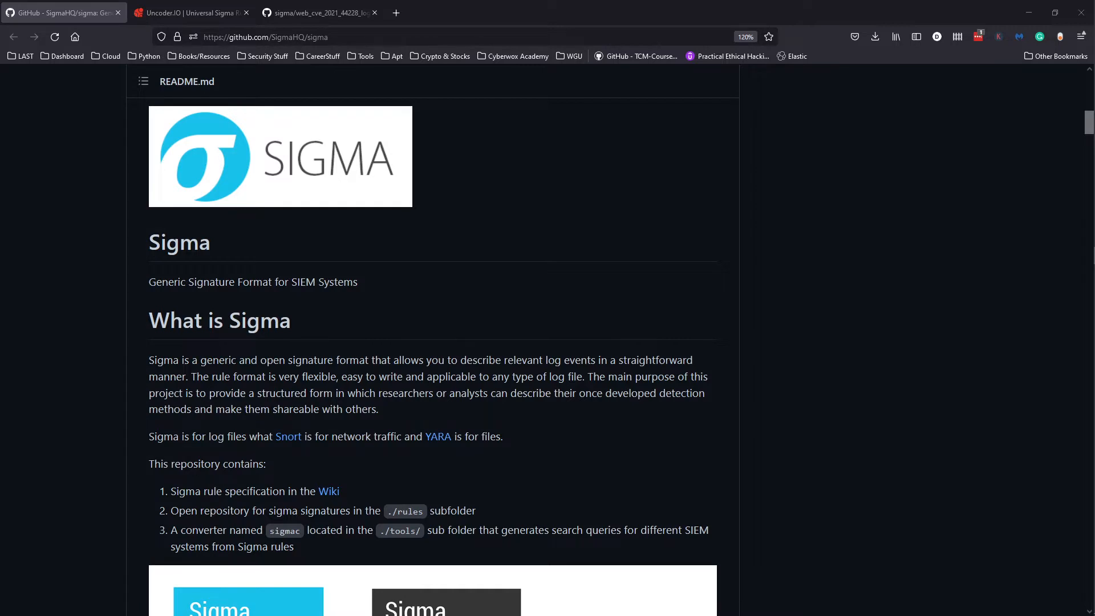
{"action": "mouse_move", "coordinate": [605, 417]}
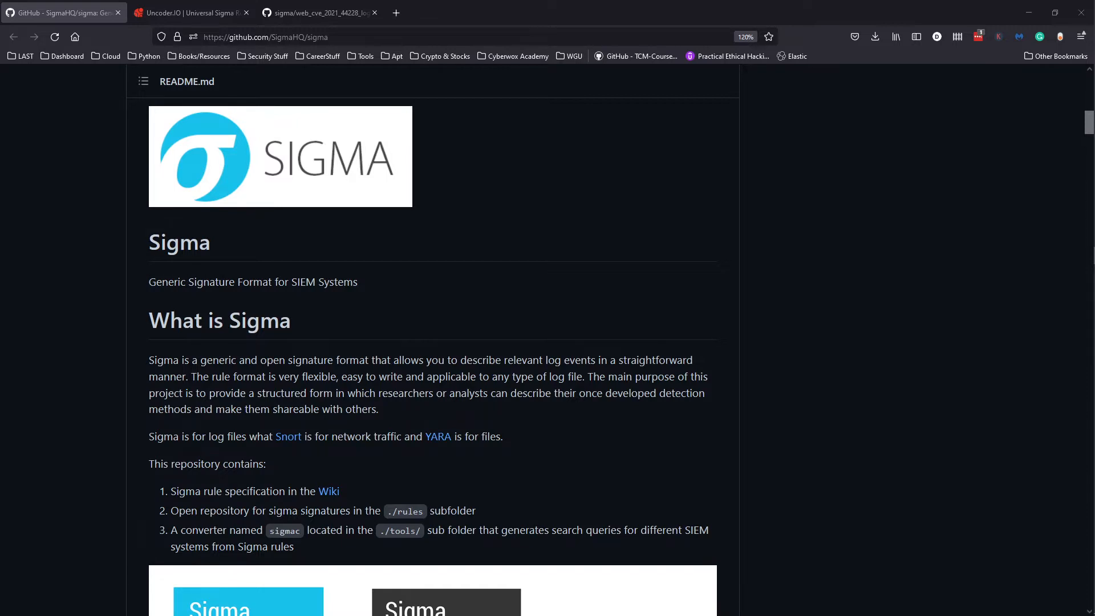
{"action": "scroll", "scroll_direction": "down", "scroll_amount": 3}
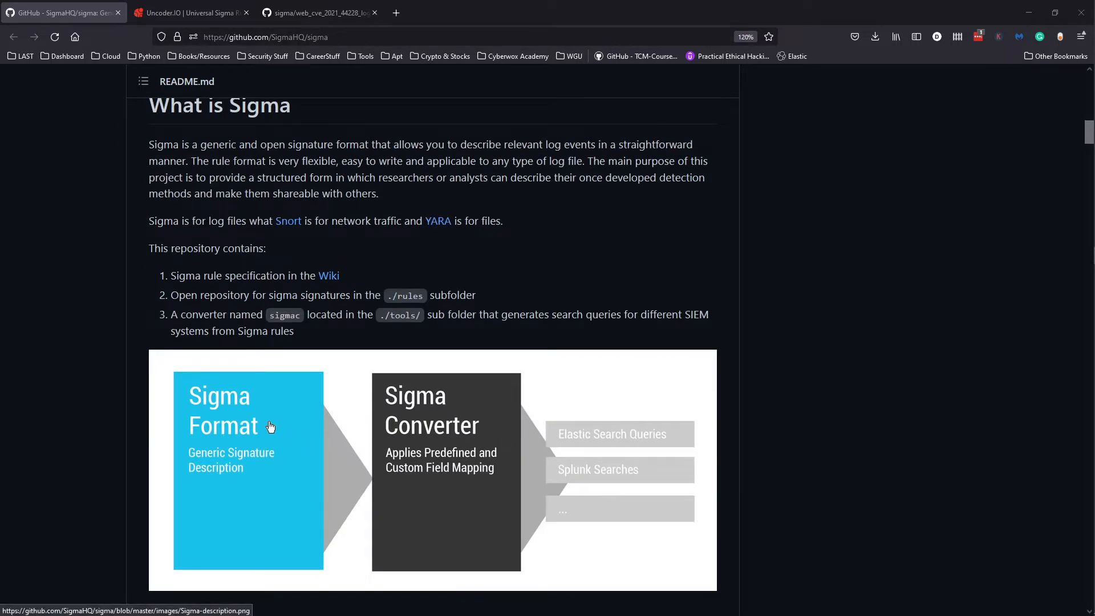
{"action": "mouse_move", "coordinate": [458, 417]}
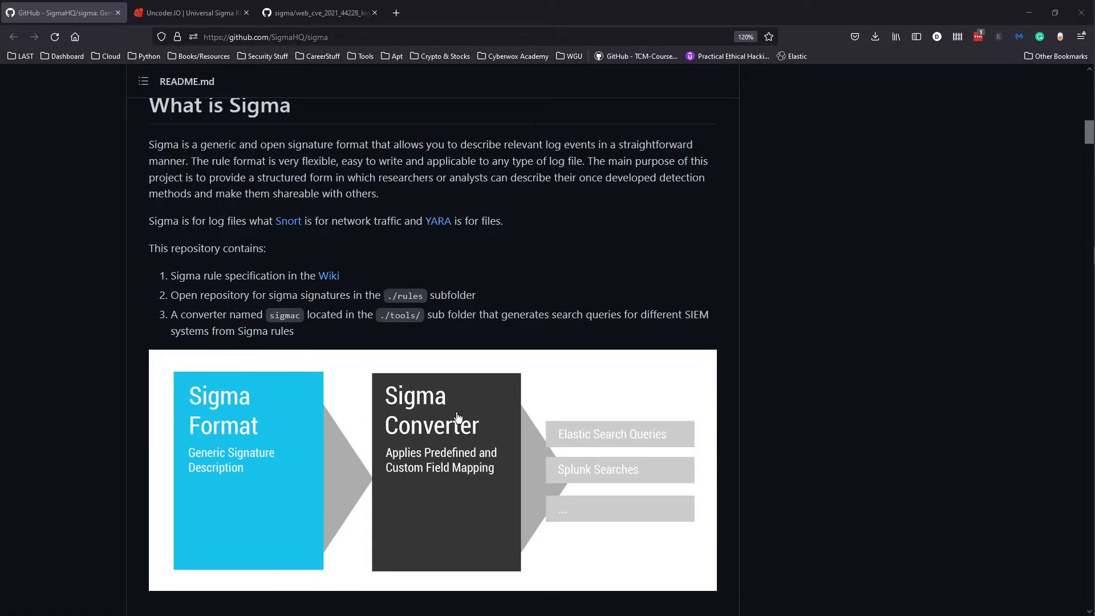
{"action": "mouse_move", "coordinate": [231, 520]}
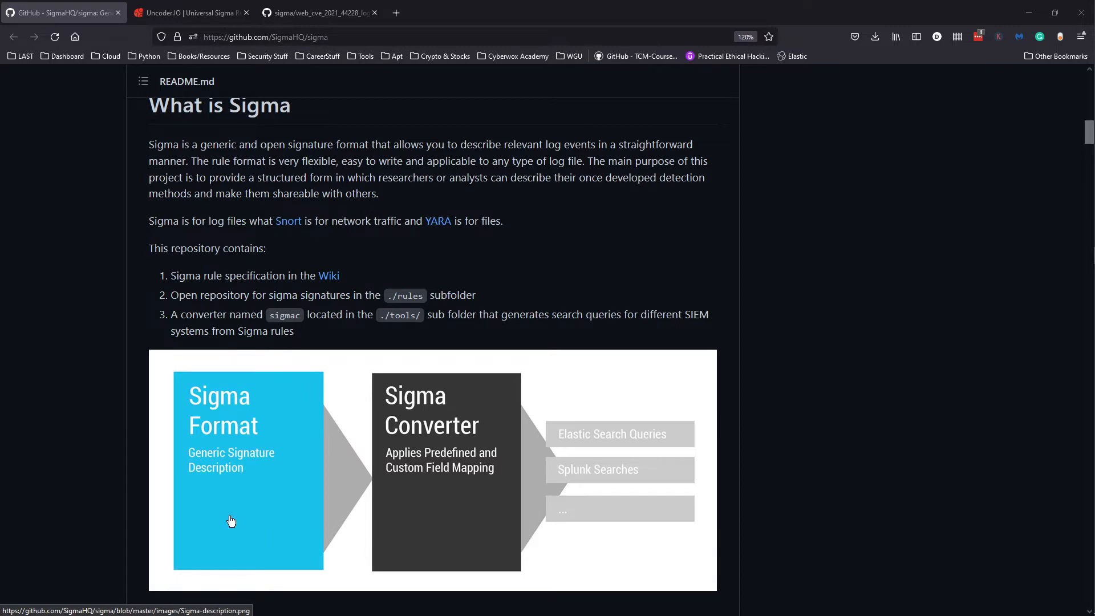
{"action": "mouse_move", "coordinate": [542, 457]}
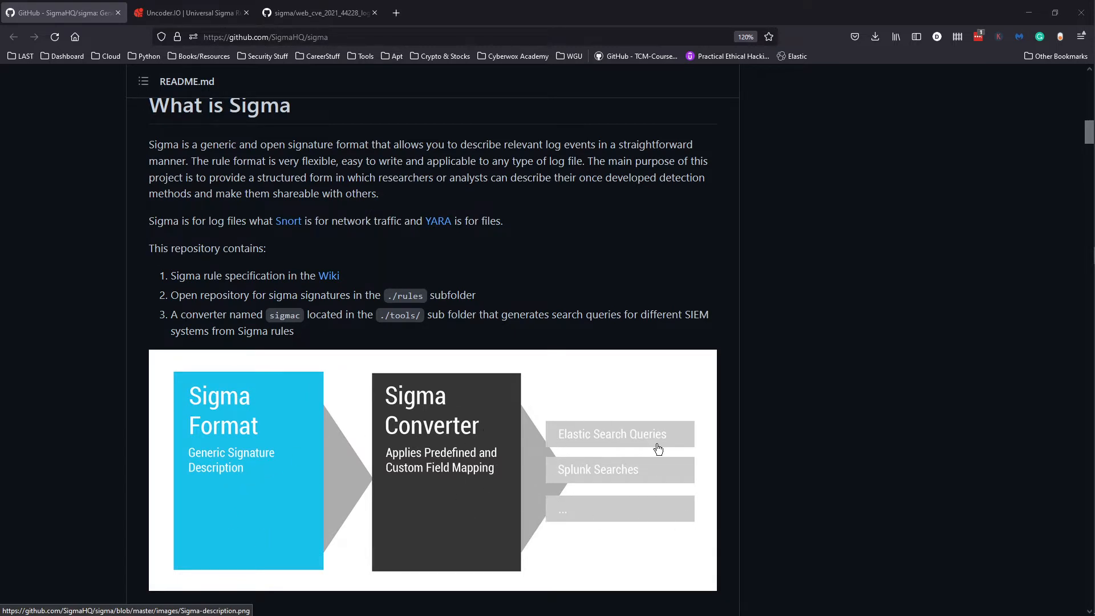
{"action": "mouse_move", "coordinate": [630, 454]}
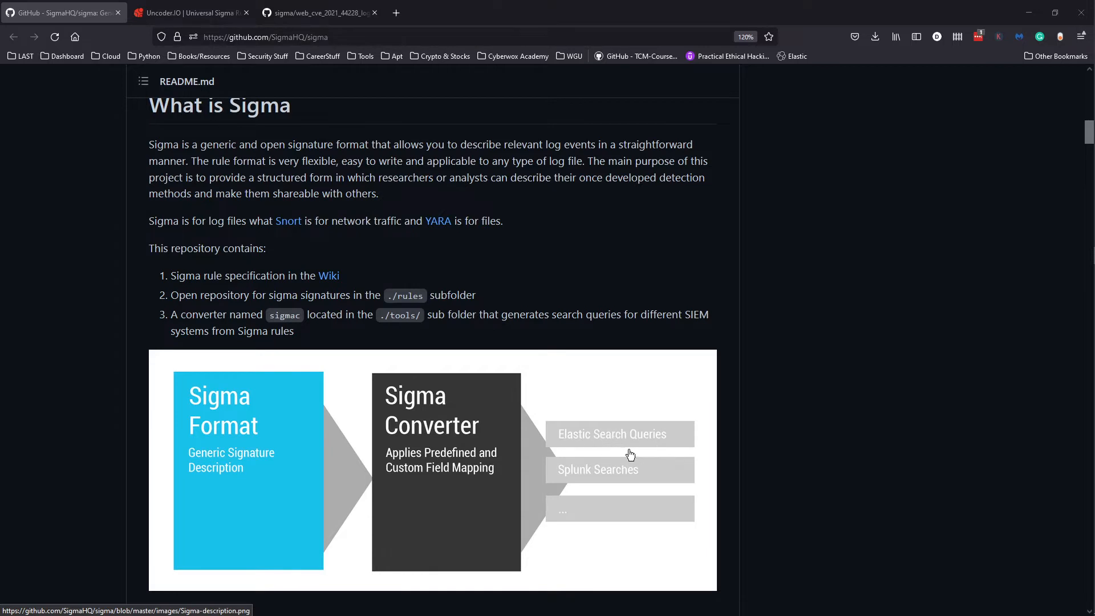
{"action": "scroll", "scroll_direction": "down", "scroll_amount": 3}
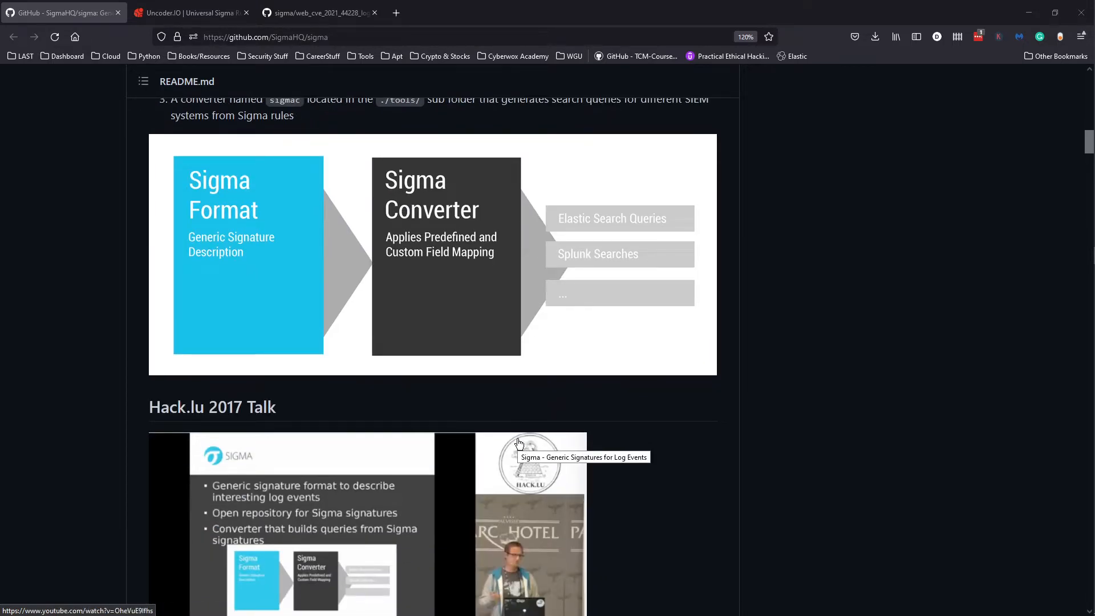
{"action": "scroll", "scroll_direction": "down", "scroll_amount": 3}
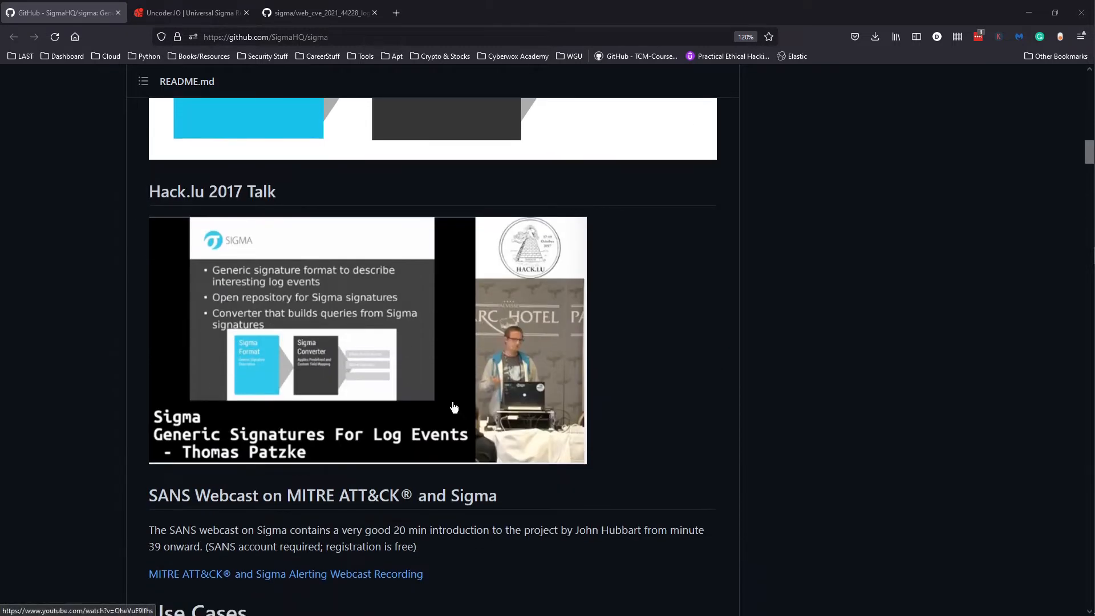
{"action": "mouse_move", "coordinate": [205, 375]}
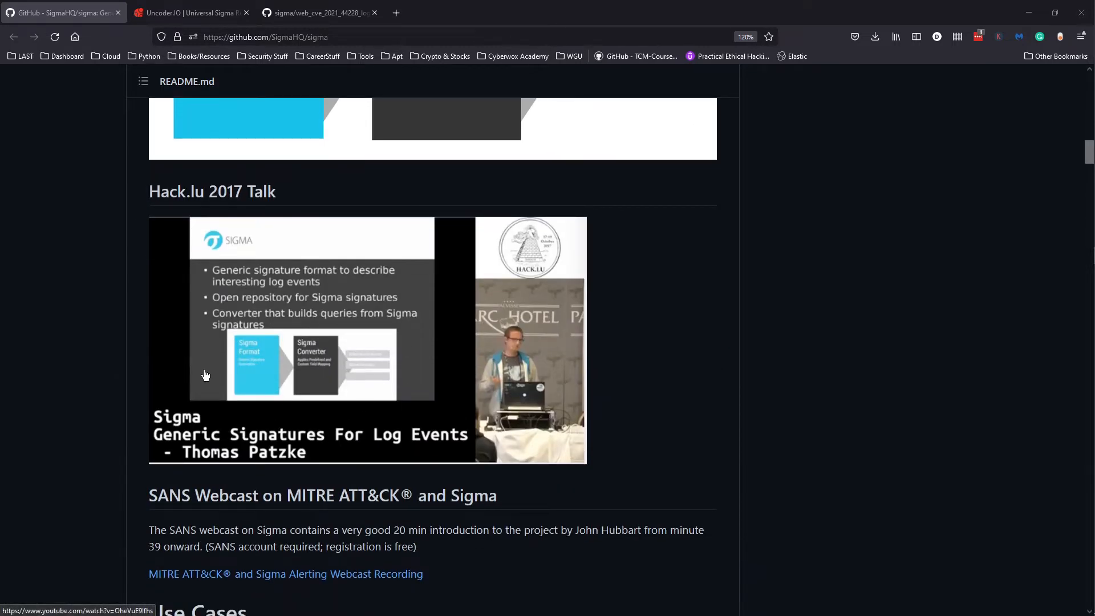
{"action": "scroll", "scroll_direction": "down", "scroll_amount": 3}
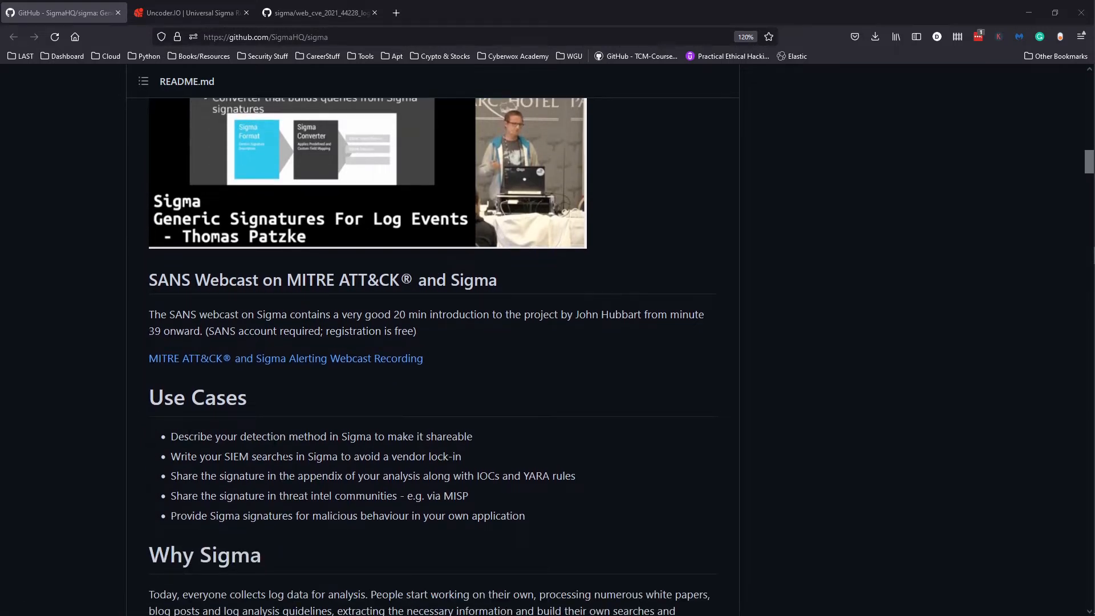
{"action": "mouse_move", "coordinate": [440, 474]}
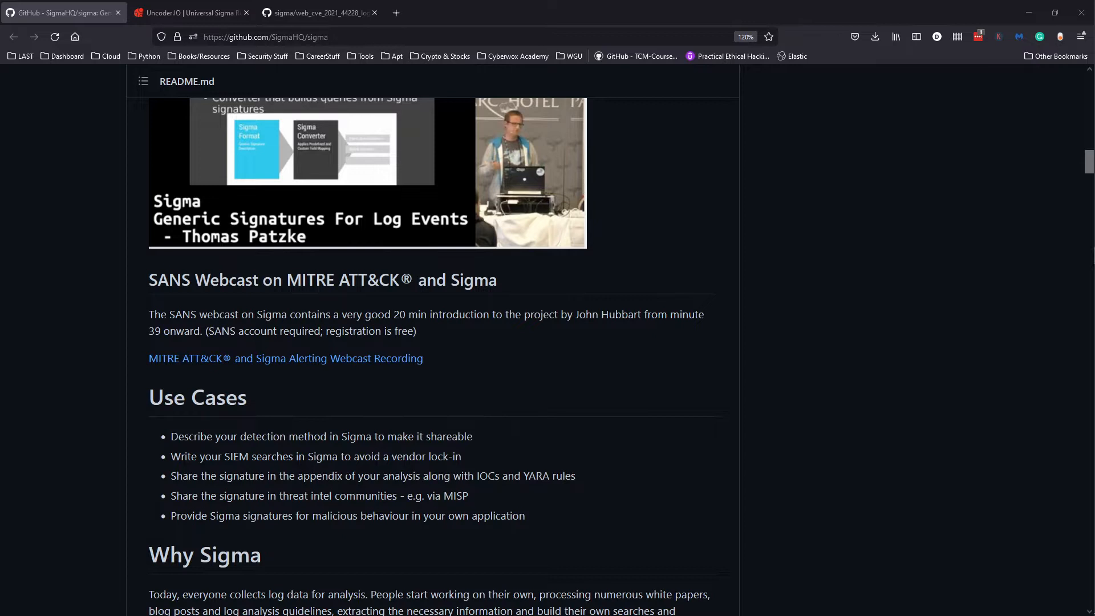
{"action": "mouse_move", "coordinate": [316, 490]}
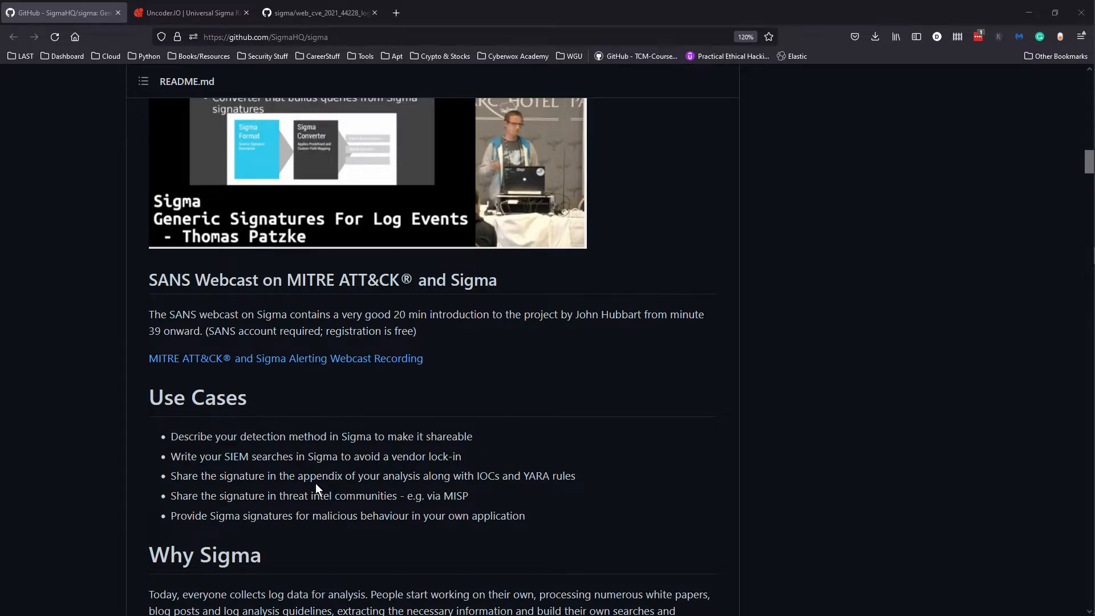
{"action": "mouse_move", "coordinate": [366, 493]}
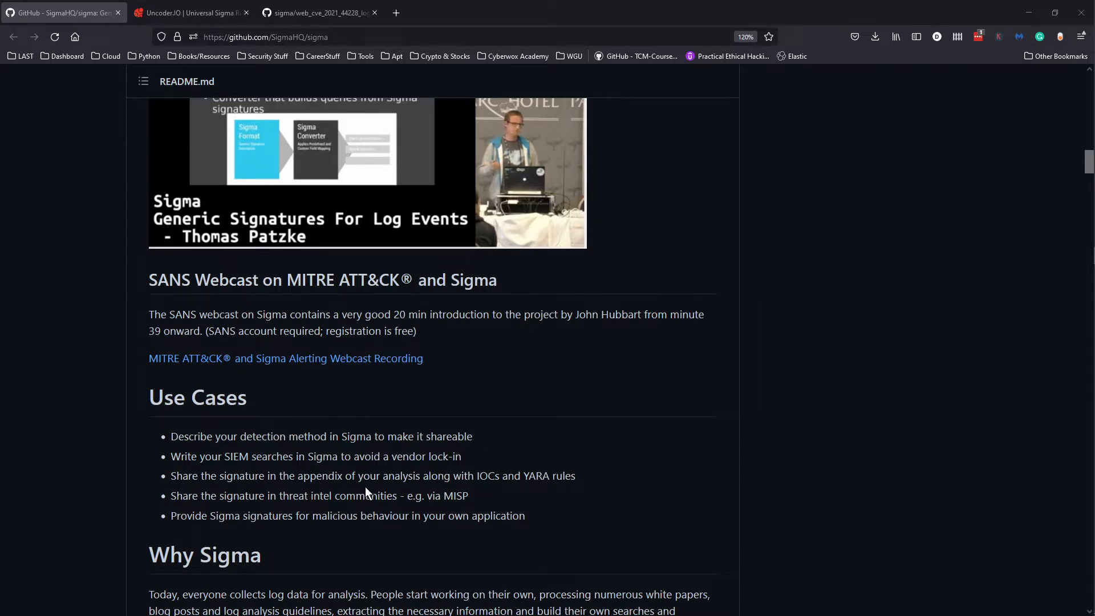
{"action": "mouse_move", "coordinate": [450, 491]}
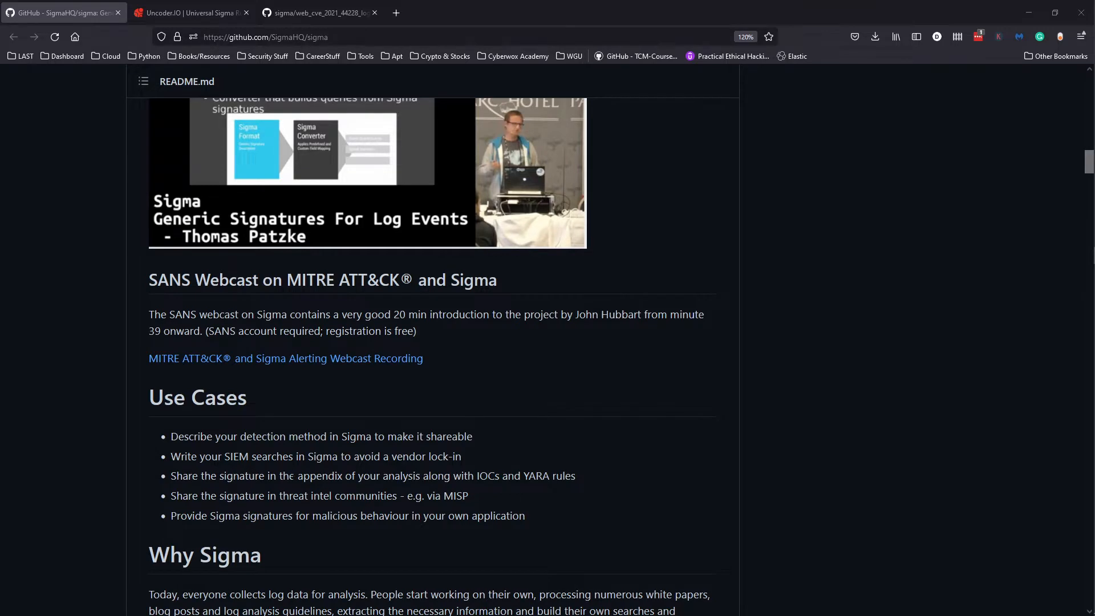
{"action": "scroll", "scroll_direction": "down", "scroll_amount": 3}
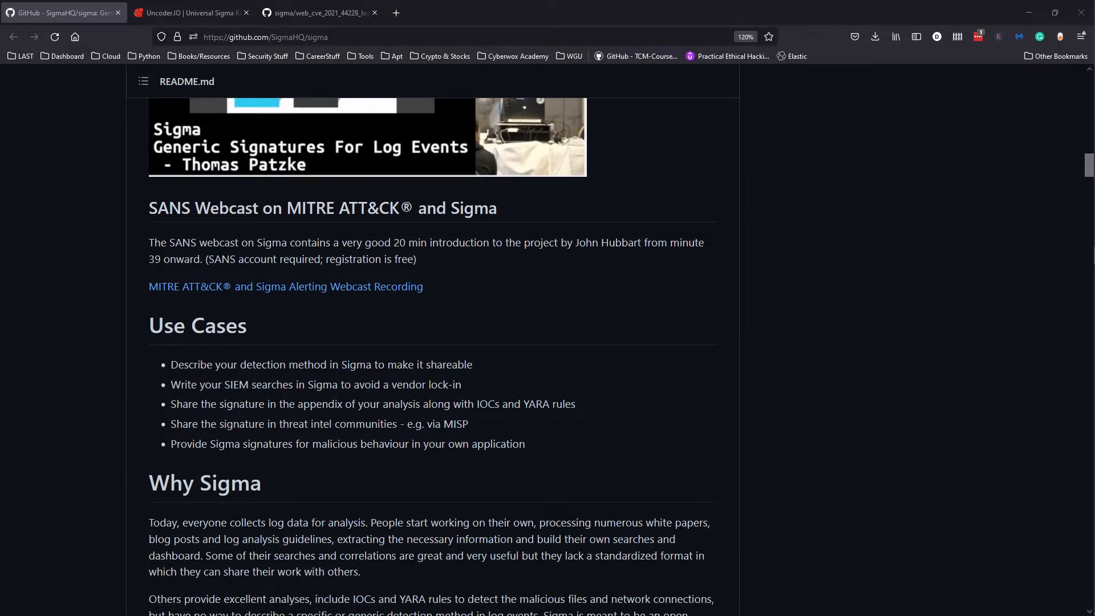
{"action": "mouse_move", "coordinate": [509, 364]}
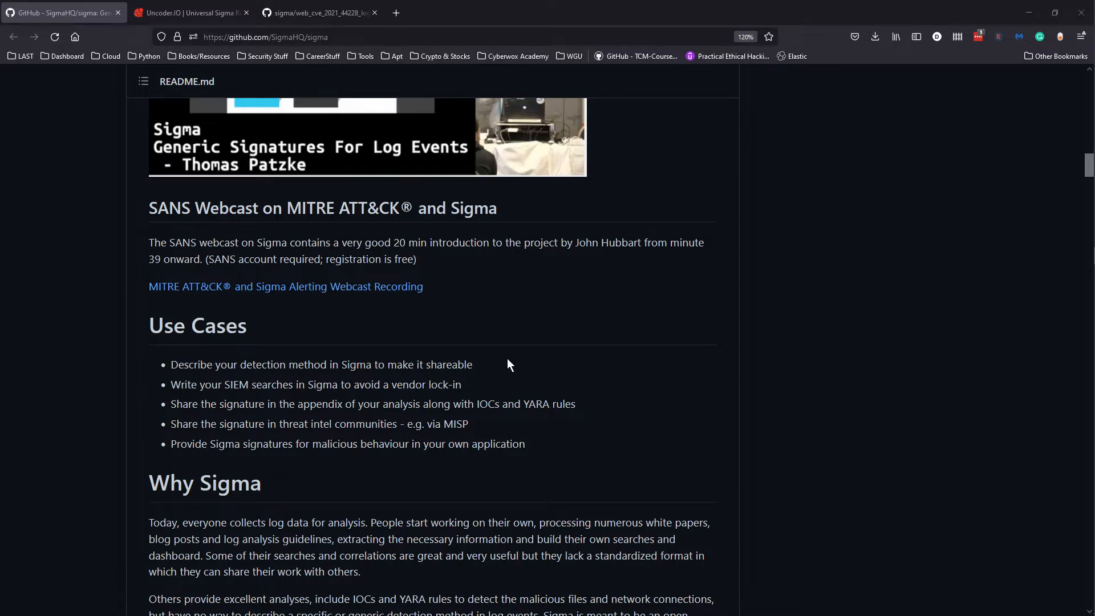
{"action": "scroll", "scroll_direction": "down", "scroll_amount": 3}
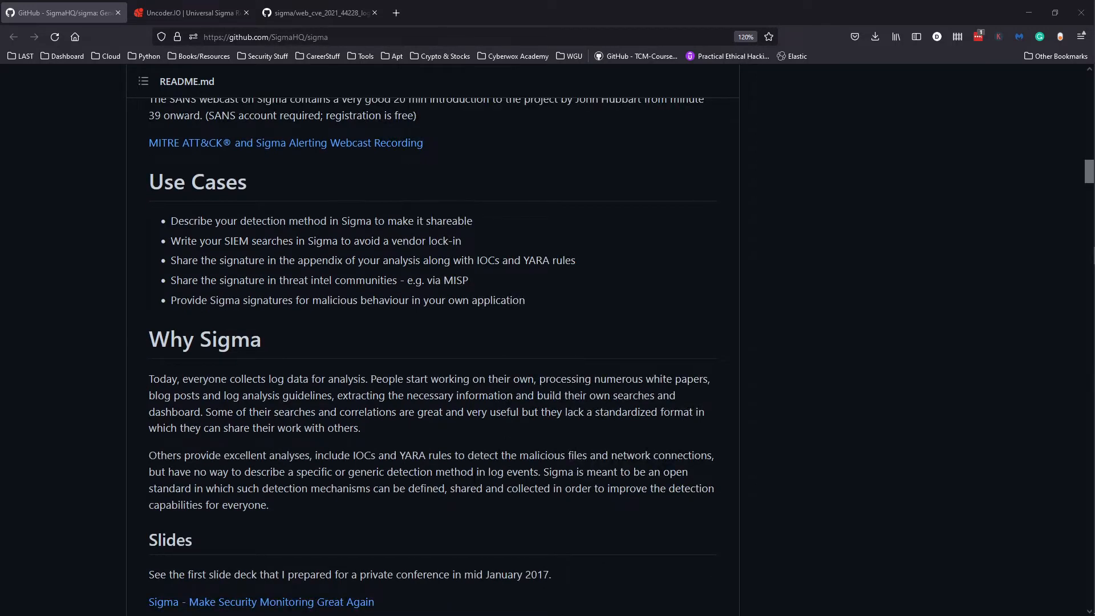
- Scroll the README down to the Examples section with the LSASS password dumper rule
{"action": "scroll", "scroll_direction": "down", "scroll_amount": 3}
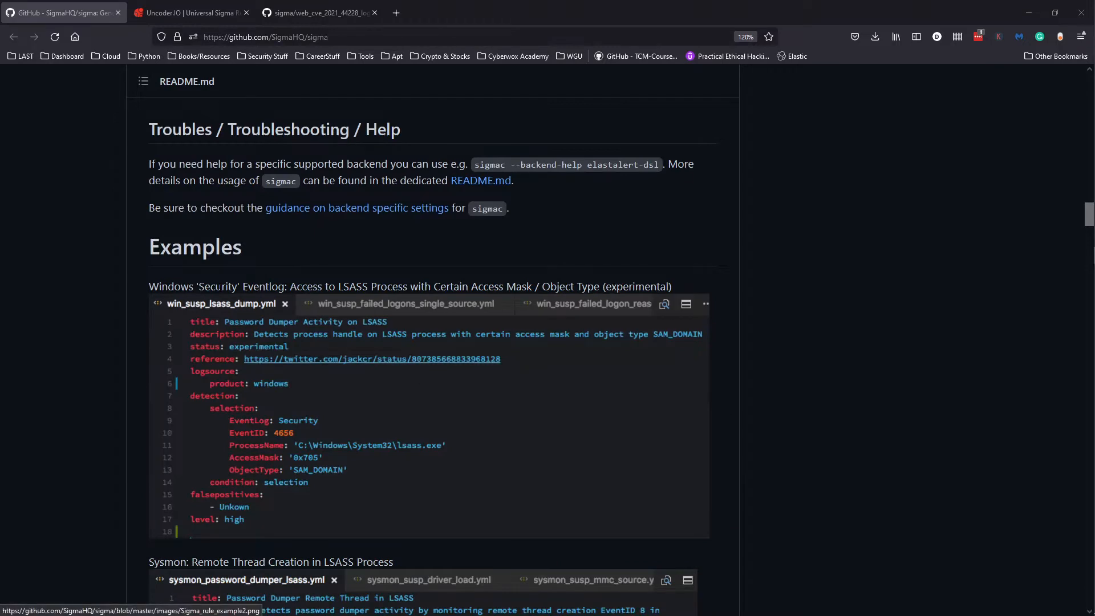
{"action": "mouse_move", "coordinate": [204, 346]}
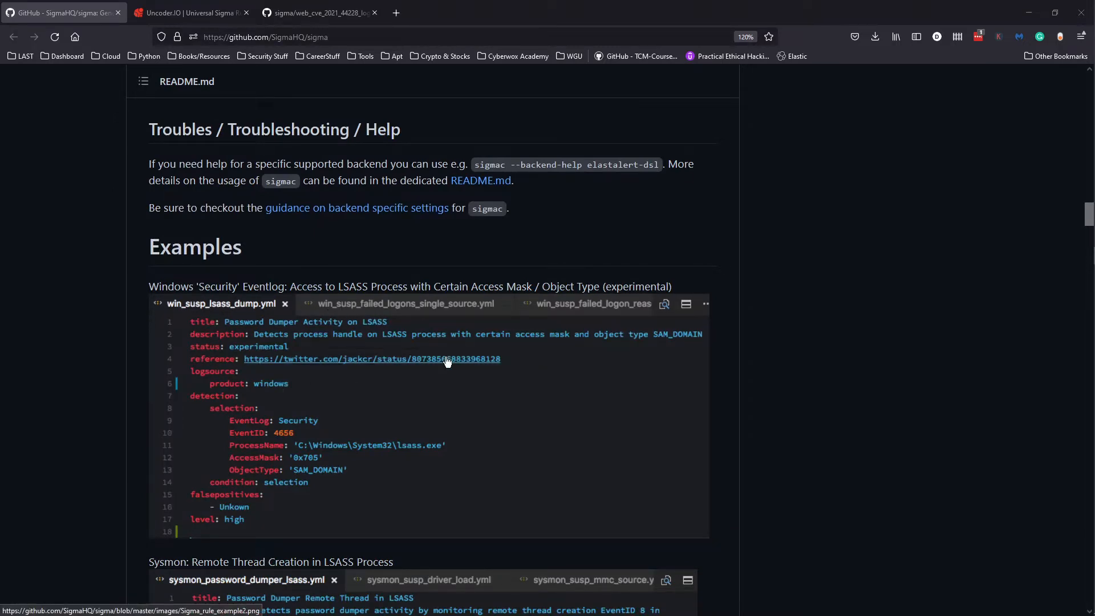
{"action": "mouse_move", "coordinate": [433, 387]}
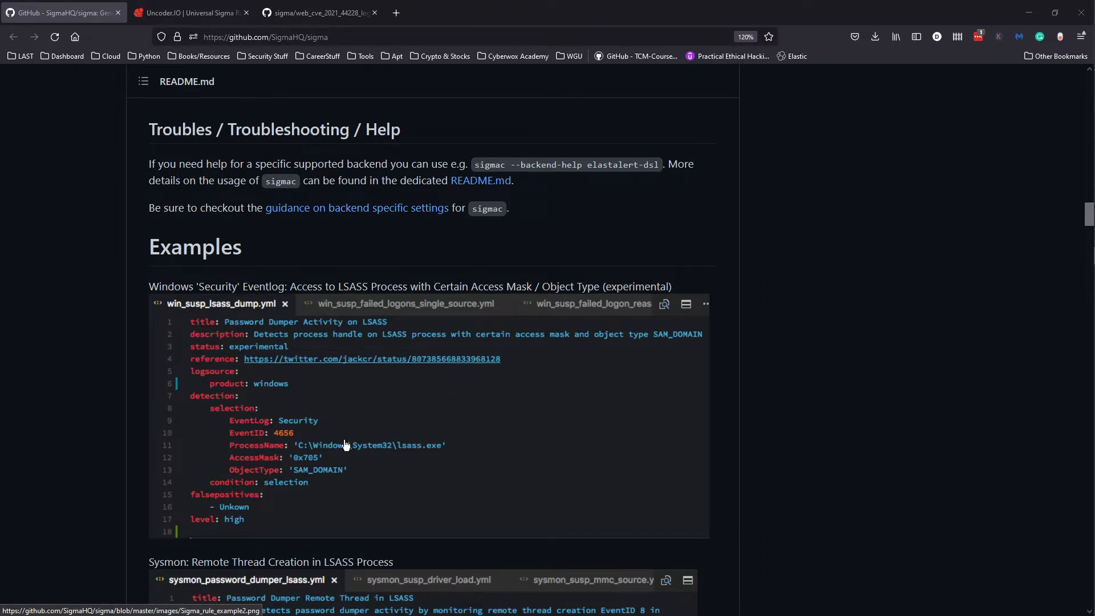
{"action": "mouse_move", "coordinate": [215, 406]}
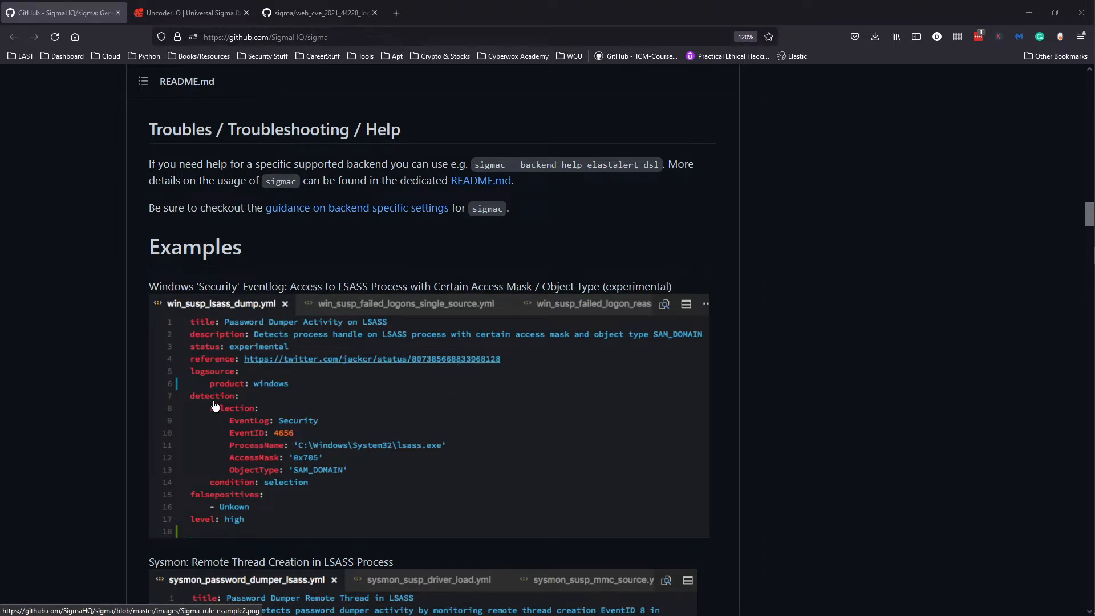
{"action": "mouse_move", "coordinate": [290, 279]}
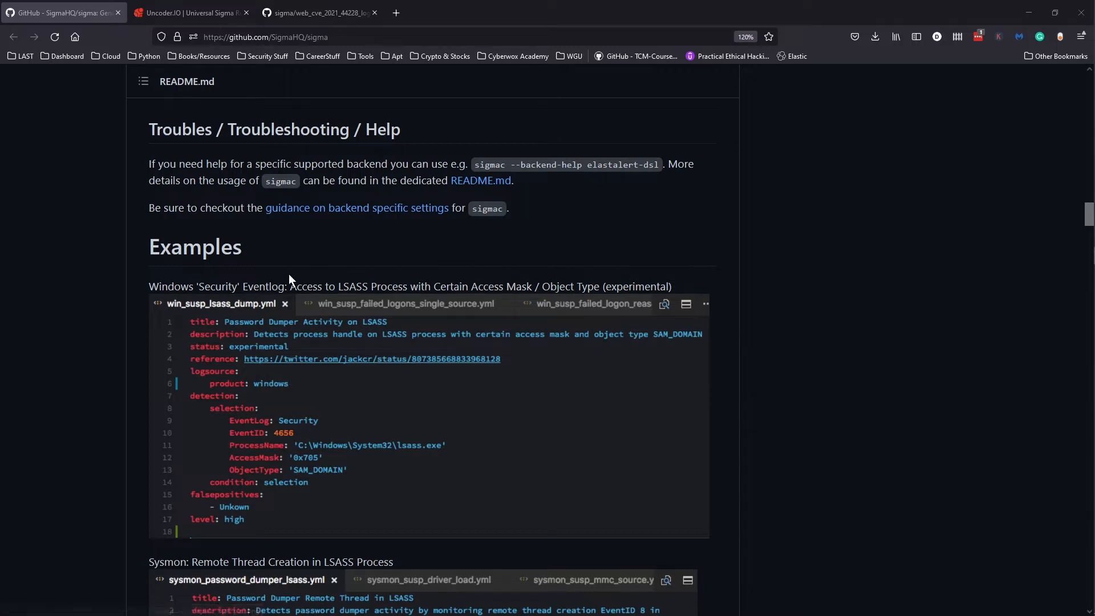
{"action": "mouse_move", "coordinate": [441, 300]}
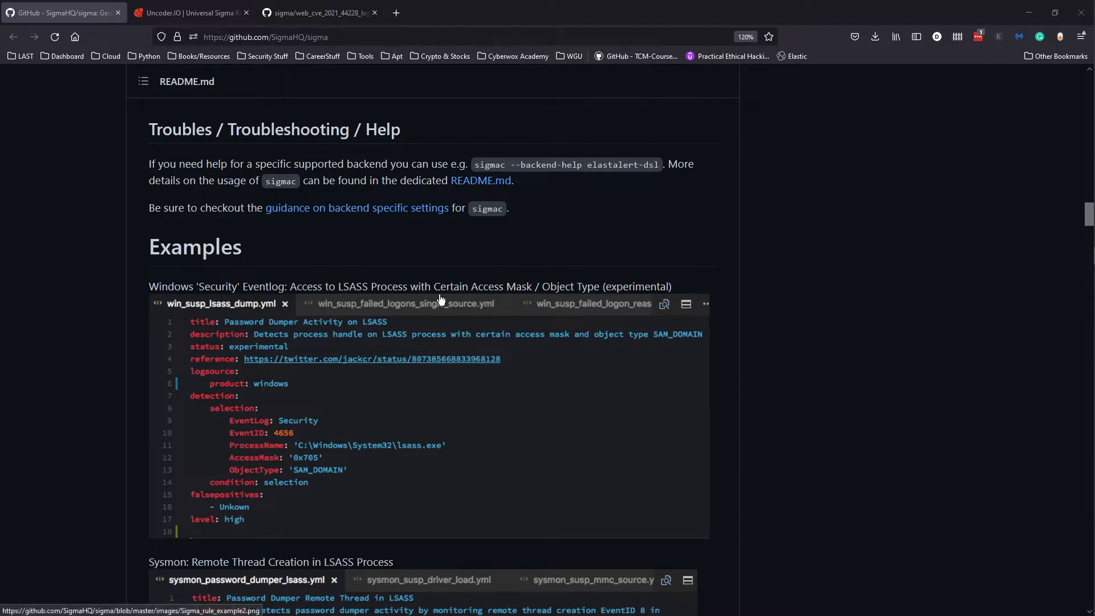
{"action": "mouse_move", "coordinate": [478, 350]}
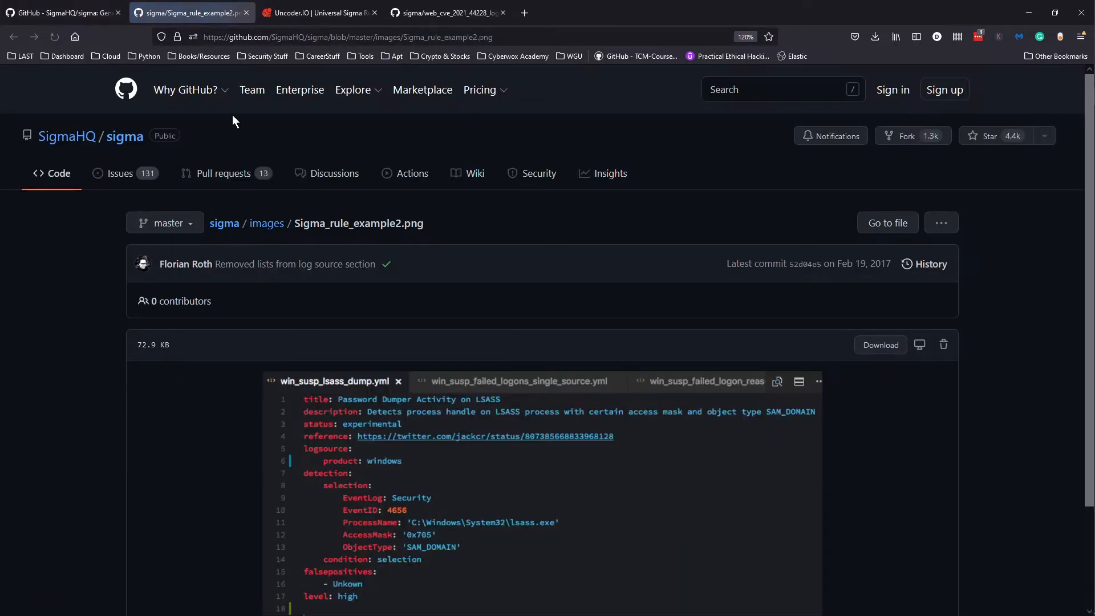
- Scroll the sigma README's Examples section showing the LSASS access rule
{"action": "scroll", "scroll_direction": "down", "scroll_amount": 3}
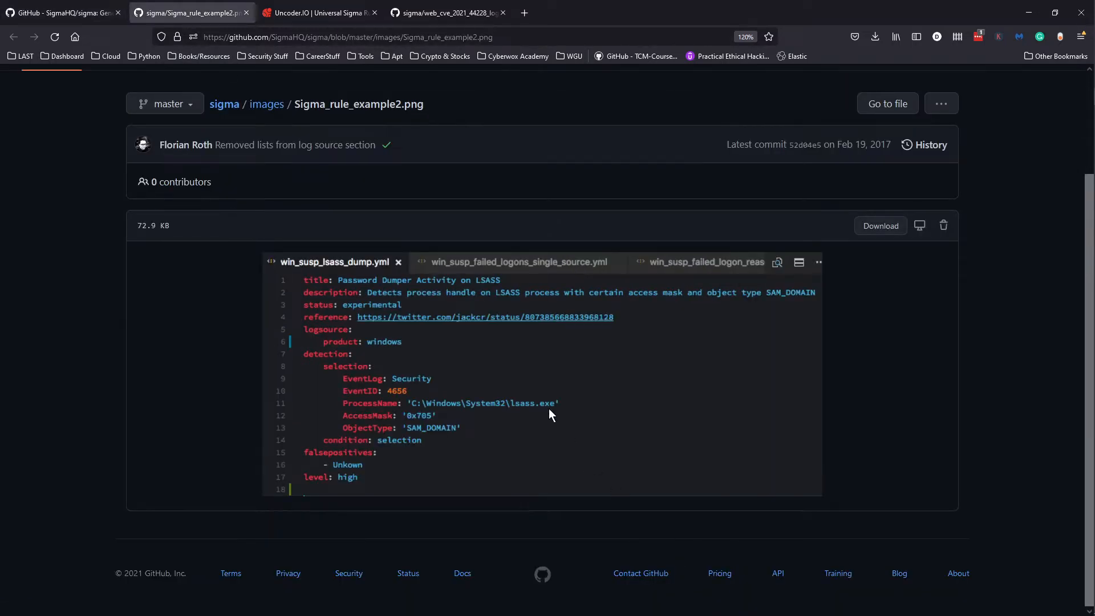
{"action": "mouse_move", "coordinate": [531, 327]}
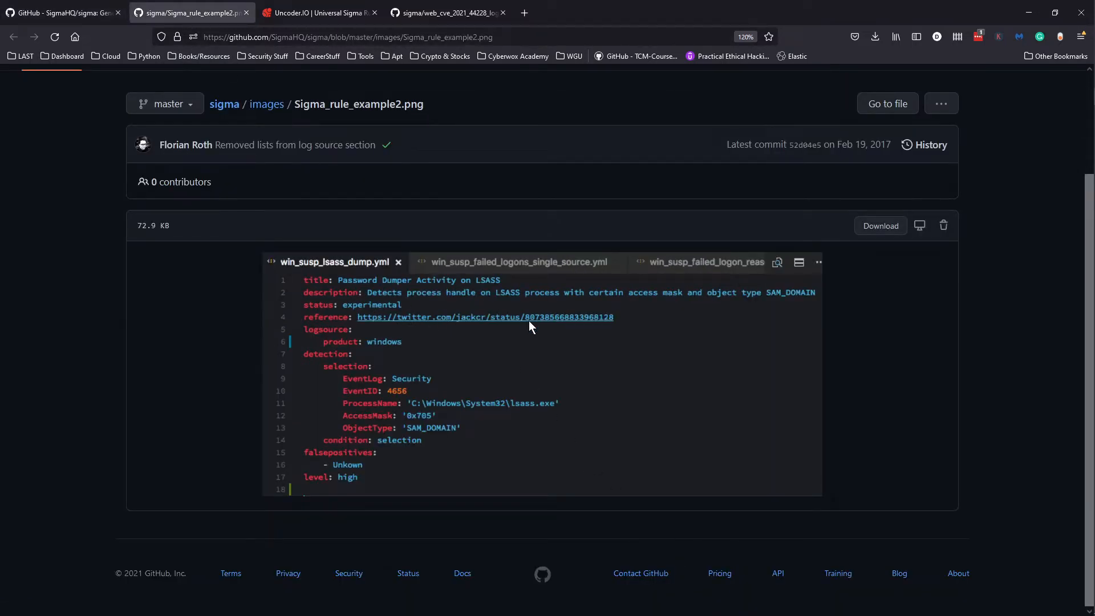
{"action": "mouse_move", "coordinate": [487, 395]}
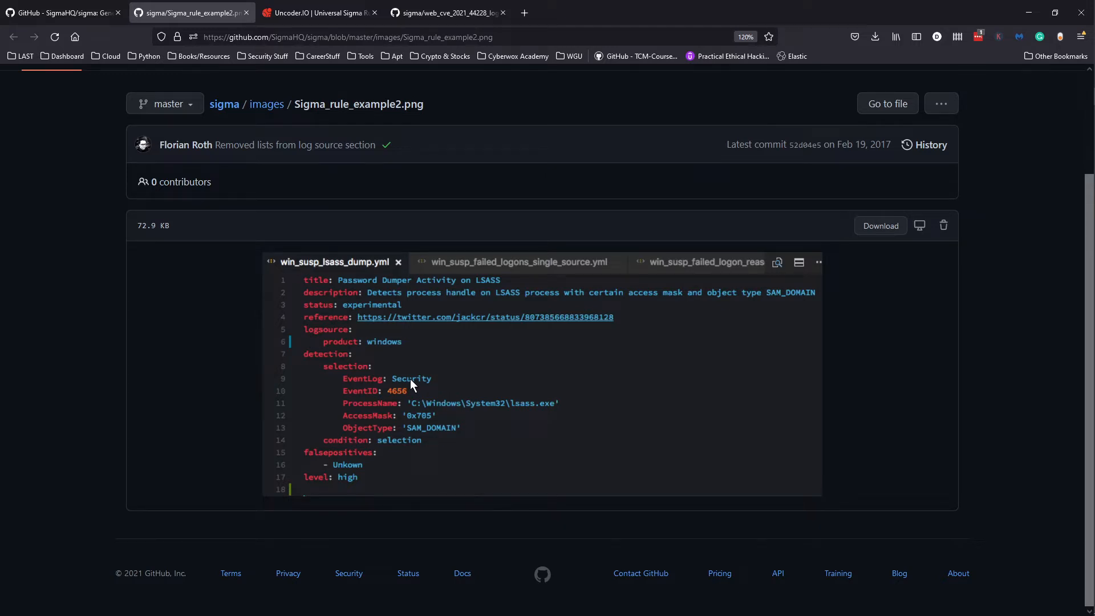
{"action": "mouse_move", "coordinate": [544, 421]}
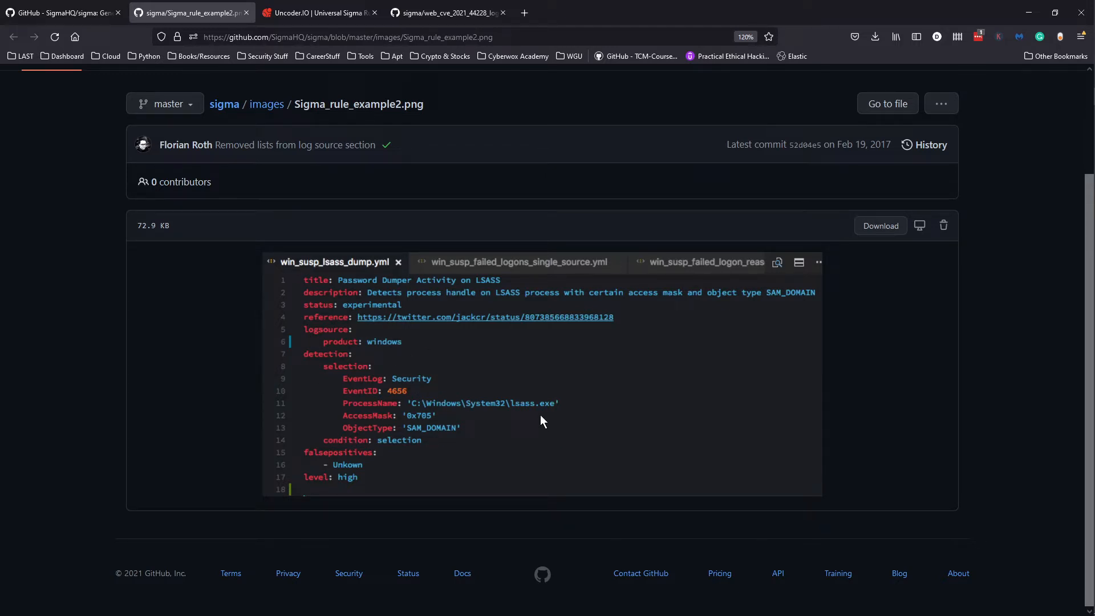
{"action": "mouse_move", "coordinate": [407, 306]}
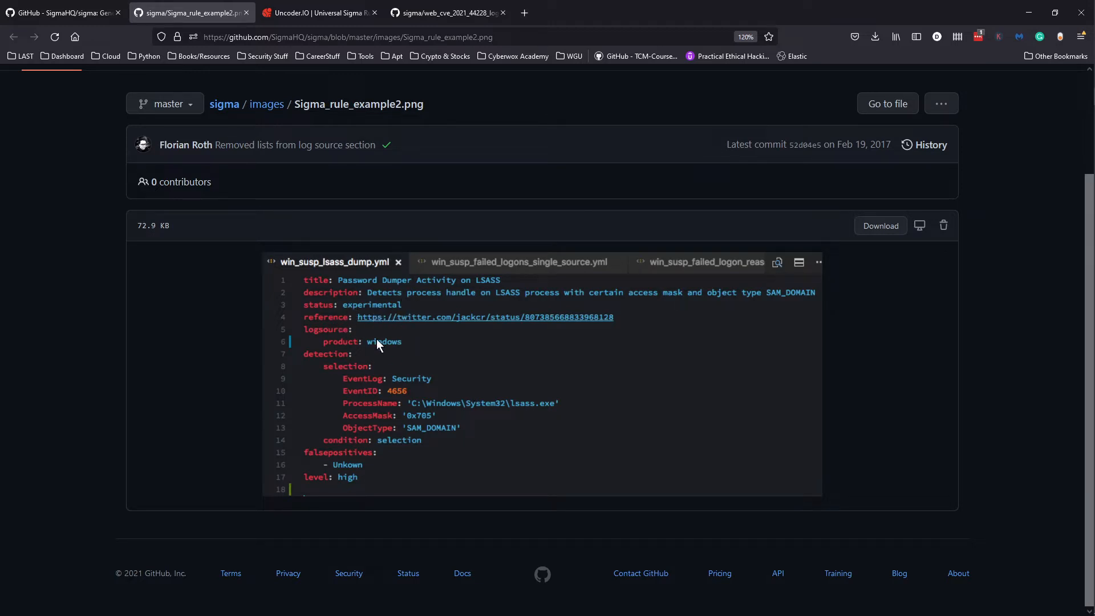
{"action": "mouse_move", "coordinate": [480, 323]}
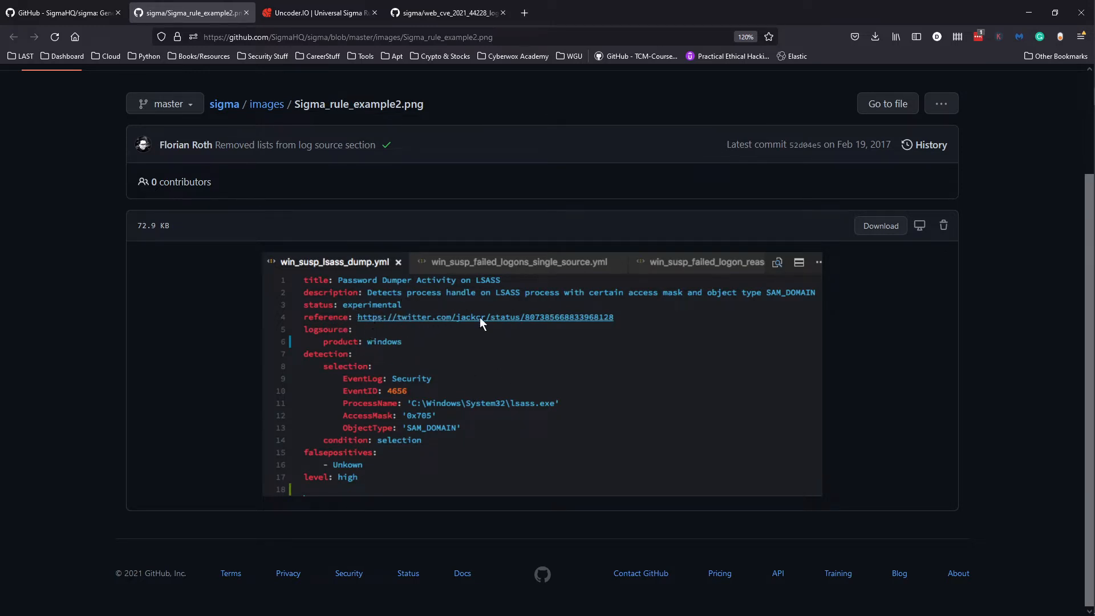
{"action": "mouse_move", "coordinate": [429, 375]}
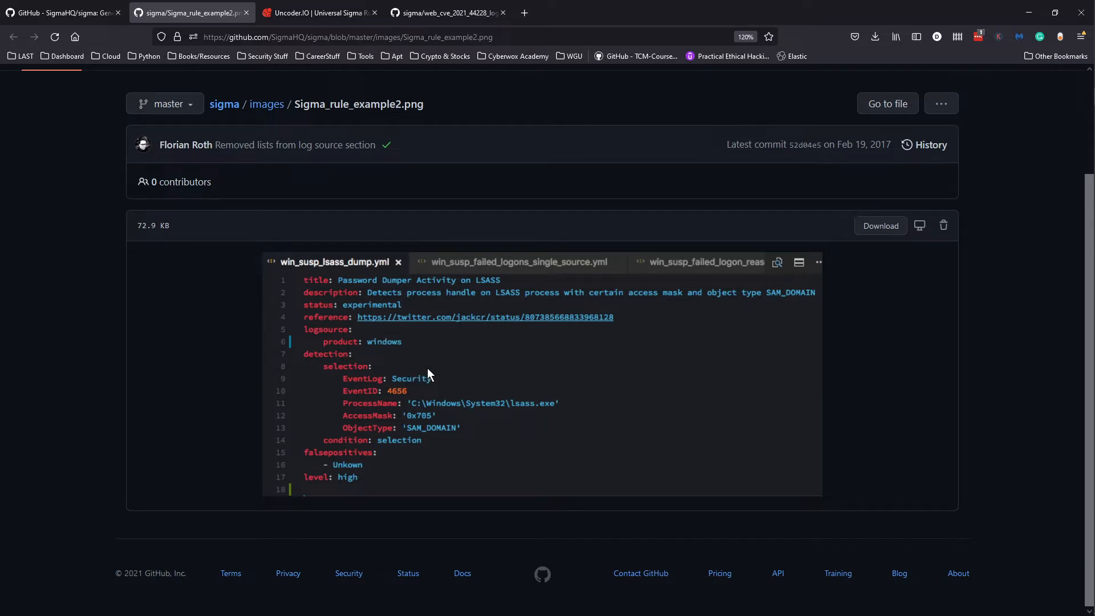
{"action": "mouse_move", "coordinate": [379, 333]}
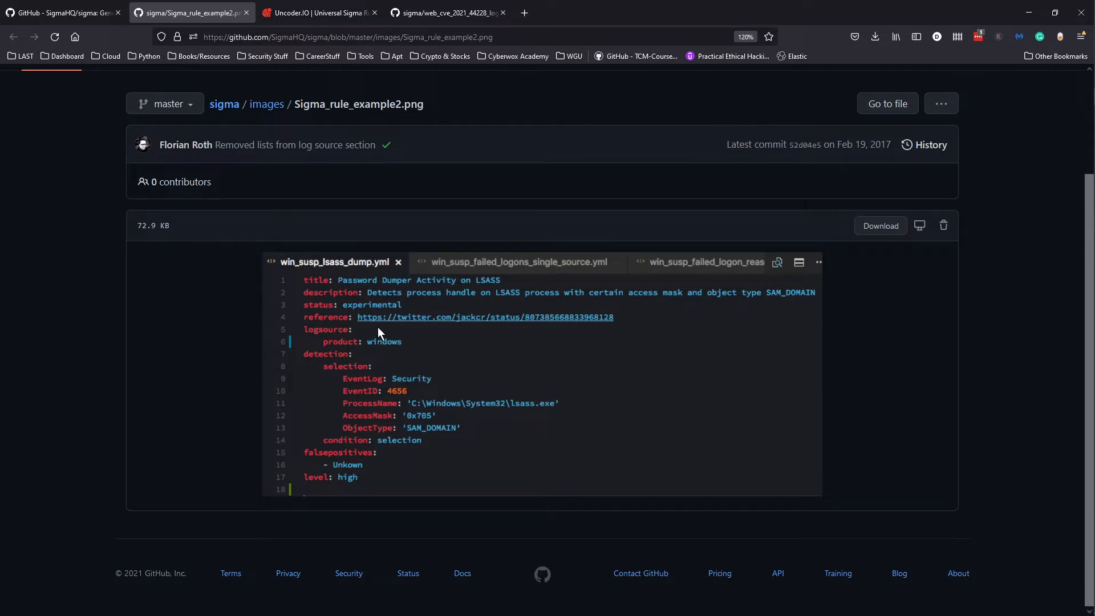
{"action": "mouse_move", "coordinate": [571, 299]}
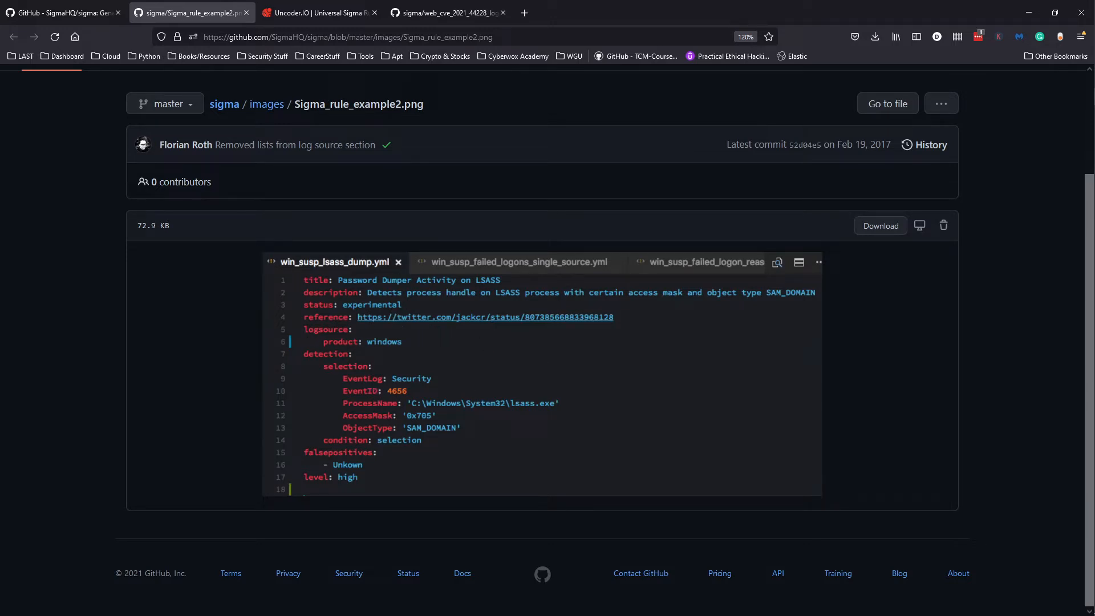
{"action": "mouse_move", "coordinate": [426, 350]}
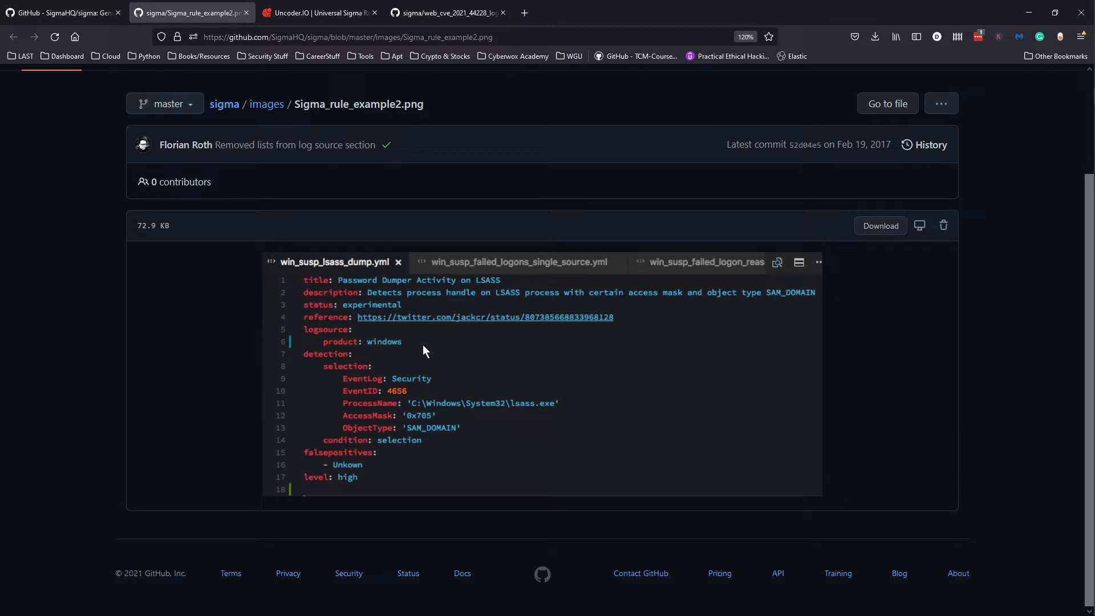
{"action": "mouse_move", "coordinate": [377, 360]}
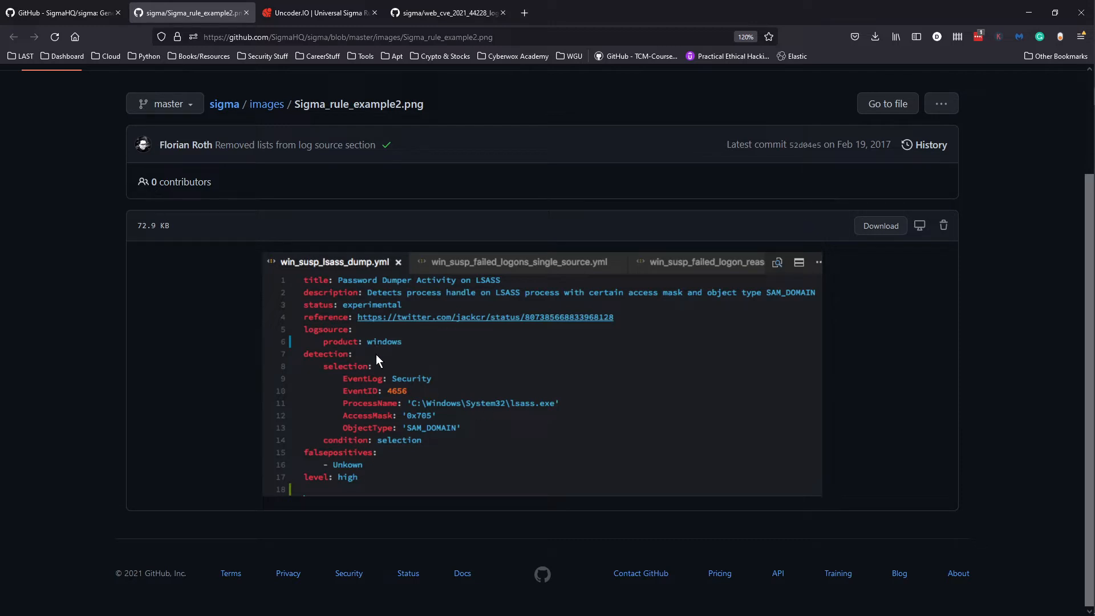
{"action": "mouse_move", "coordinate": [438, 405]}
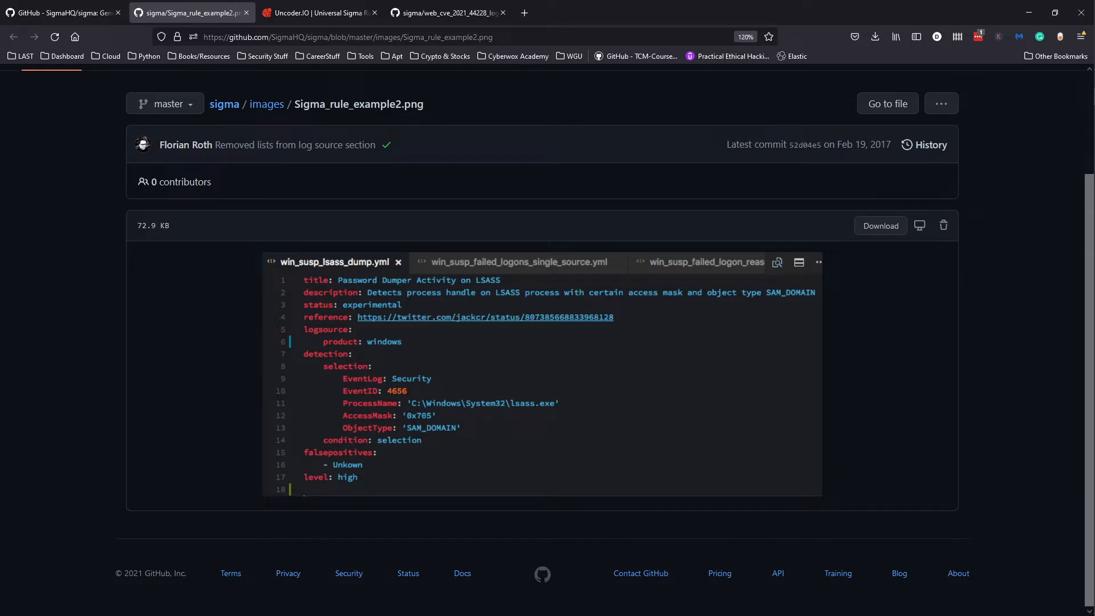
{"action": "mouse_move", "coordinate": [452, 370]}
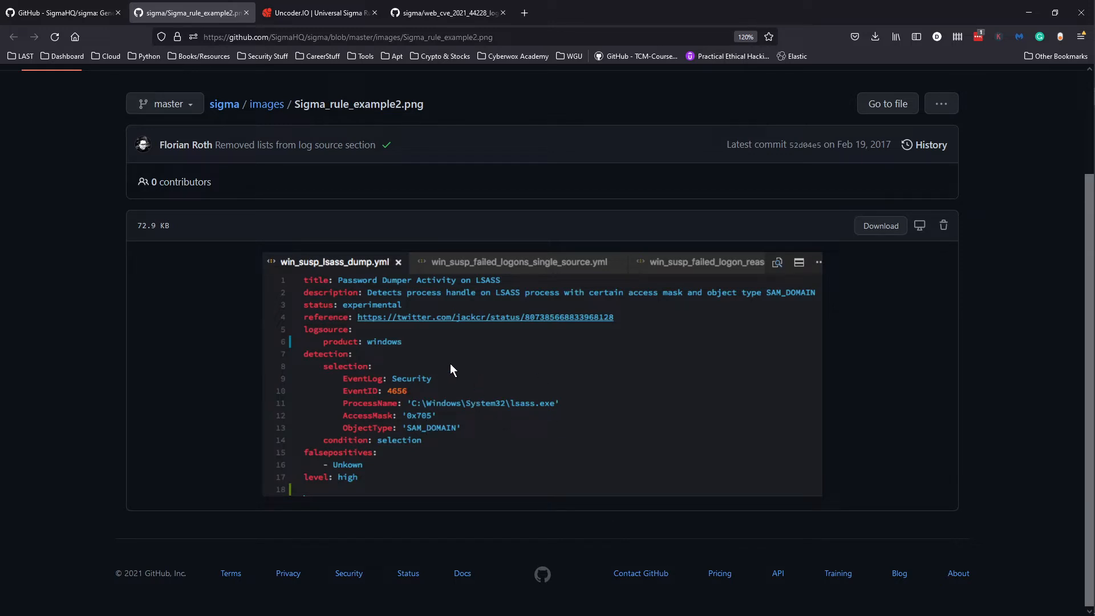
{"action": "mouse_move", "coordinate": [352, 351]}
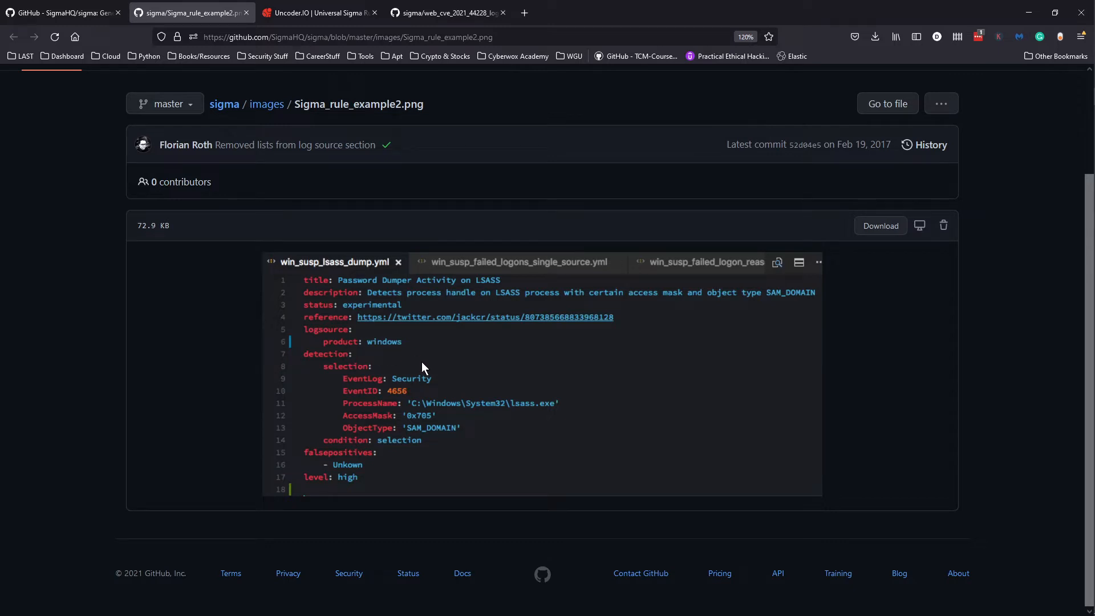
{"action": "mouse_move", "coordinate": [362, 350]}
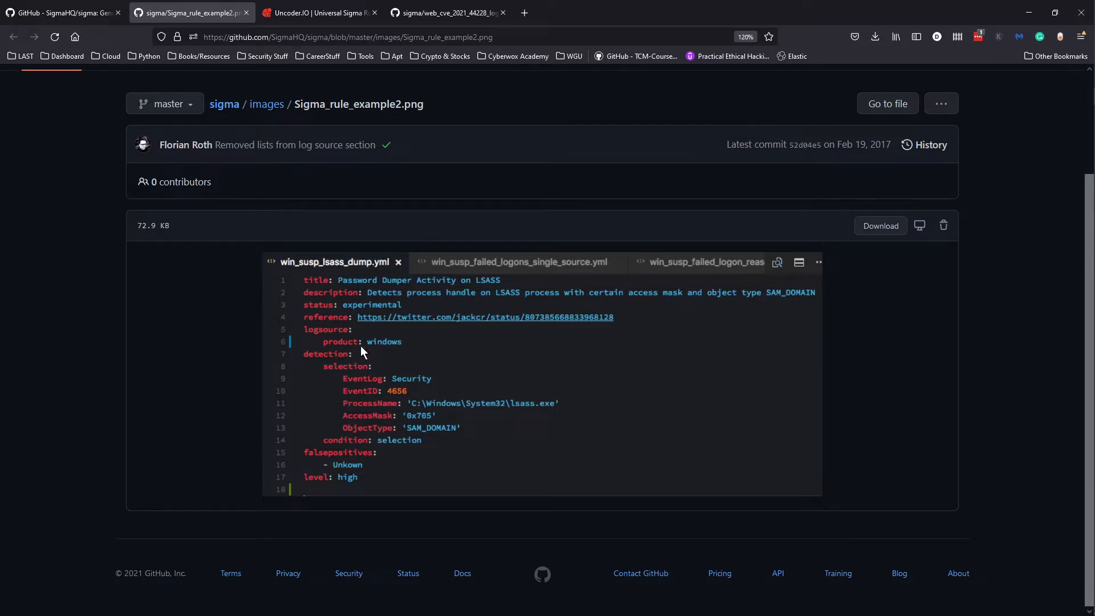
{"action": "mouse_move", "coordinate": [352, 446]}
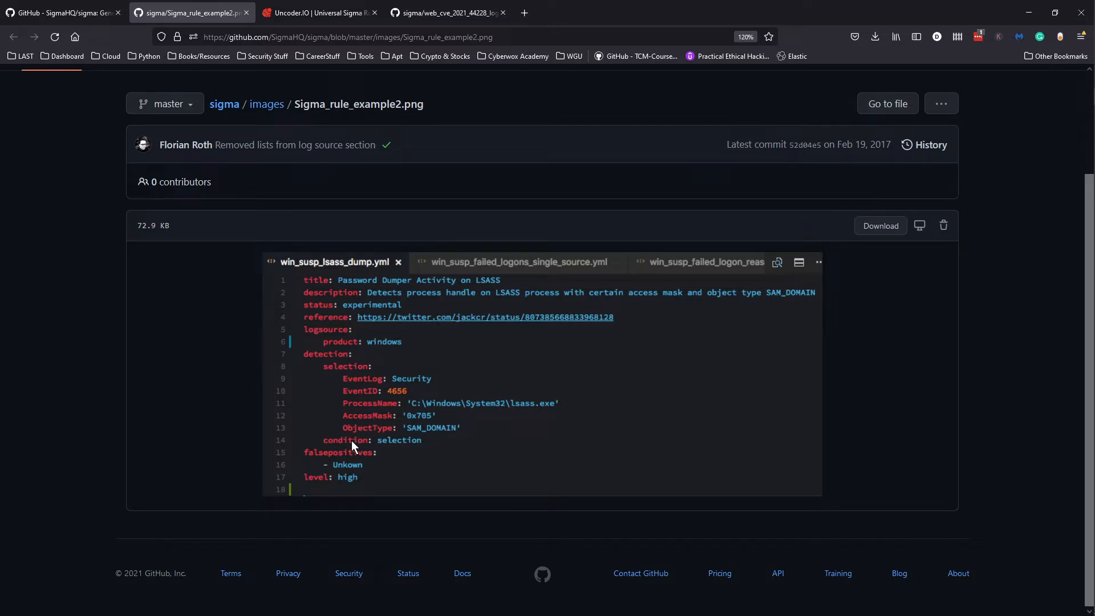
{"action": "mouse_move", "coordinate": [412, 391]}
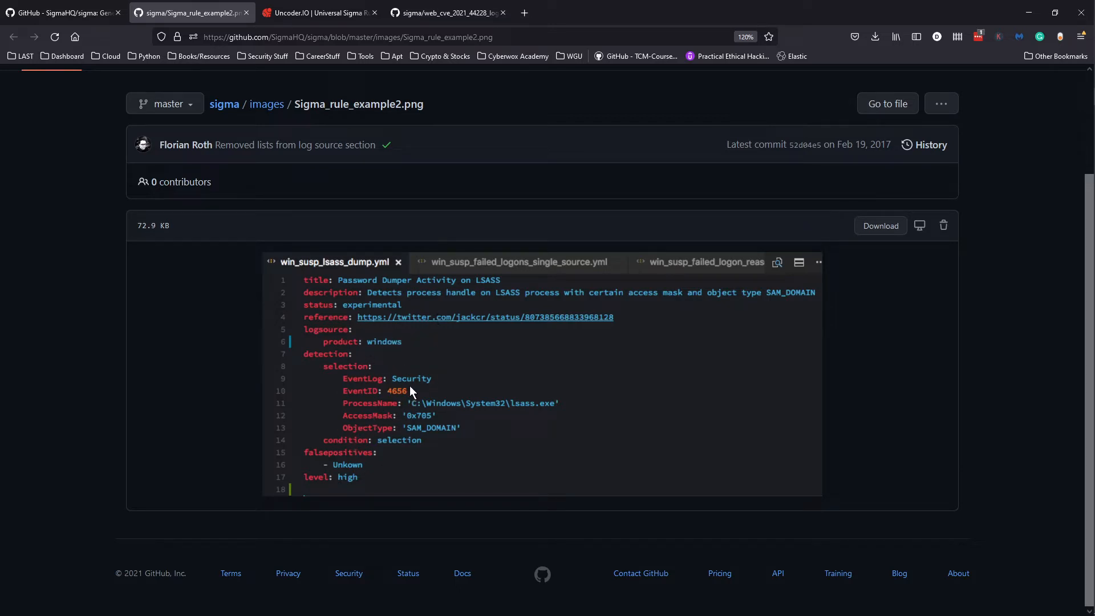
{"action": "mouse_move", "coordinate": [367, 369]}
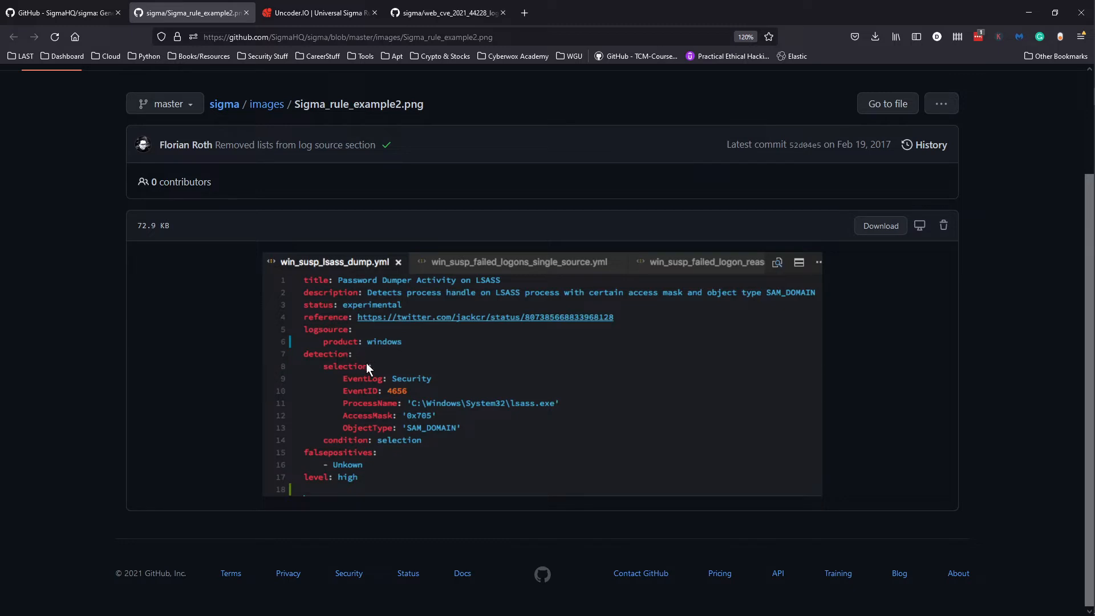
{"action": "mouse_move", "coordinate": [378, 357]}
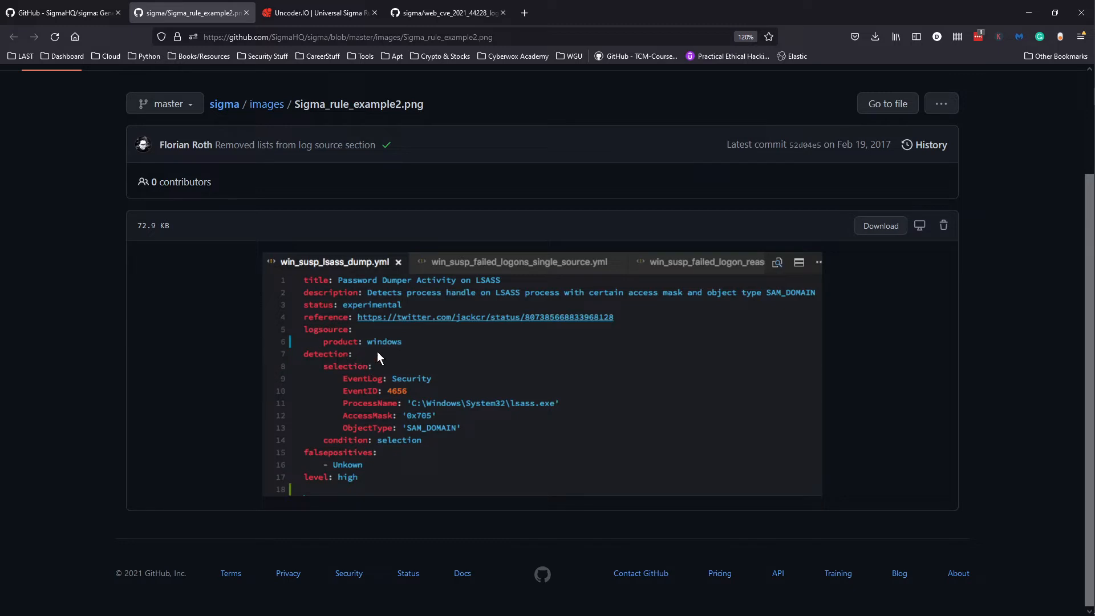
{"action": "mouse_move", "coordinate": [400, 366]}
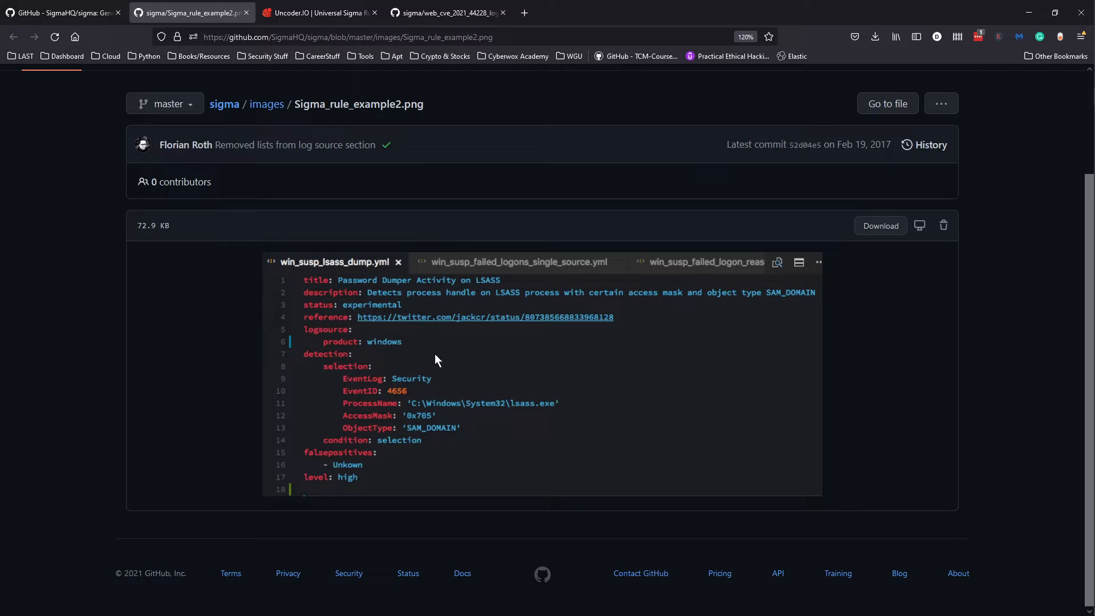
{"action": "mouse_move", "coordinate": [428, 365]}
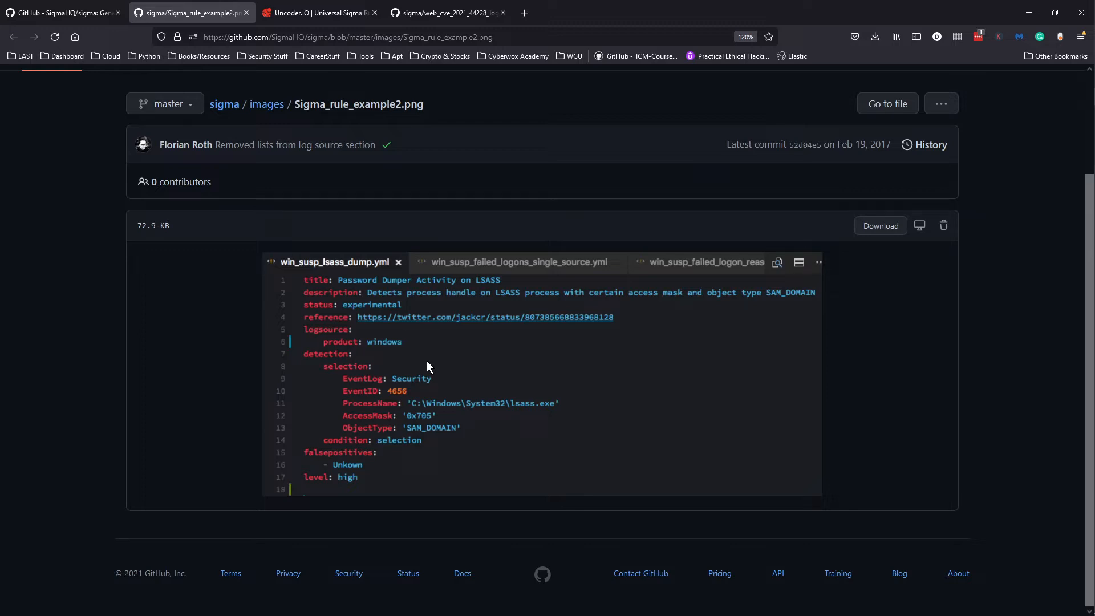
{"action": "mouse_move", "coordinate": [367, 362]}
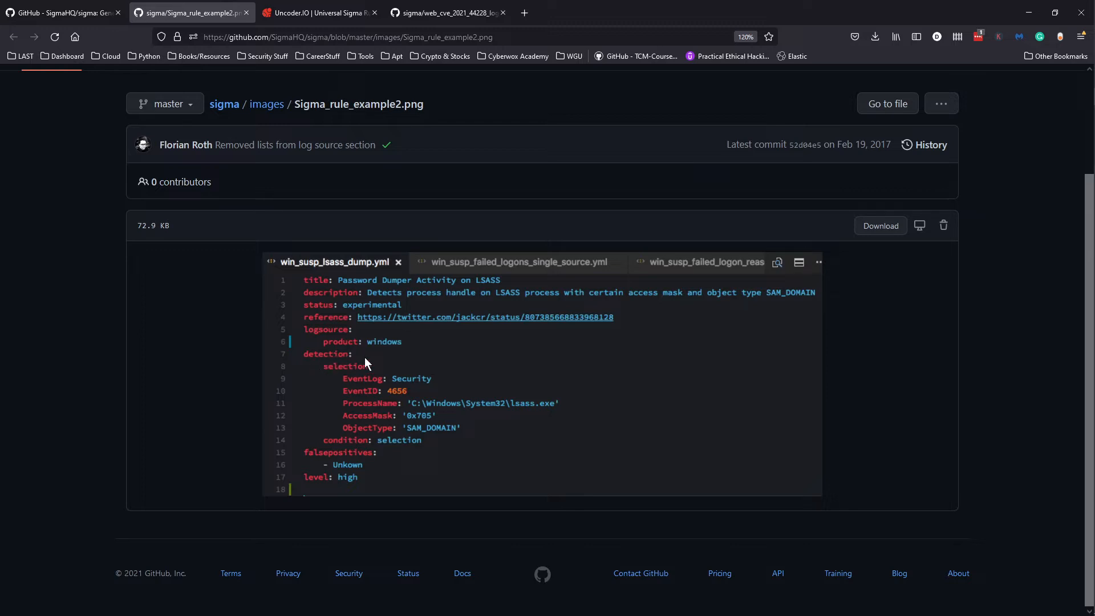
{"action": "mouse_move", "coordinate": [392, 398]}
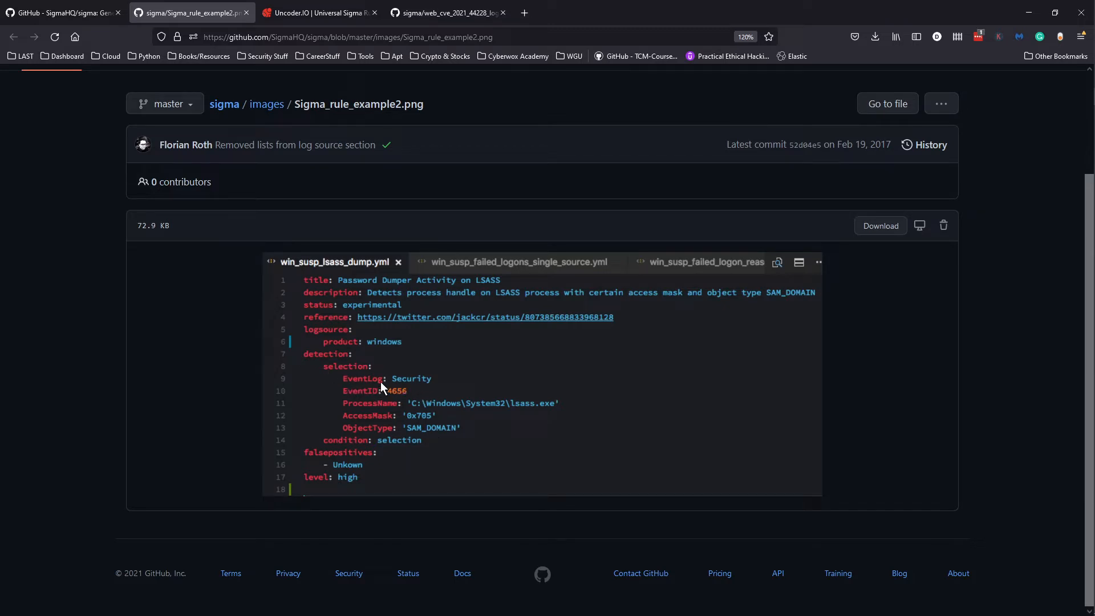
{"action": "mouse_move", "coordinate": [356, 400]}
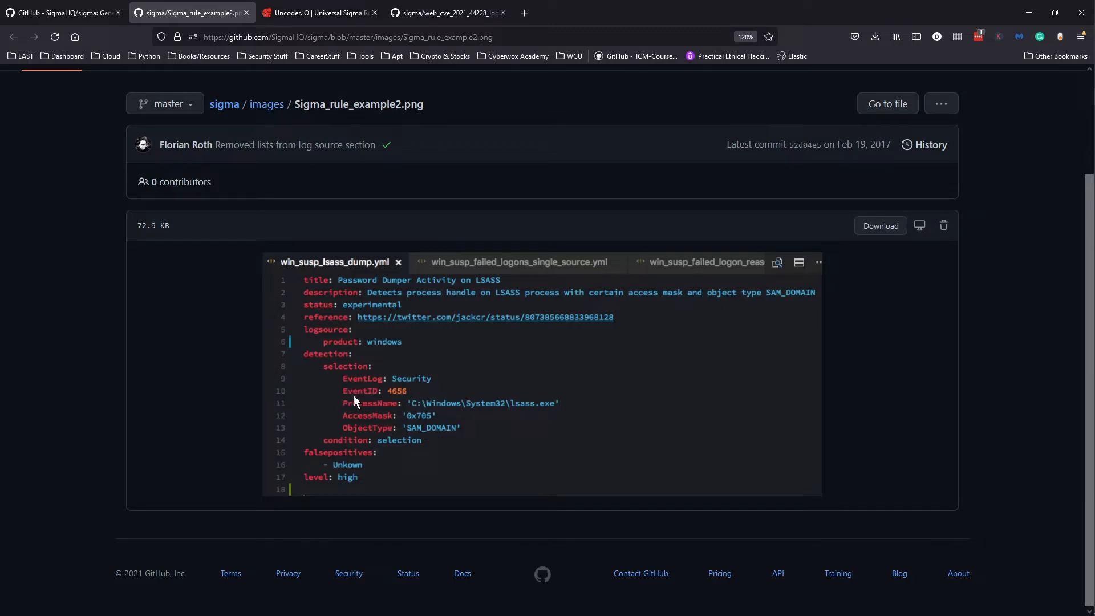
{"action": "mouse_move", "coordinate": [454, 412]}
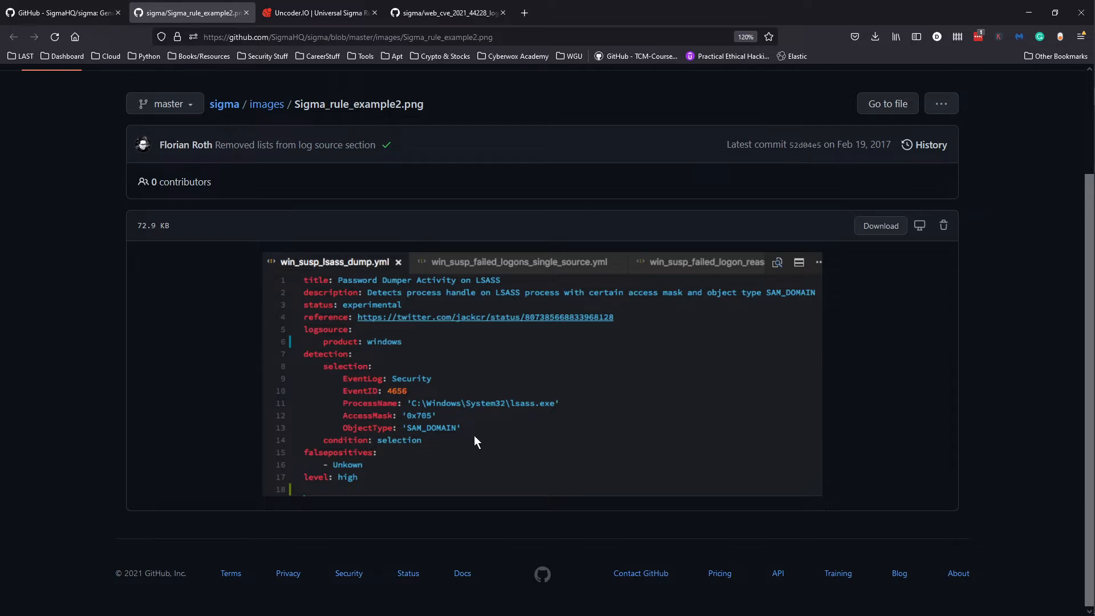
{"action": "mouse_move", "coordinate": [411, 432]}
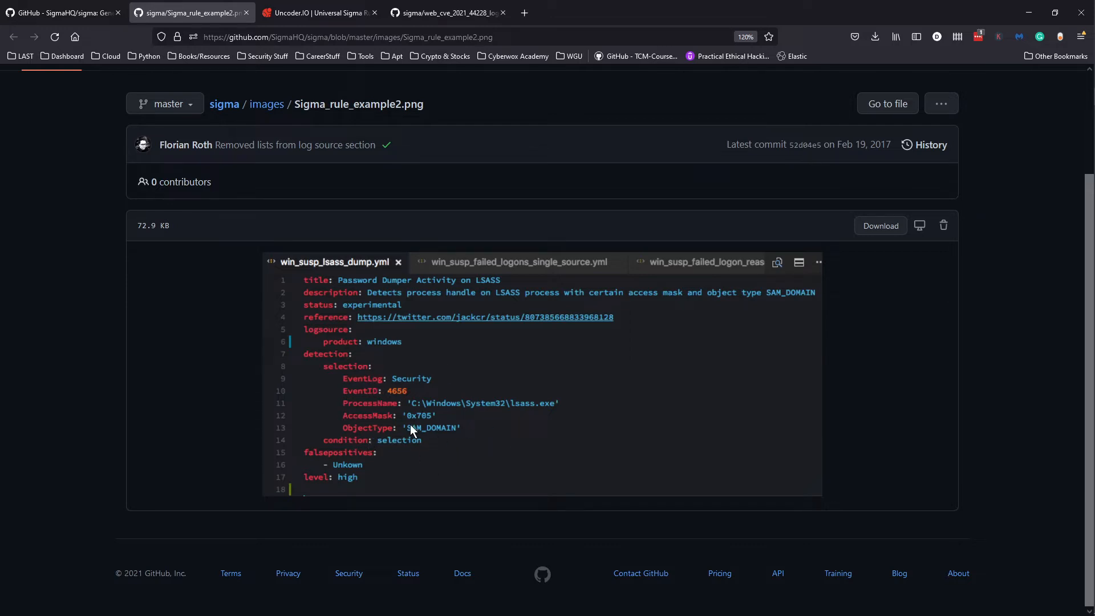
{"action": "mouse_move", "coordinate": [360, 378]}
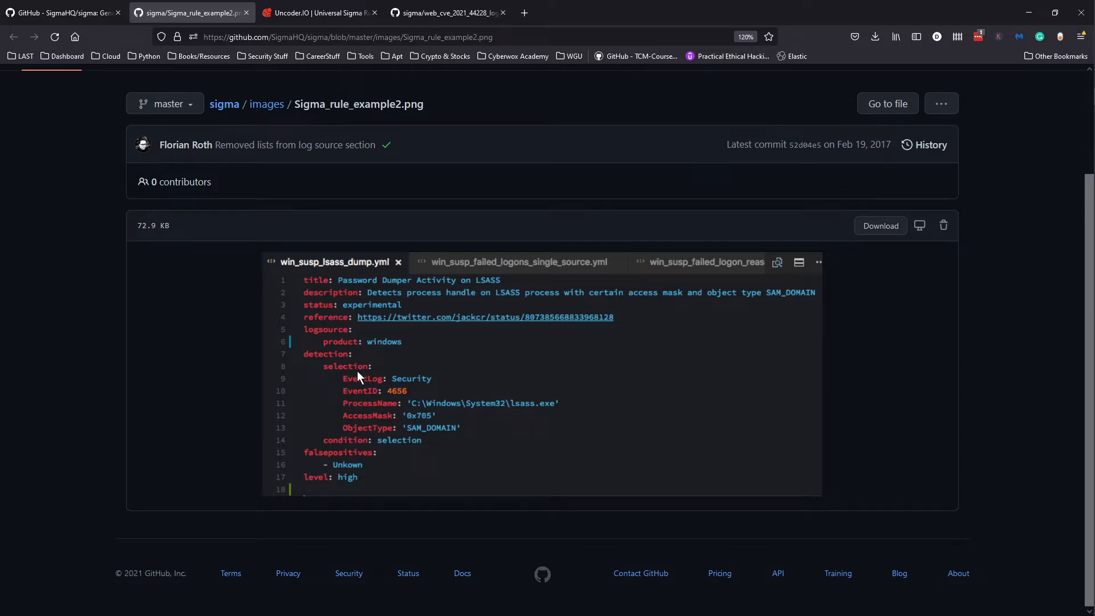
{"action": "mouse_move", "coordinate": [358, 376]}
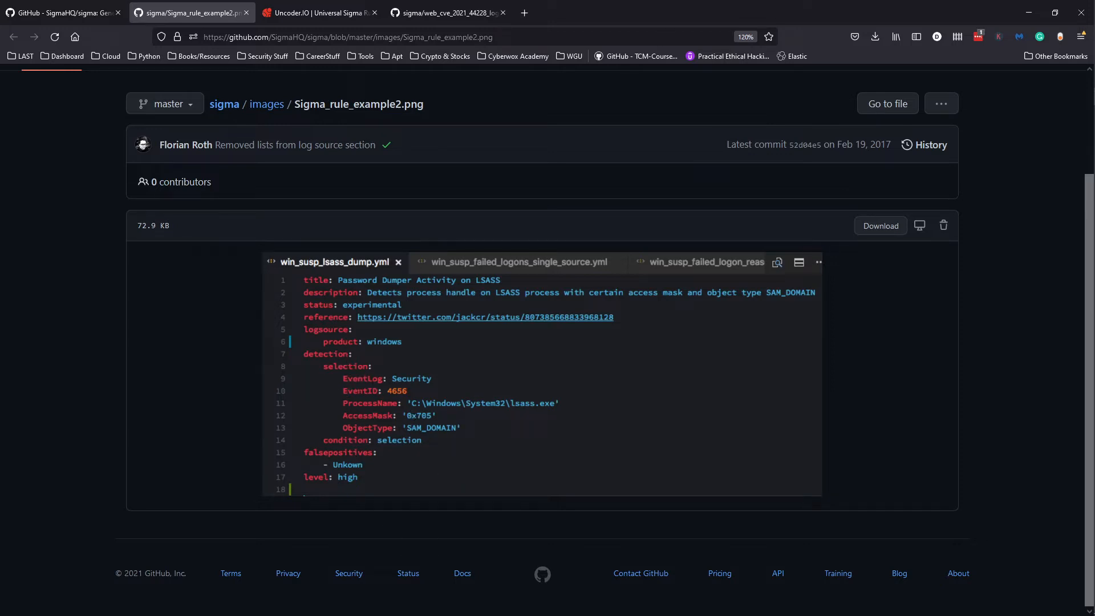
{"action": "mouse_move", "coordinate": [374, 461]}
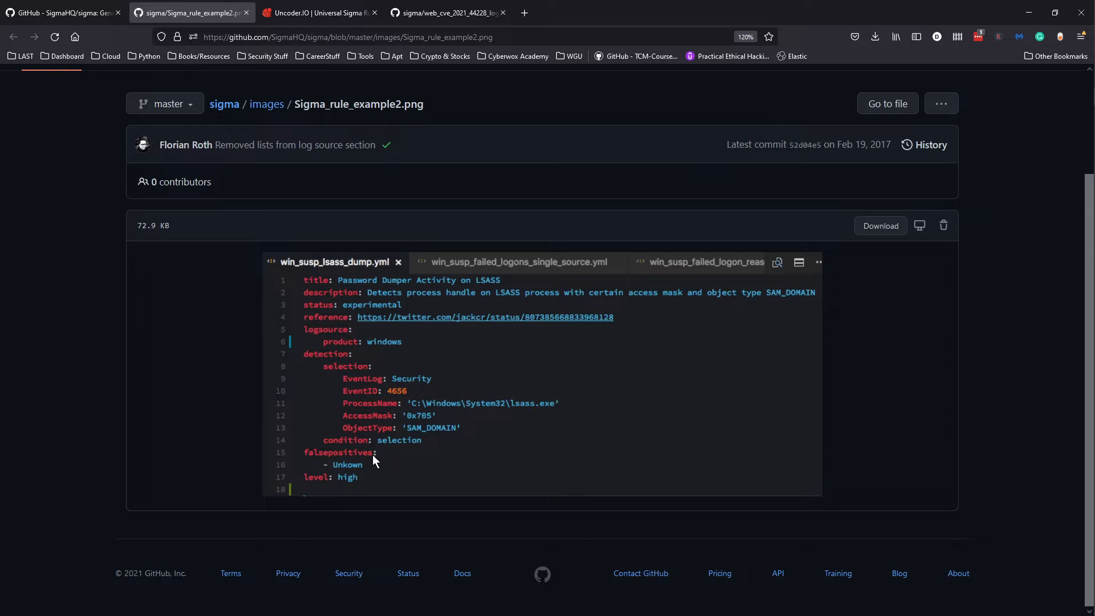
{"action": "mouse_move", "coordinate": [338, 471]}
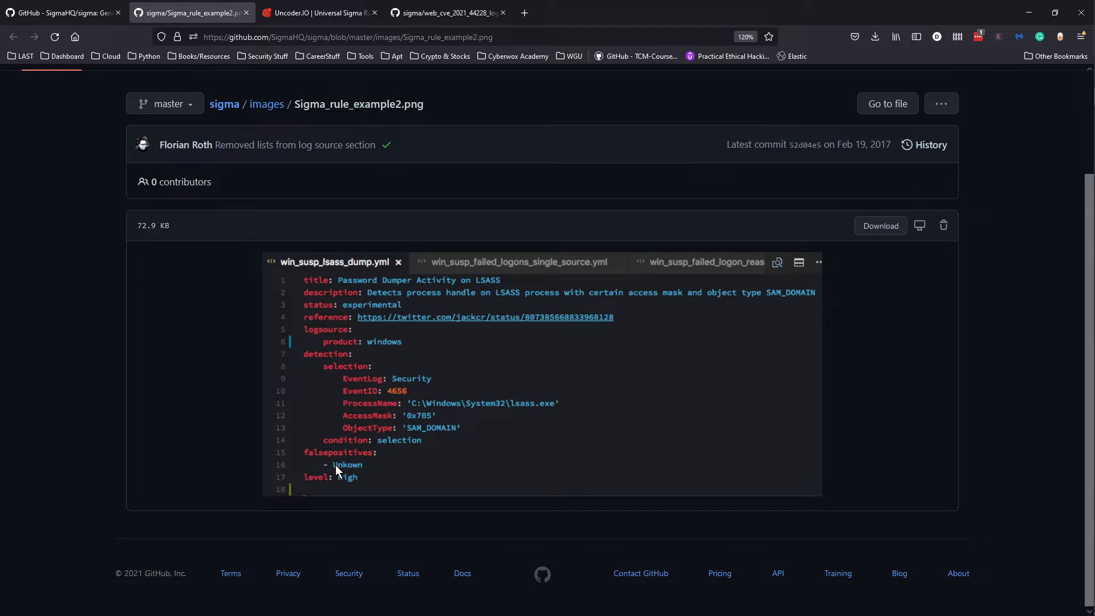
{"action": "mouse_move", "coordinate": [390, 421]}
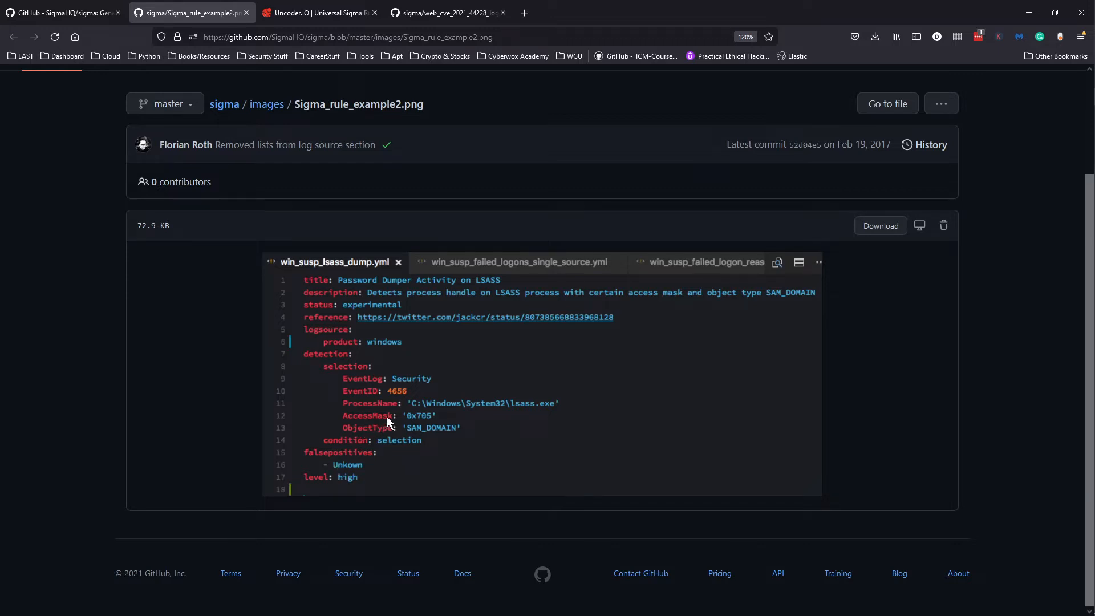
{"action": "mouse_move", "coordinate": [352, 478]}
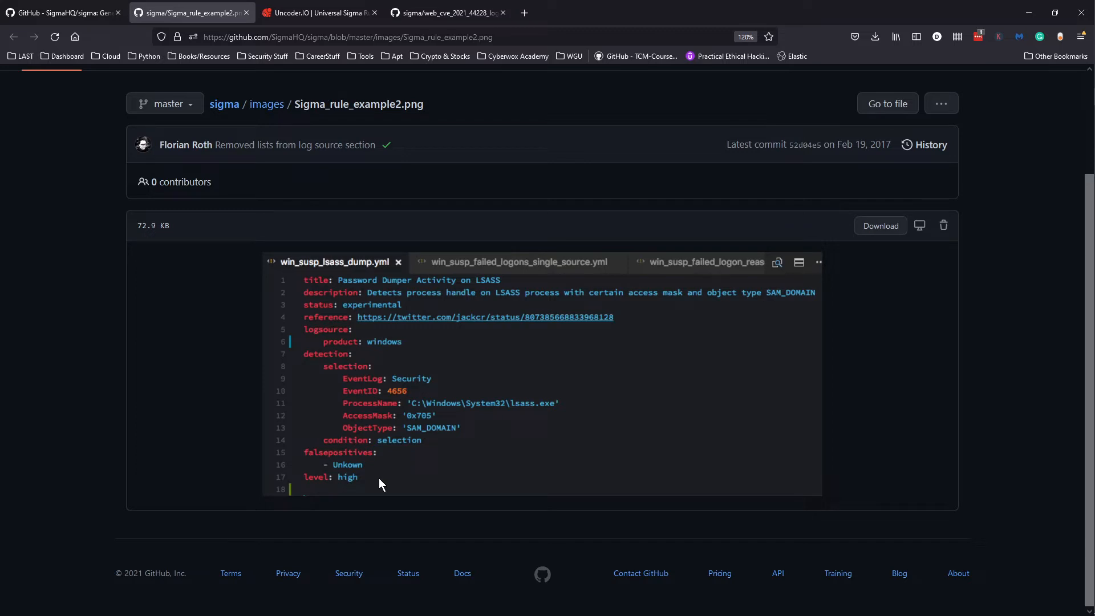
{"action": "mouse_move", "coordinate": [376, 488]}
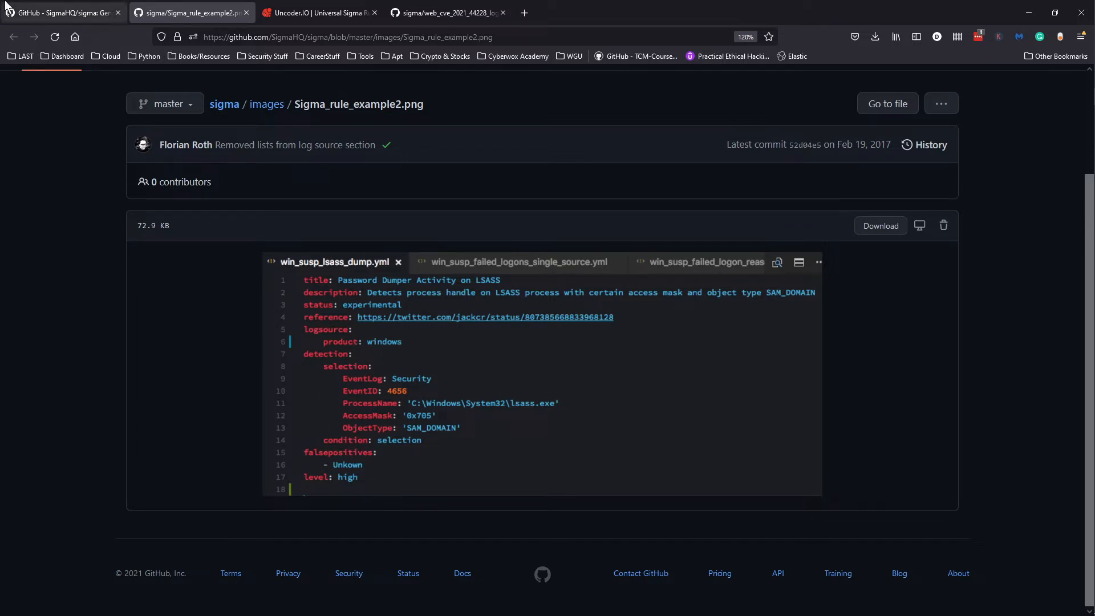
{"action": "mouse_move", "coordinate": [363, 438]}
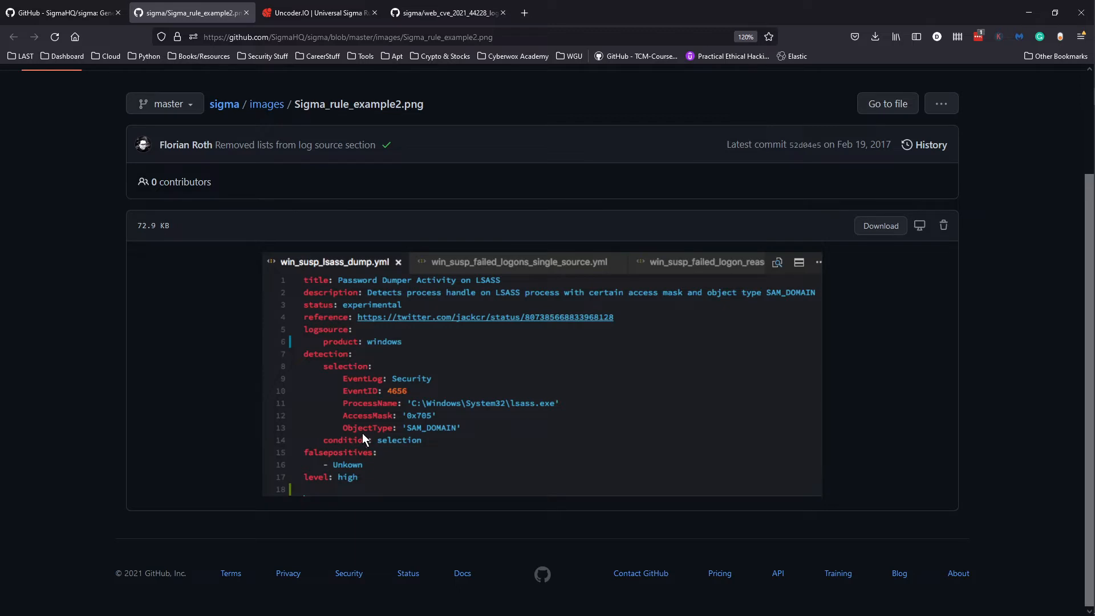
{"action": "mouse_move", "coordinate": [335, 385]}
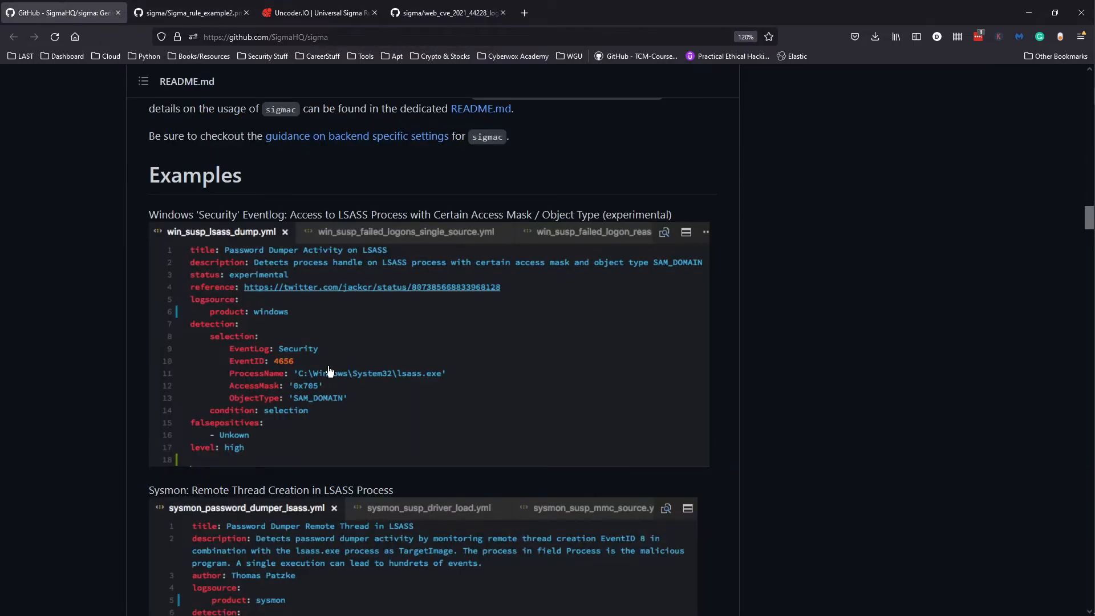
- Glance at the rule example image and Uncoder.io pages, then land on web_cve_2021_44228_log4j_fields.yml
{"action": "scroll", "scroll_direction": "down", "scroll_amount": 3}
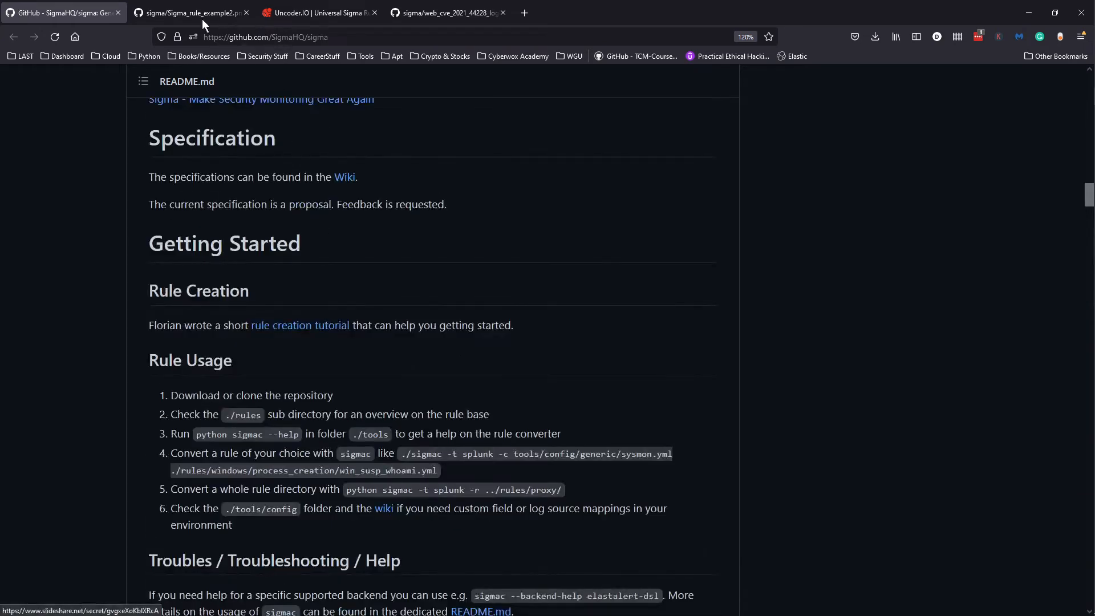
{"action": "left_click", "coordinate": [188, 13]}
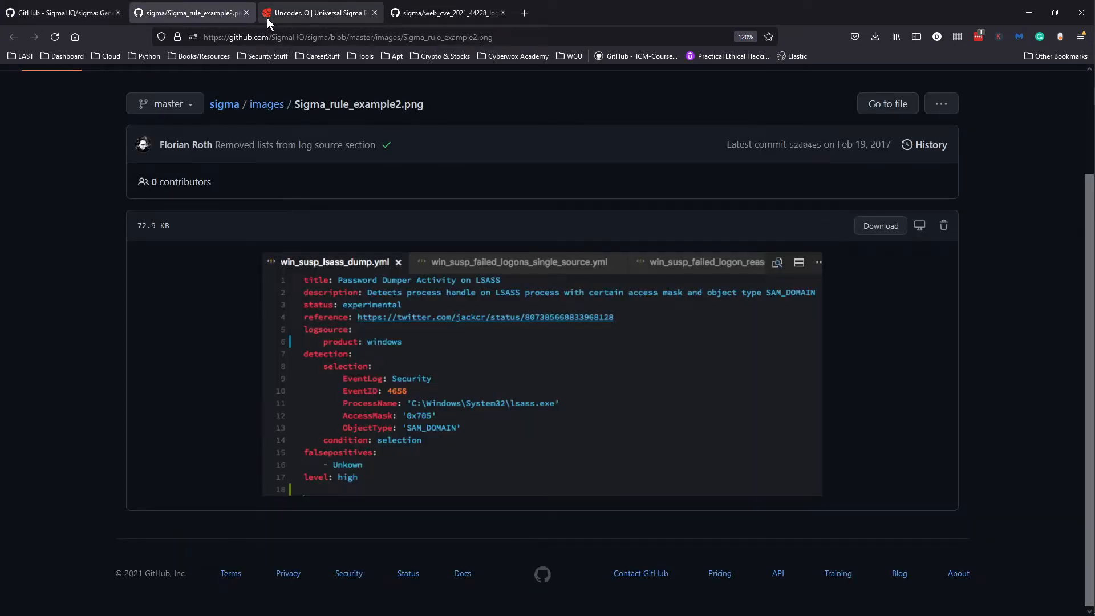
{"action": "left_click", "coordinate": [319, 13]}
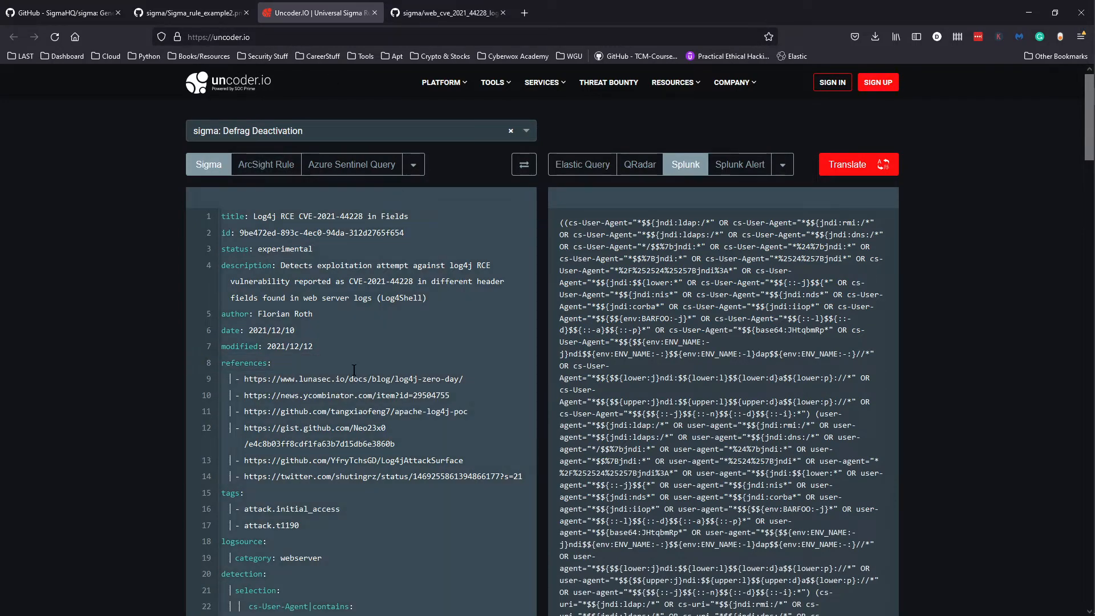
{"action": "left_click", "coordinate": [448, 12]}
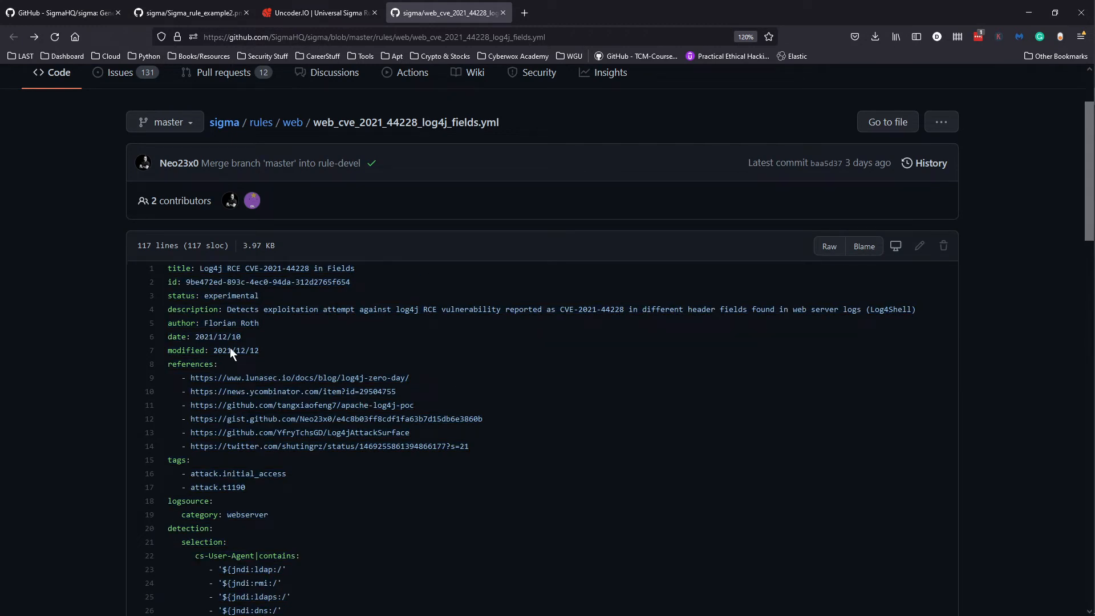
{"action": "mouse_move", "coordinate": [172, 279]}
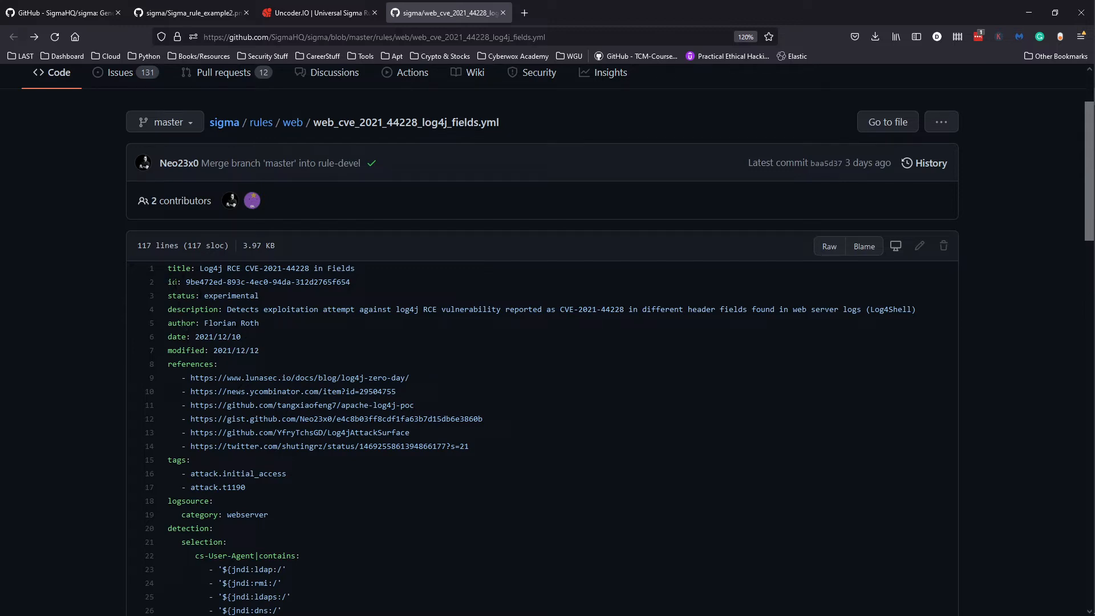
{"action": "mouse_move", "coordinate": [218, 323]}
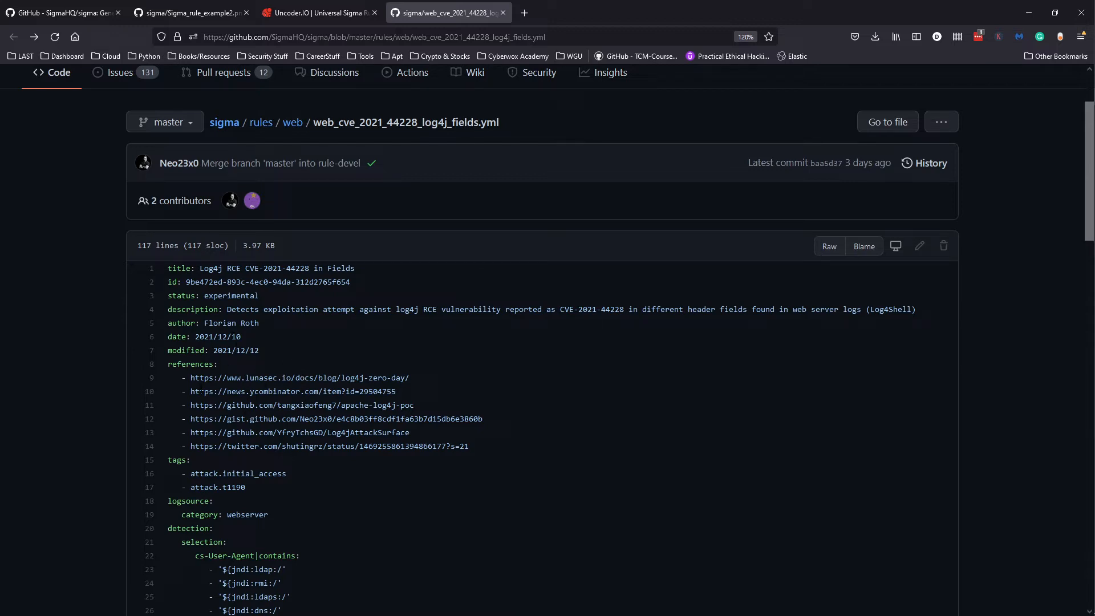
{"action": "scroll", "scroll_direction": "down", "scroll_amount": 3}
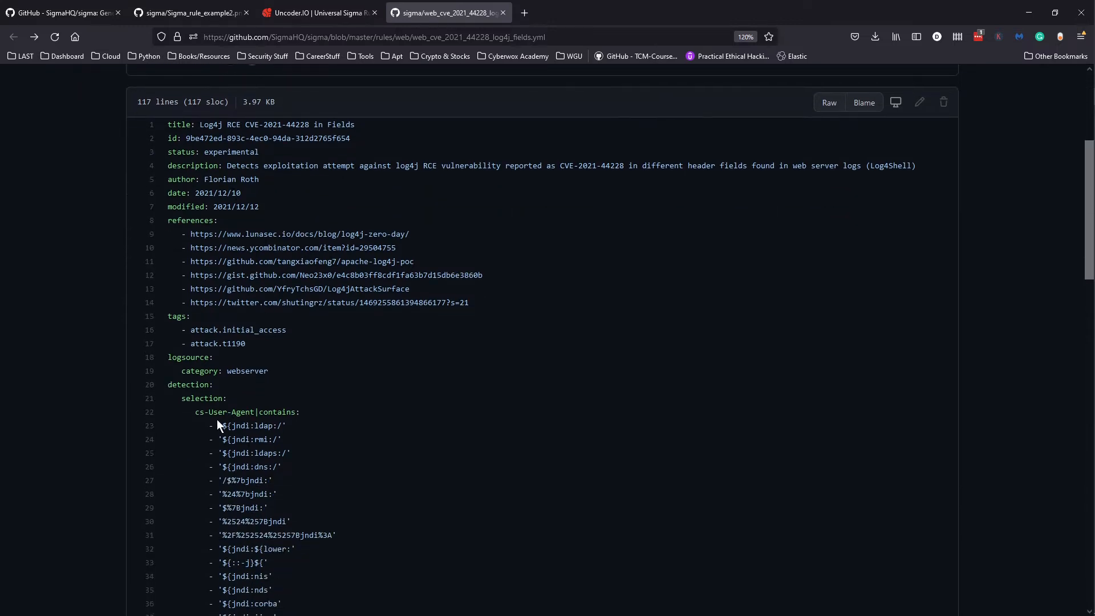
{"action": "mouse_move", "coordinate": [250, 383]}
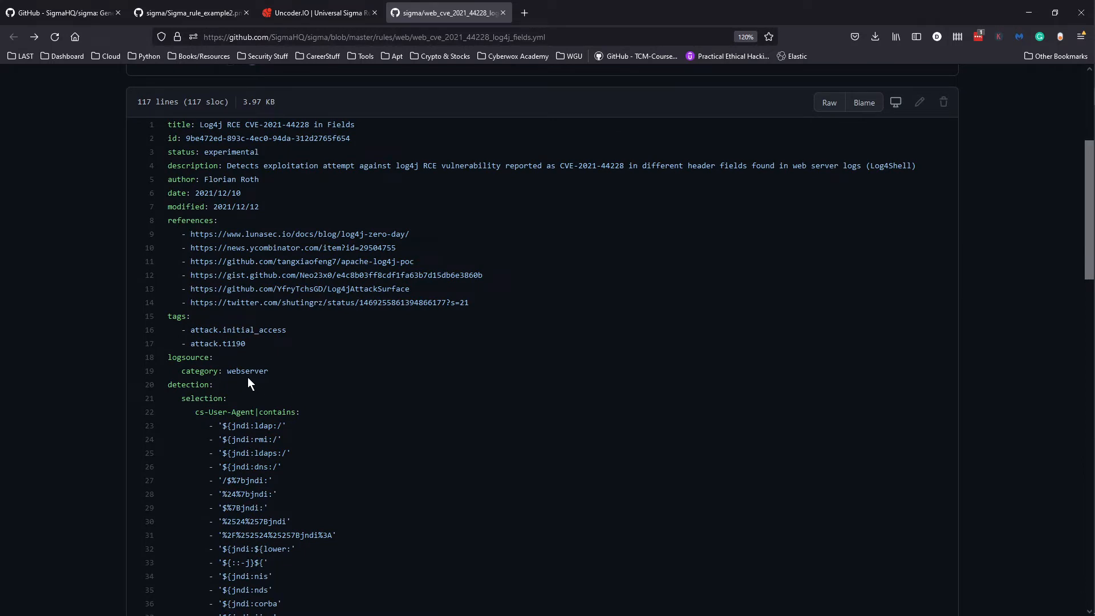
{"action": "mouse_move", "coordinate": [285, 384]}
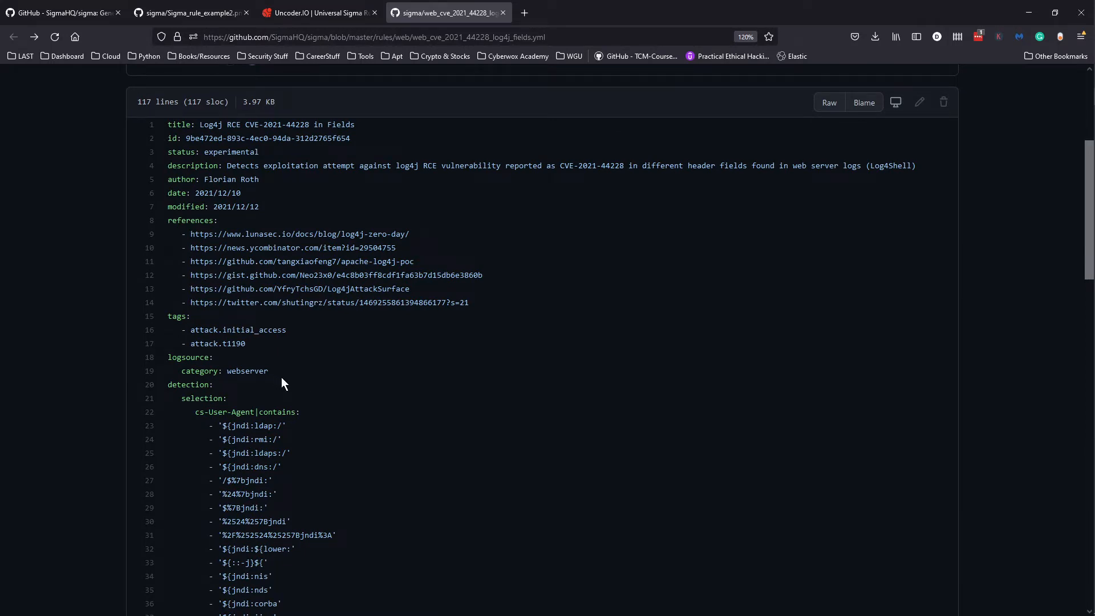
{"action": "mouse_move", "coordinate": [315, 350]}
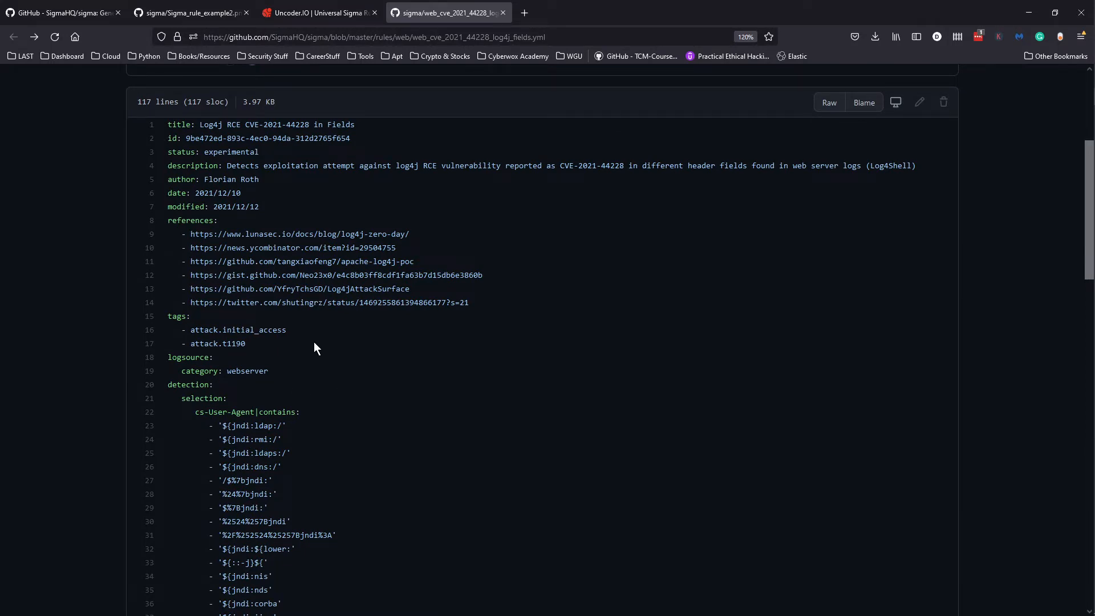
{"action": "scroll", "scroll_direction": "down", "scroll_amount": 3}
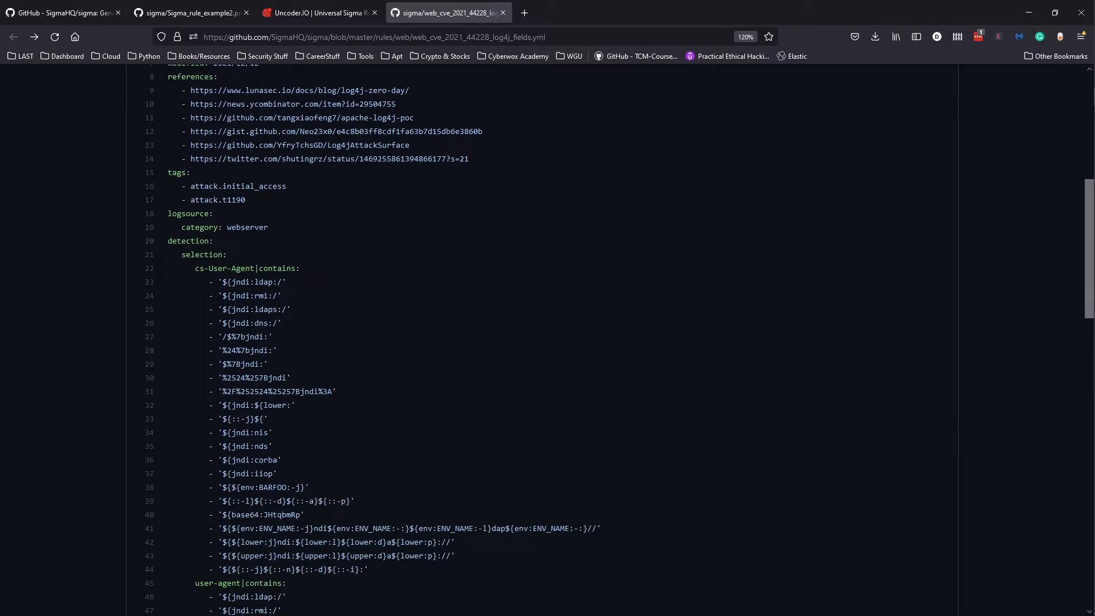
{"action": "mouse_move", "coordinate": [192, 270]}
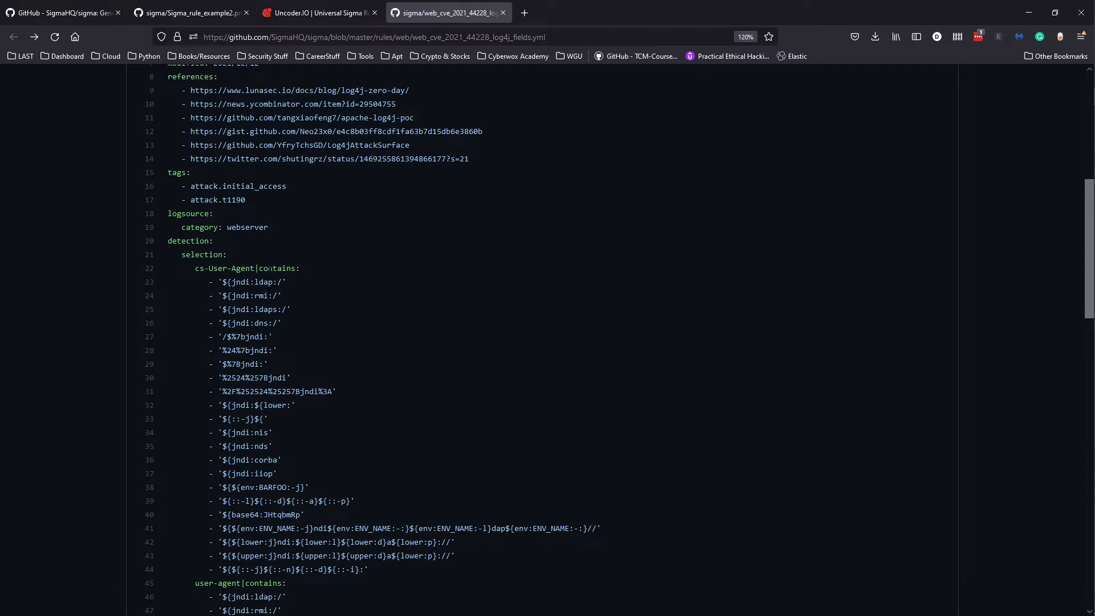
{"action": "scroll", "scroll_direction": "down", "scroll_amount": 3}
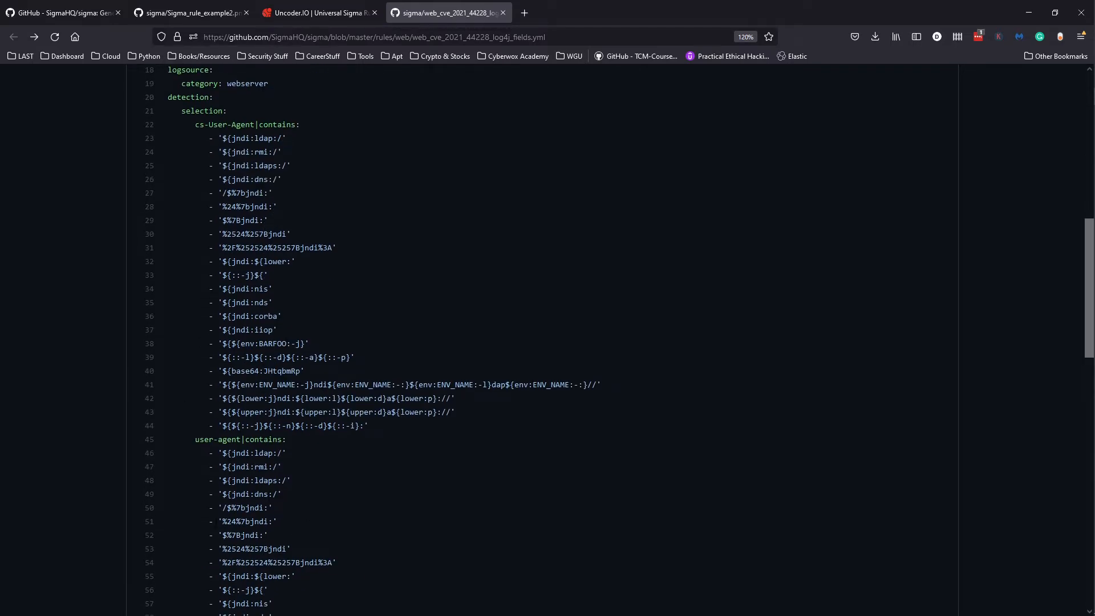
{"action": "scroll", "scroll_direction": "down", "scroll_amount": 3}
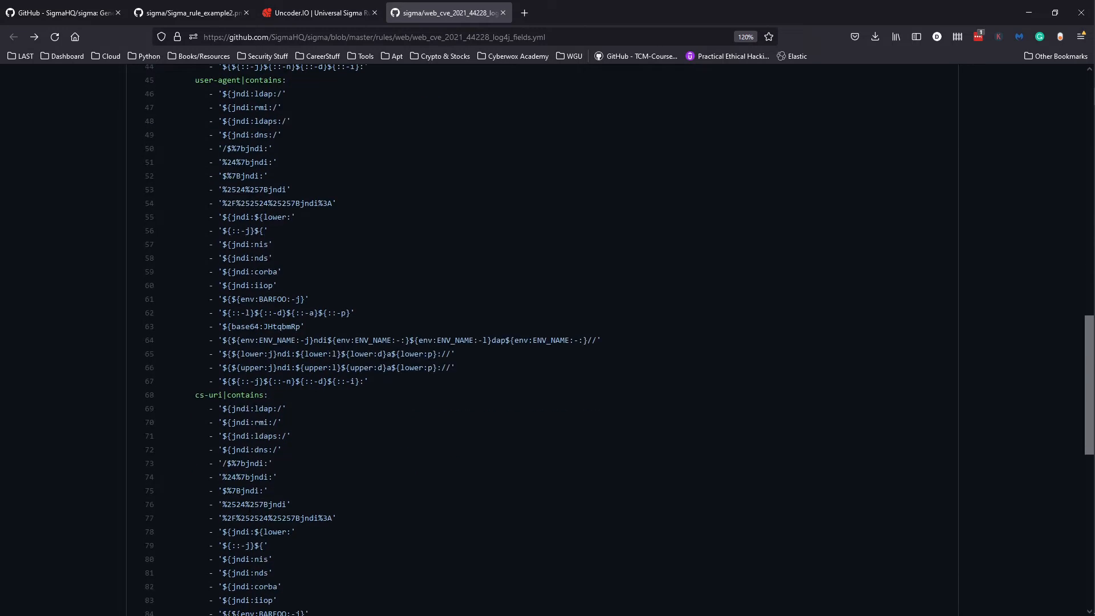
{"action": "scroll", "scroll_direction": "down", "scroll_amount": 3}
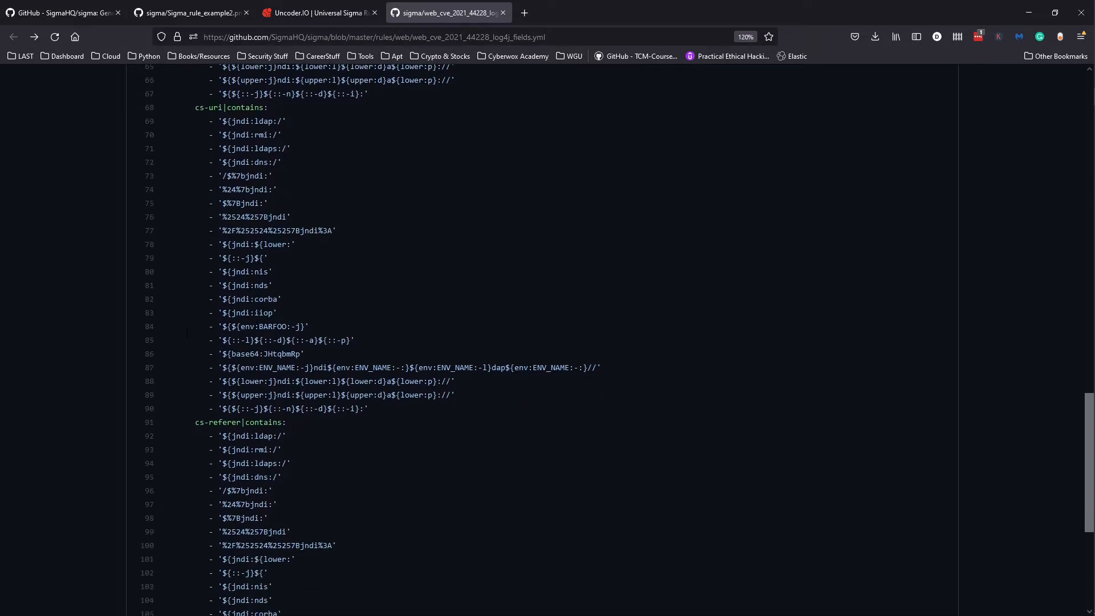
{"action": "mouse_move", "coordinate": [280, 378]}
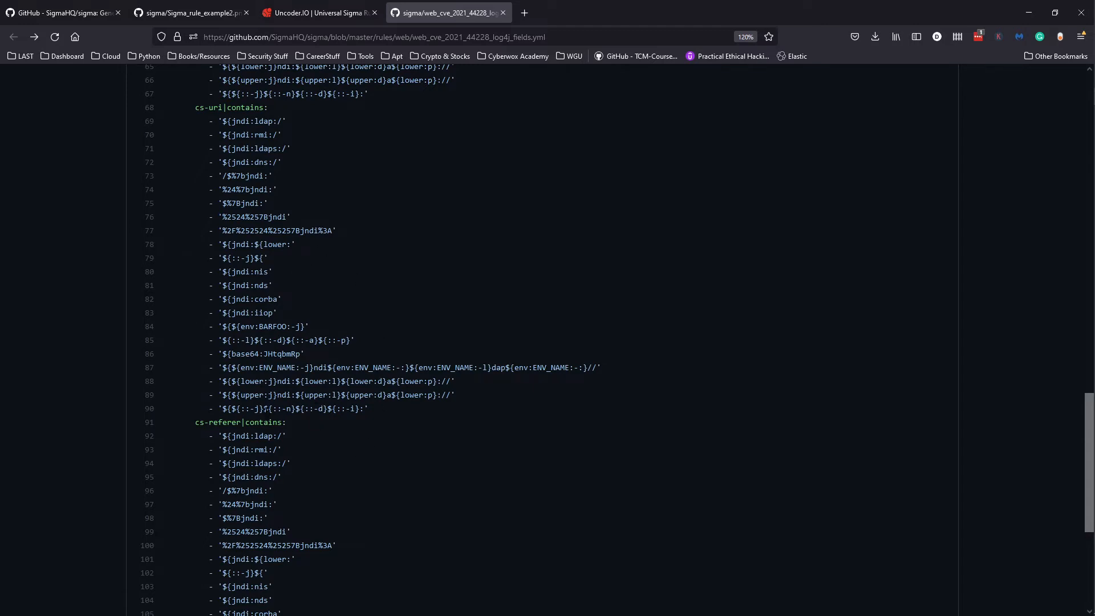
{"action": "scroll", "scroll_direction": "down", "scroll_amount": 3}
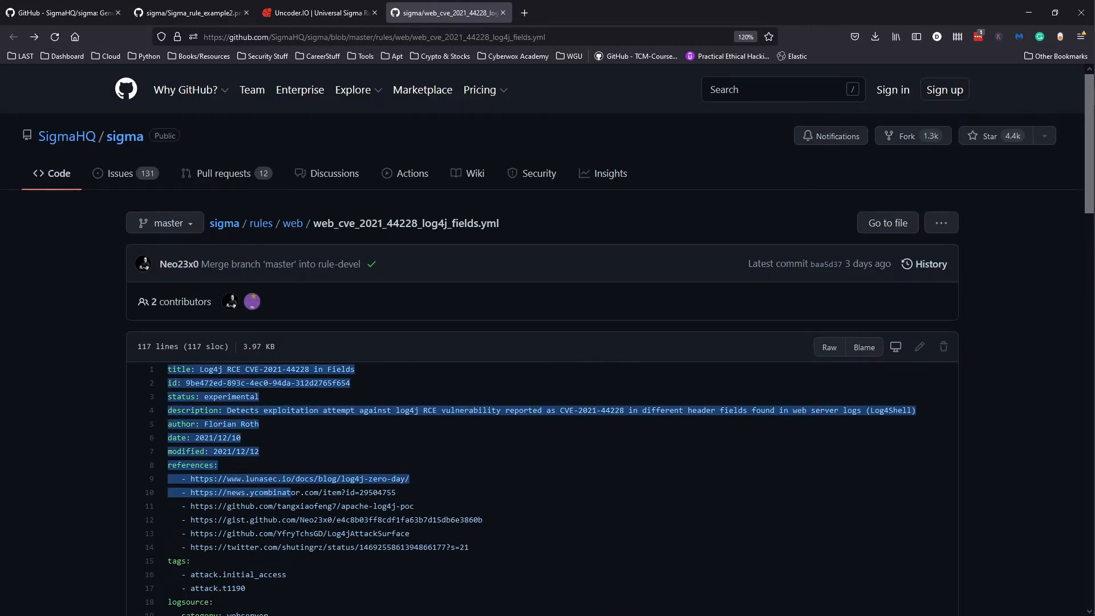
- Read the log4j fields rule to its end, then bring Uncoder.io back up
{"action": "scroll", "scroll_direction": "down", "scroll_amount": 3}
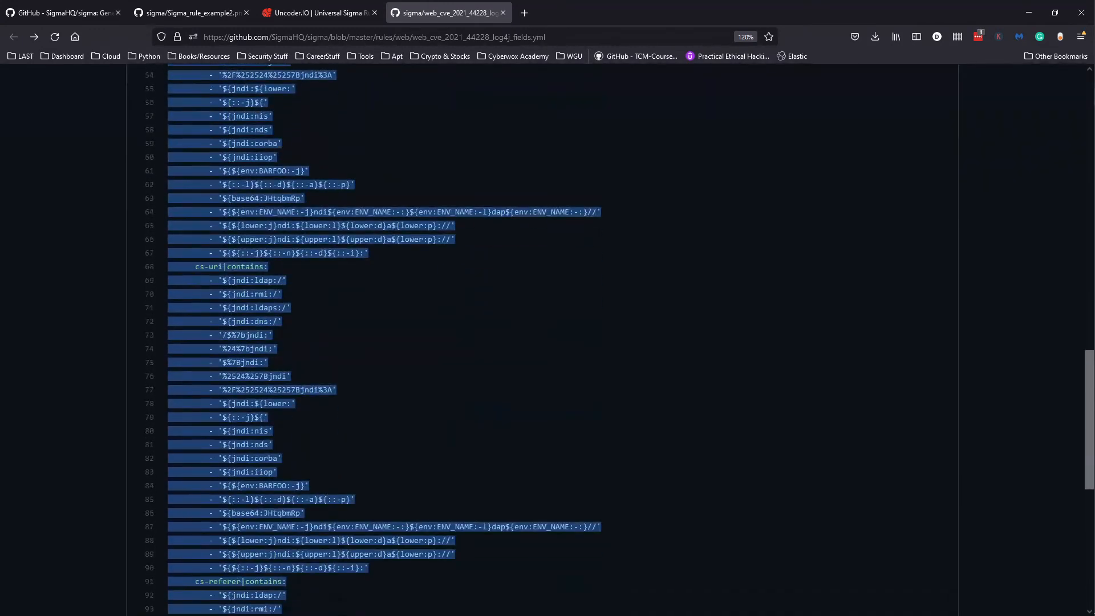
{"action": "scroll", "scroll_direction": "down", "scroll_amount": 3}
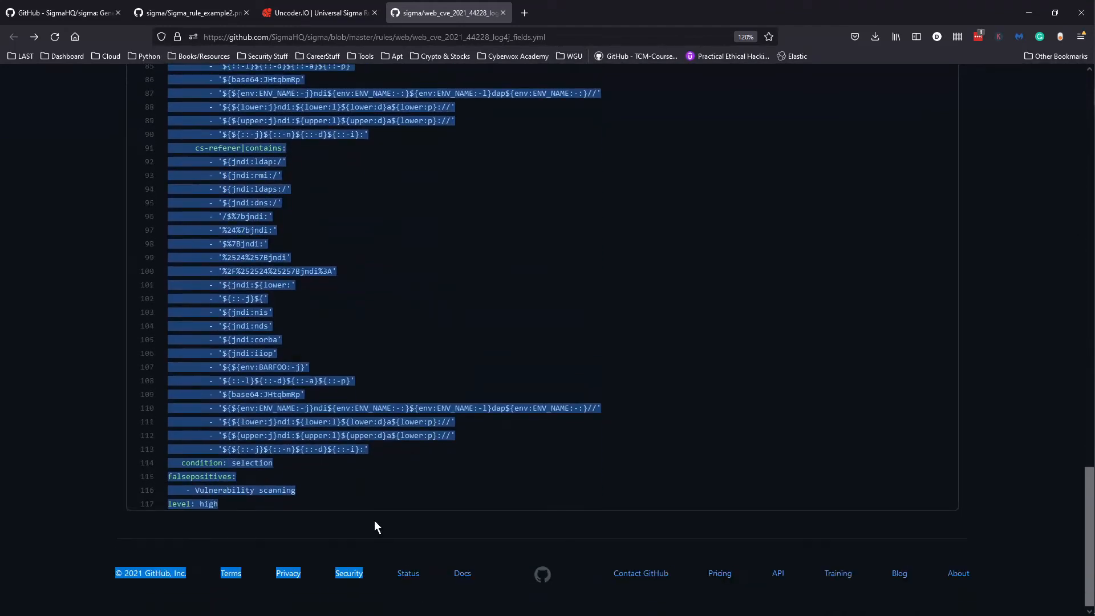
{"action": "left_click", "coordinate": [318, 13]}
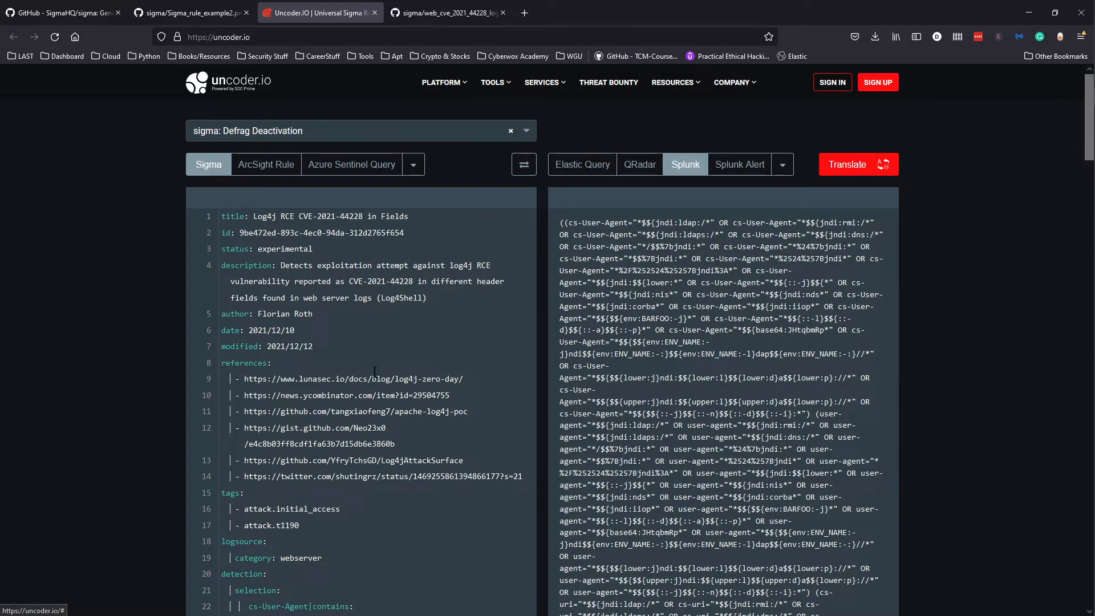
- Translate the log4j Sigma rule into Elastic Query and QRadar formats
{"action": "left_click", "coordinate": [582, 164]}
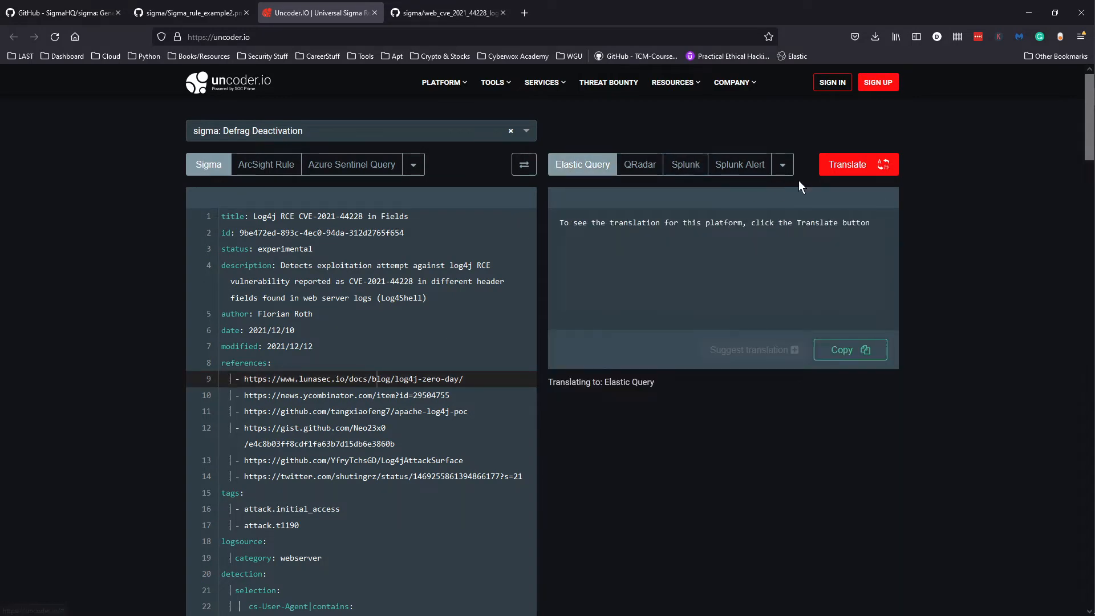
{"action": "left_click", "coordinate": [858, 165]}
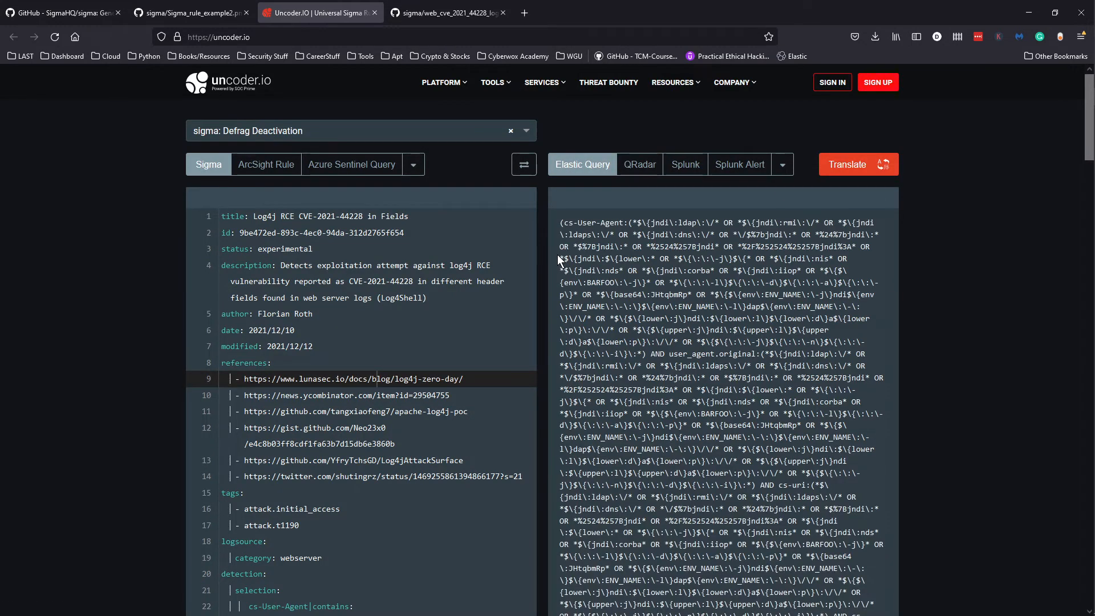
{"action": "scroll", "scroll_direction": "down", "scroll_amount": 3}
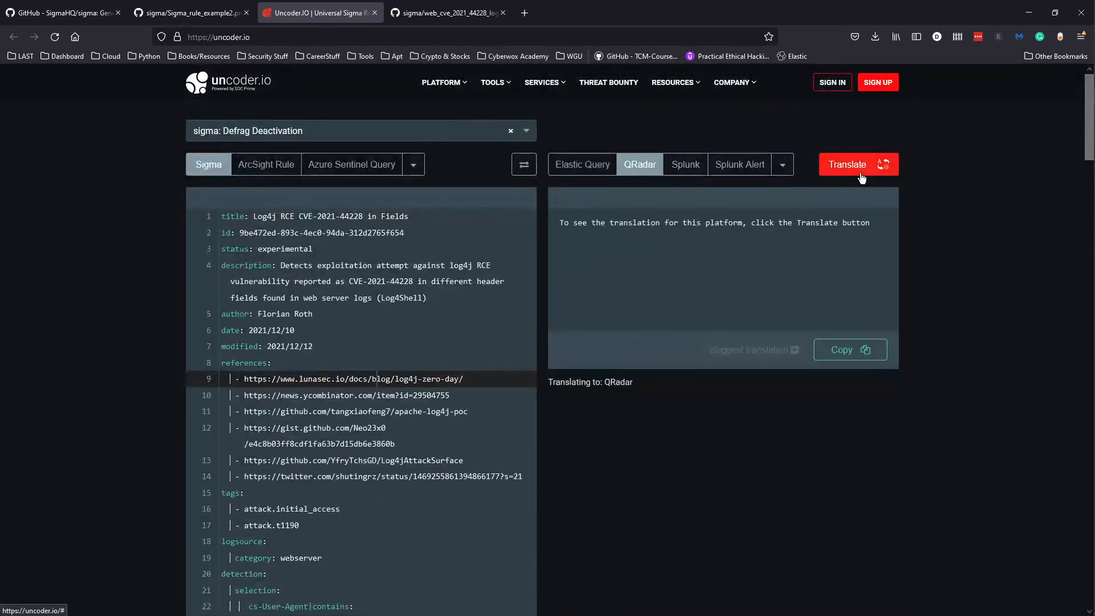
{"action": "left_click", "coordinate": [848, 164]}
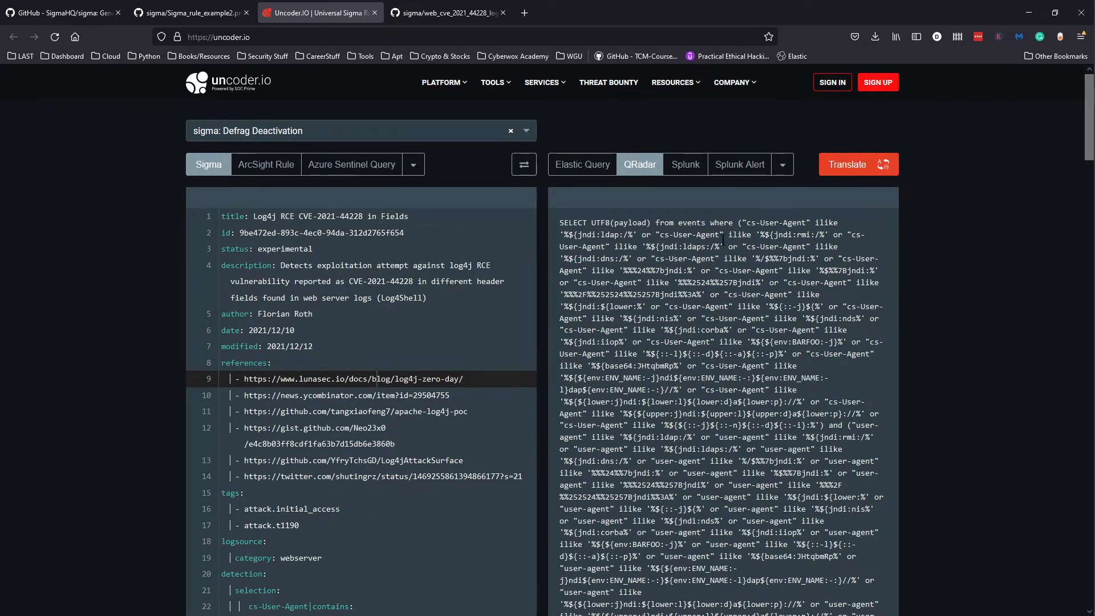
- Translate the rule into a Splunk Alert, then return to the log4j rule on GitHub
{"action": "left_click", "coordinate": [685, 165]}
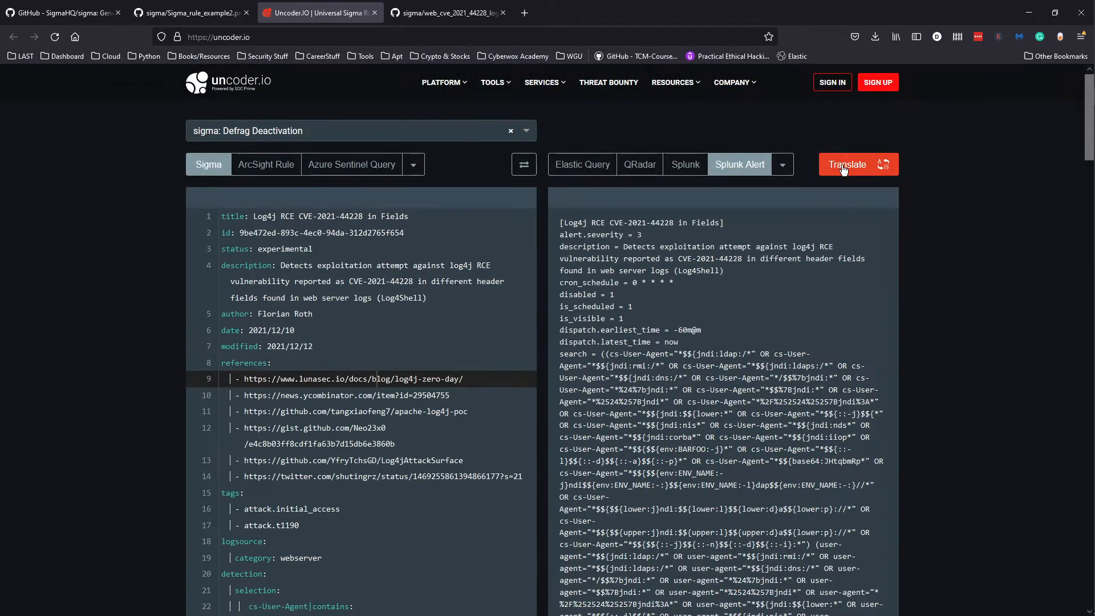
{"action": "left_click", "coordinate": [848, 164]}
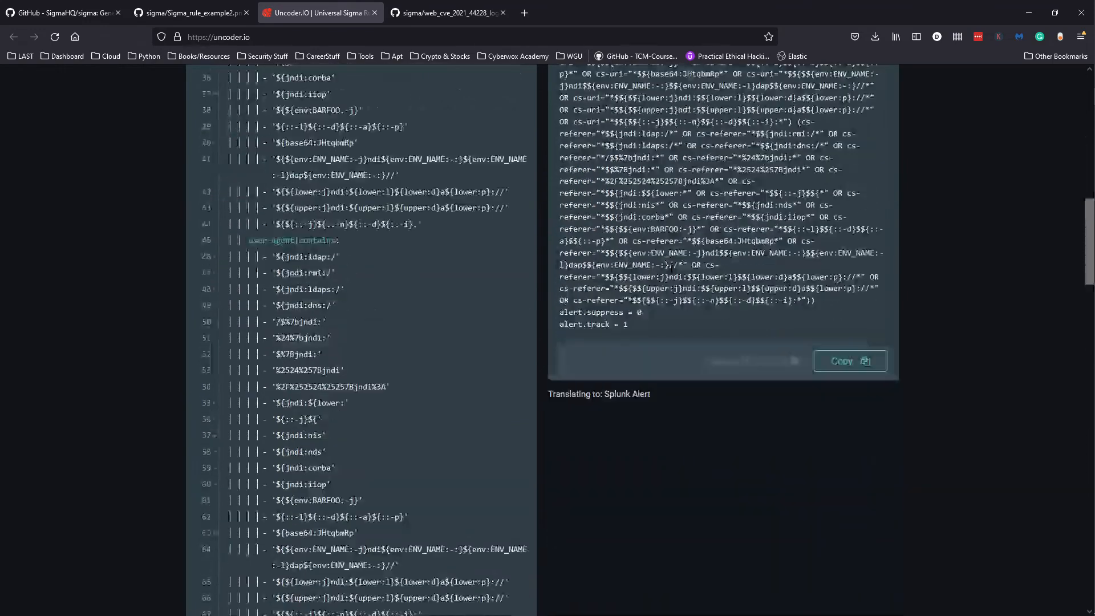
{"action": "left_click", "coordinate": [447, 12]}
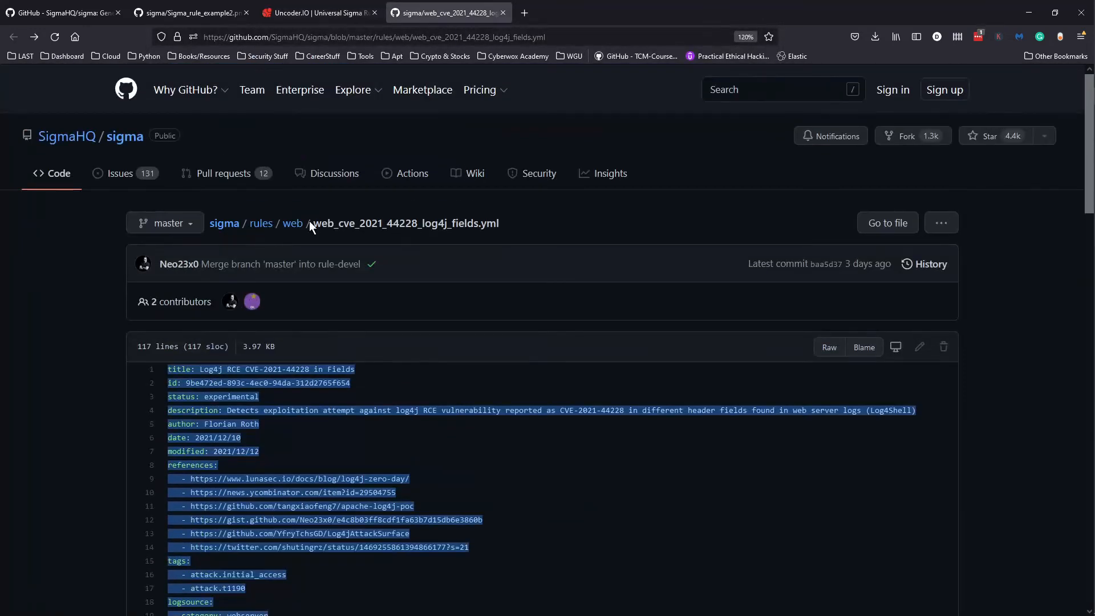
- Navigate from the web rules folder up to rules, then into cloud/aws
{"action": "left_click", "coordinate": [292, 222]}
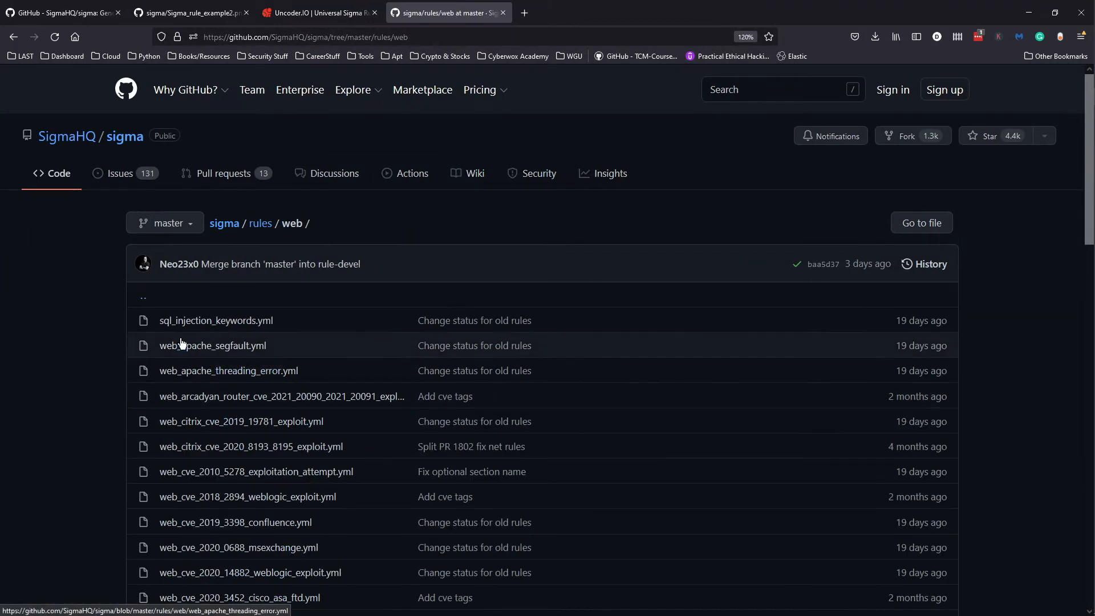
{"action": "left_click", "coordinate": [260, 222]}
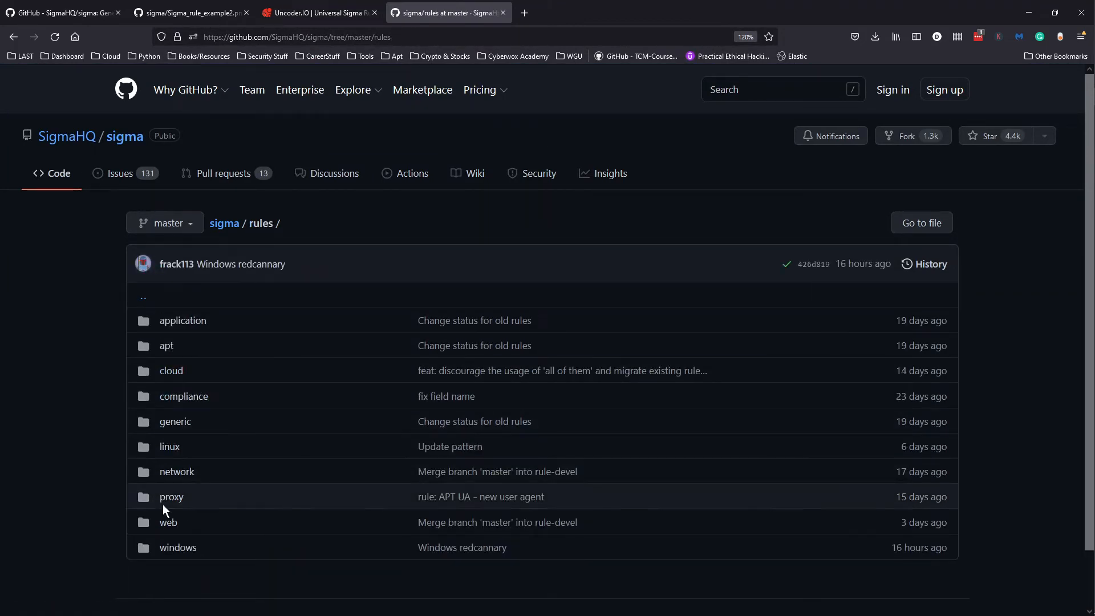
{"action": "left_click", "coordinate": [170, 369]}
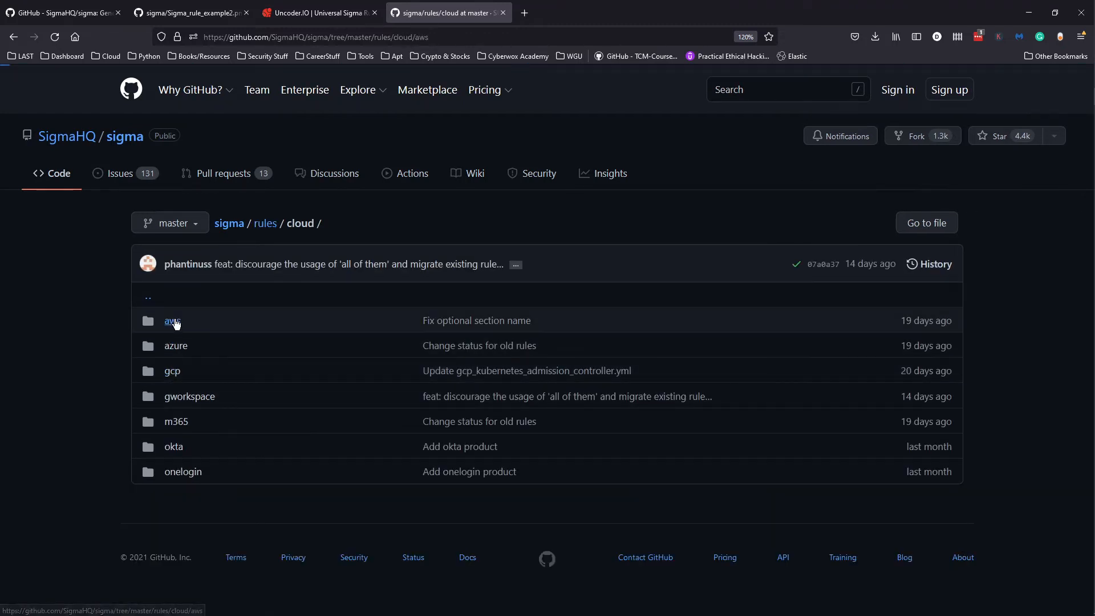
{"action": "left_click", "coordinate": [172, 319]}
{"action": "type", "text": "s3"}
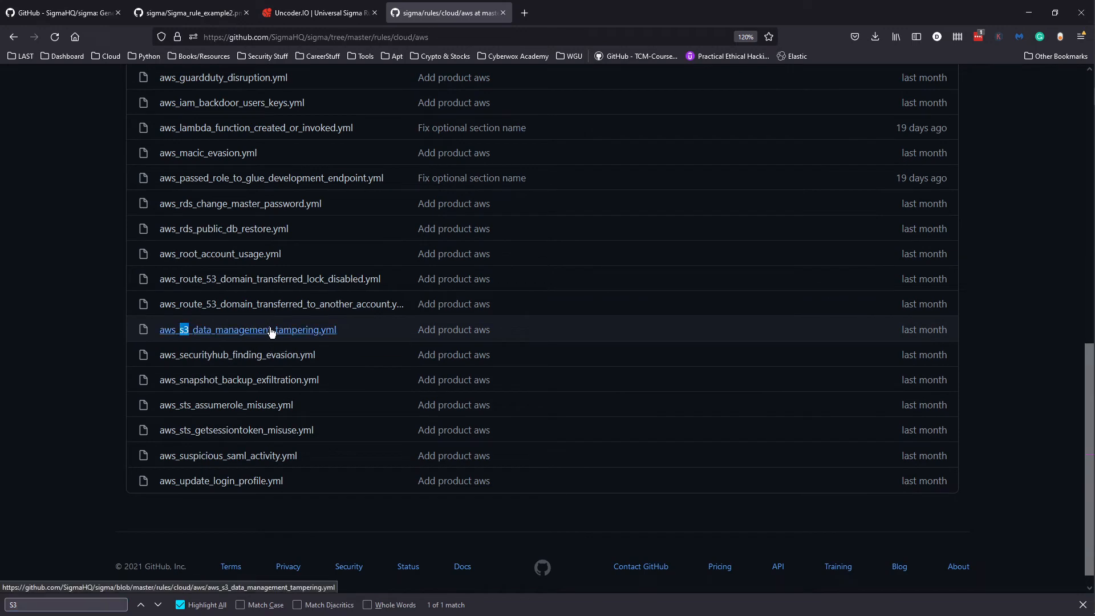
- Open aws_s3_data_management_tampering.yml and look over its full text
{"action": "left_click", "coordinate": [248, 328]}
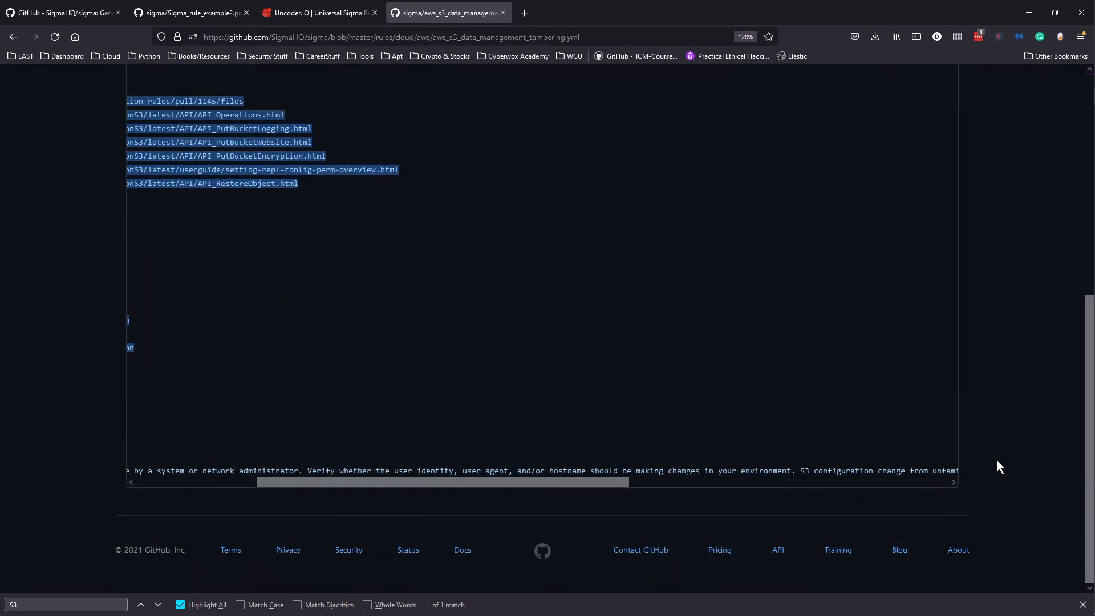
{"action": "scroll", "scroll_direction": "right", "scroll_amount": 3}
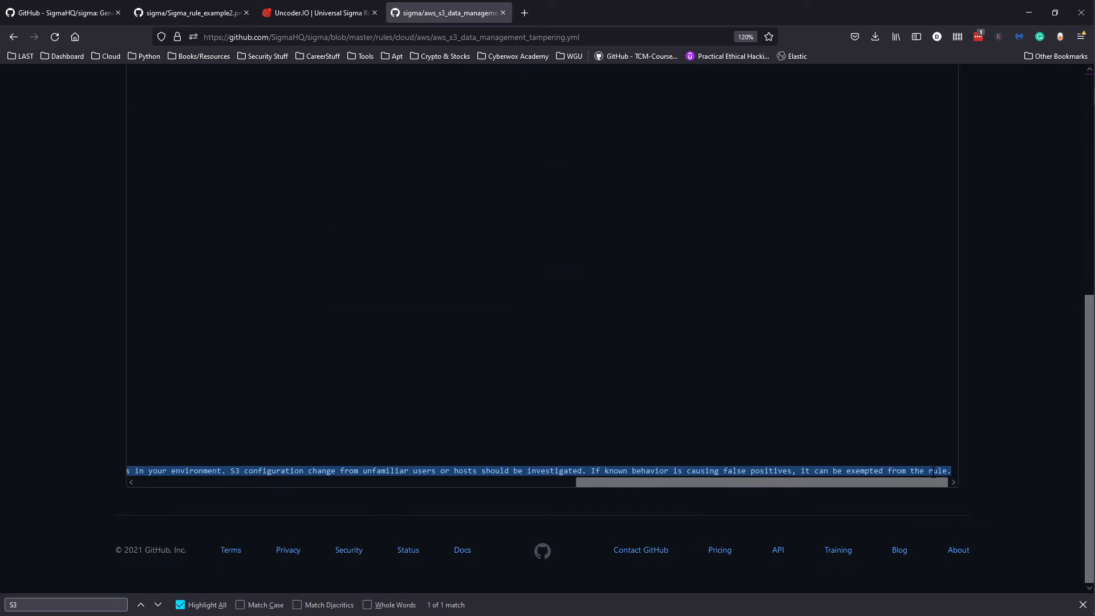
{"action": "scroll", "scroll_direction": "up", "scroll_amount": 3}
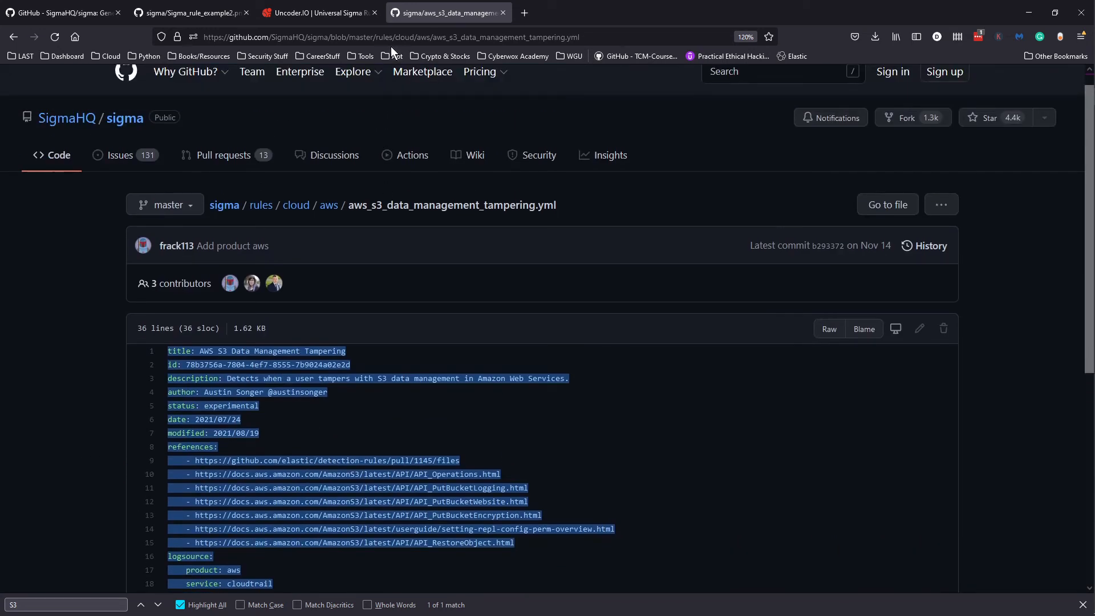
- Put the AWS S3 tampering rule into Uncoder.io's Sigma input, then return to the rule on GitHub
{"action": "left_click", "coordinate": [318, 12]}
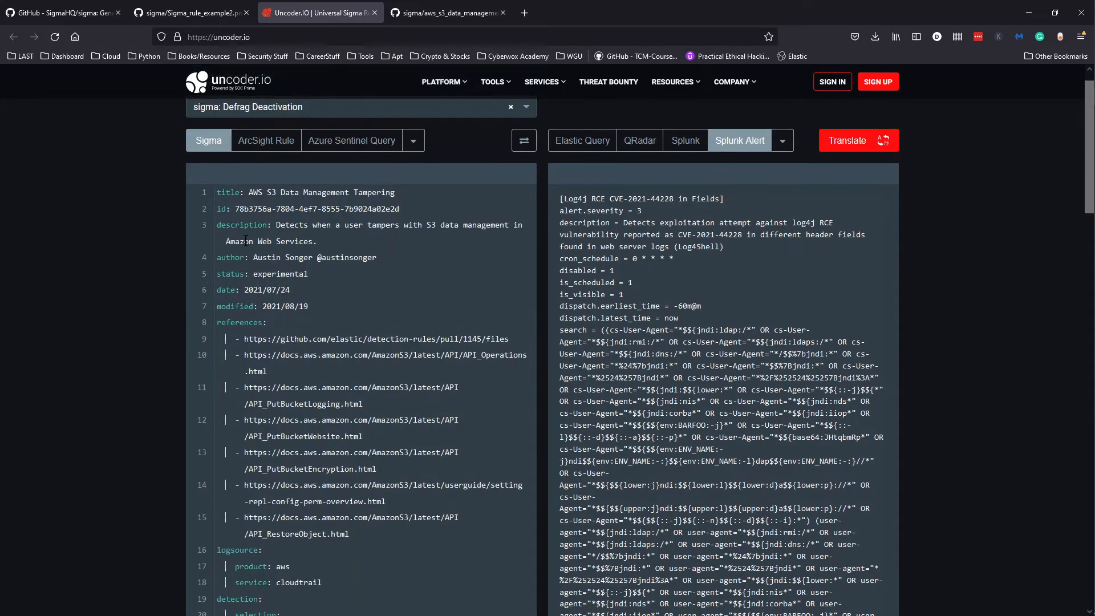
{"action": "scroll", "scroll_direction": "down", "scroll_amount": 3}
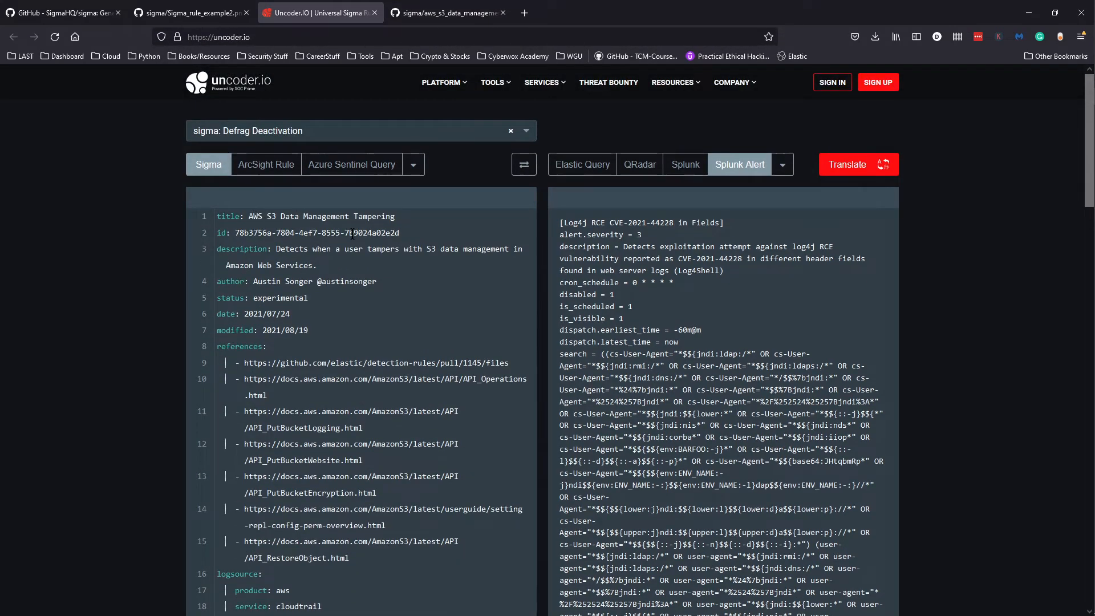
{"action": "left_click", "coordinate": [449, 13]}
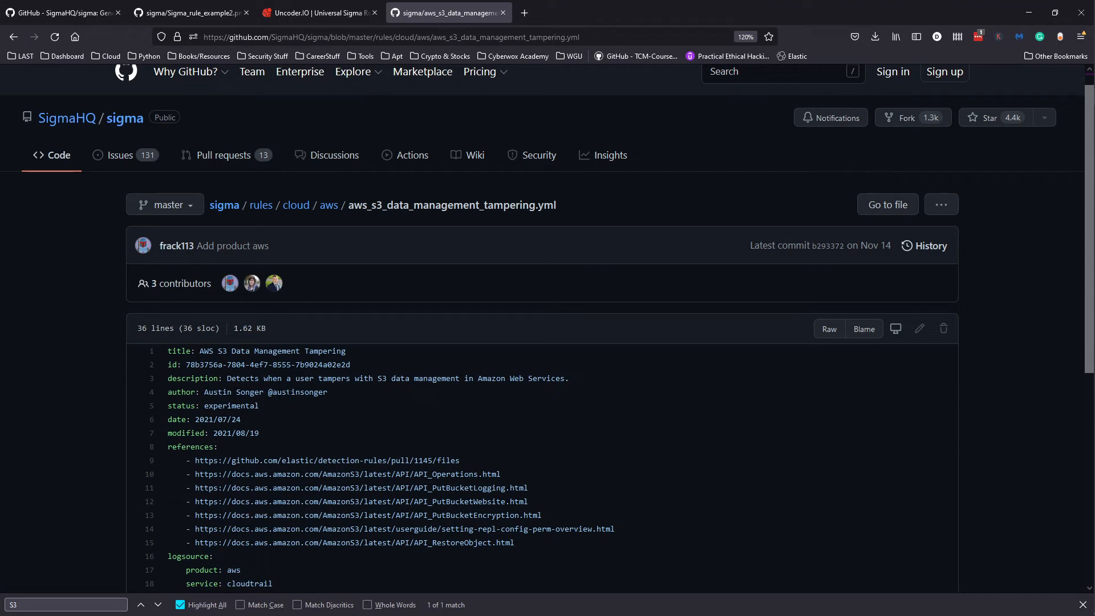
{"action": "mouse_move", "coordinate": [391, 396]}
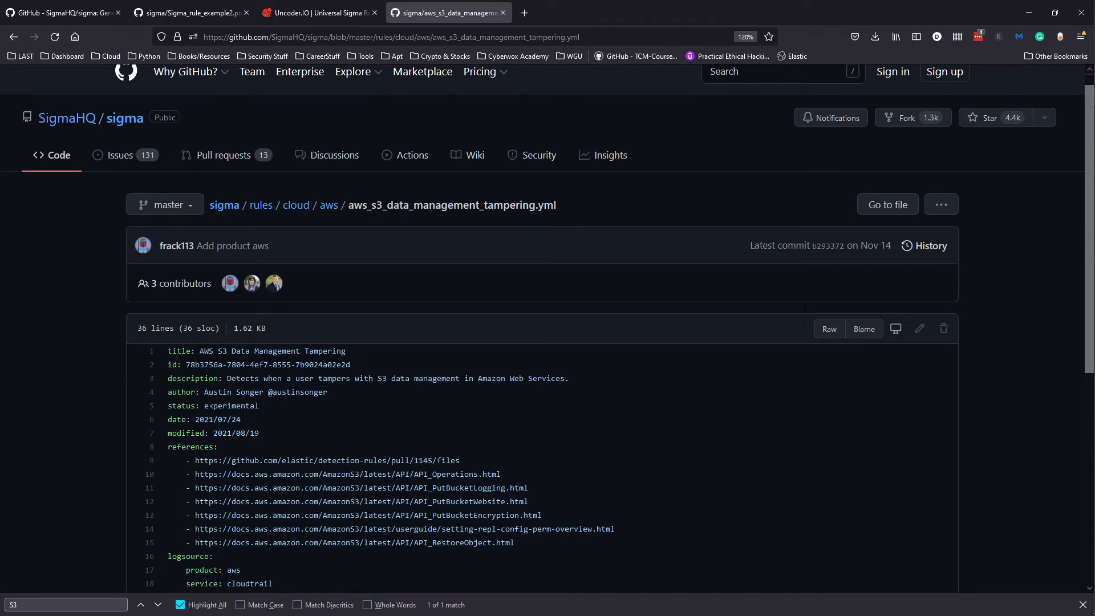
- Read the S3 tampering rule's eventName list down to the attack.t1537 tag and select that tag
{"action": "scroll", "scroll_direction": "down", "scroll_amount": 3}
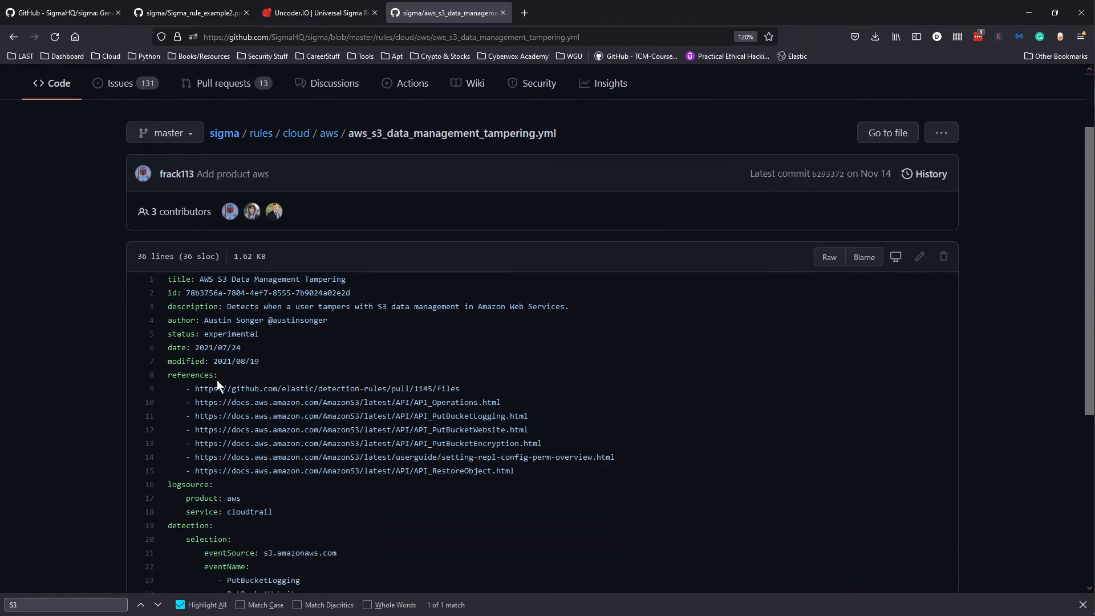
{"action": "mouse_move", "coordinate": [332, 460]}
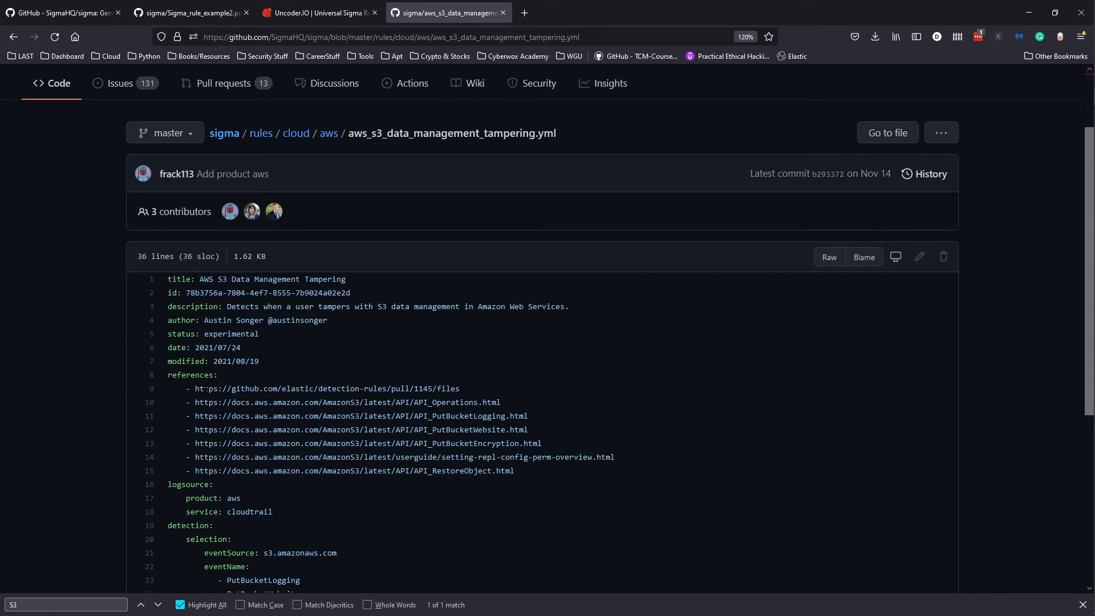
{"action": "mouse_move", "coordinate": [294, 442]}
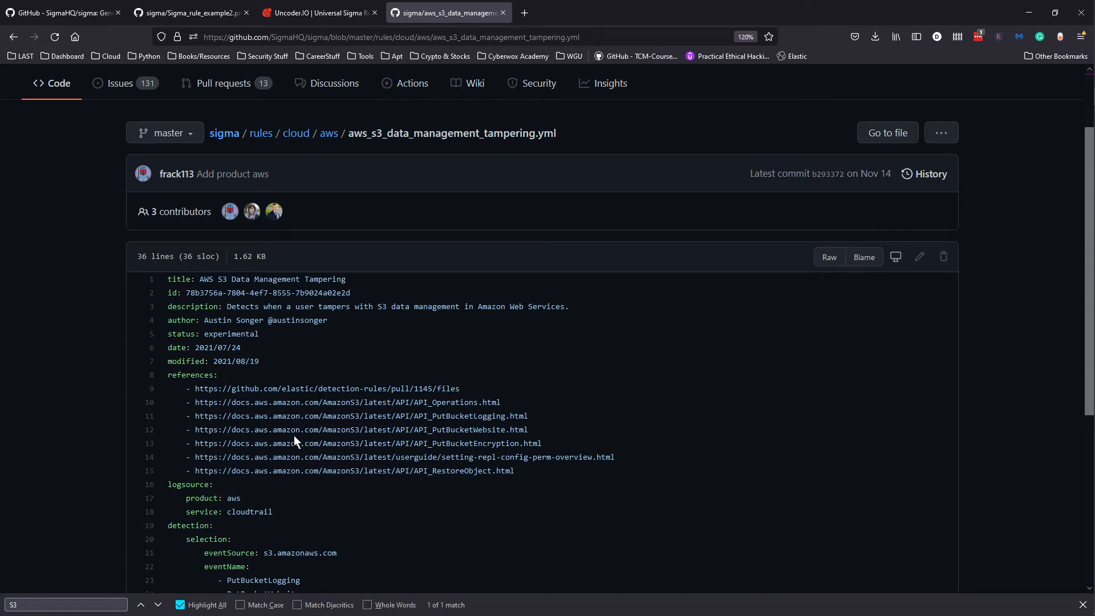
{"action": "mouse_move", "coordinate": [454, 414]}
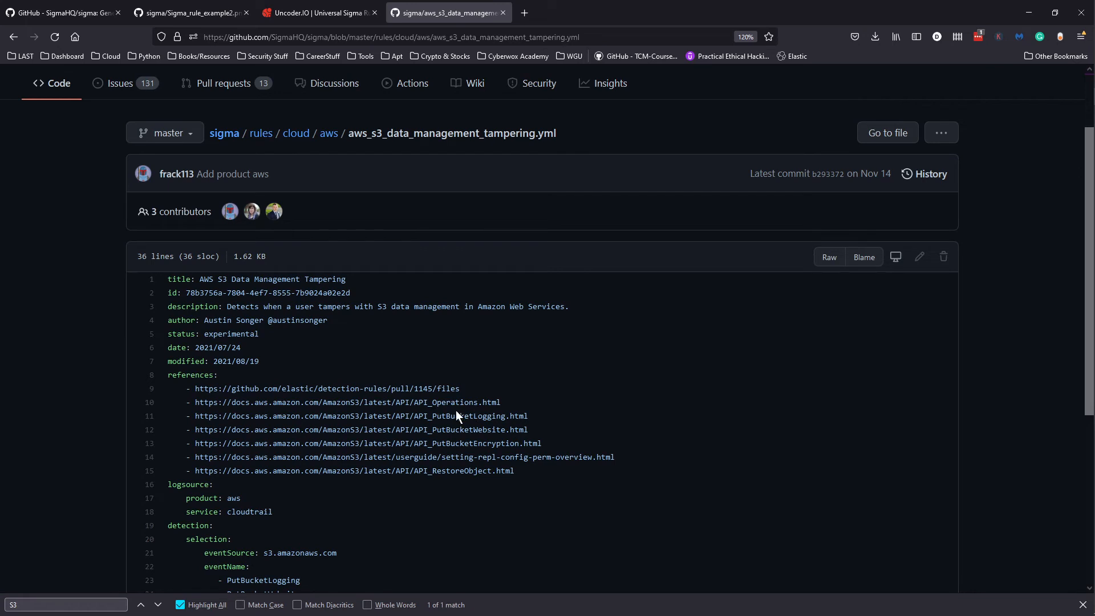
{"action": "scroll", "scroll_direction": "down", "scroll_amount": 3}
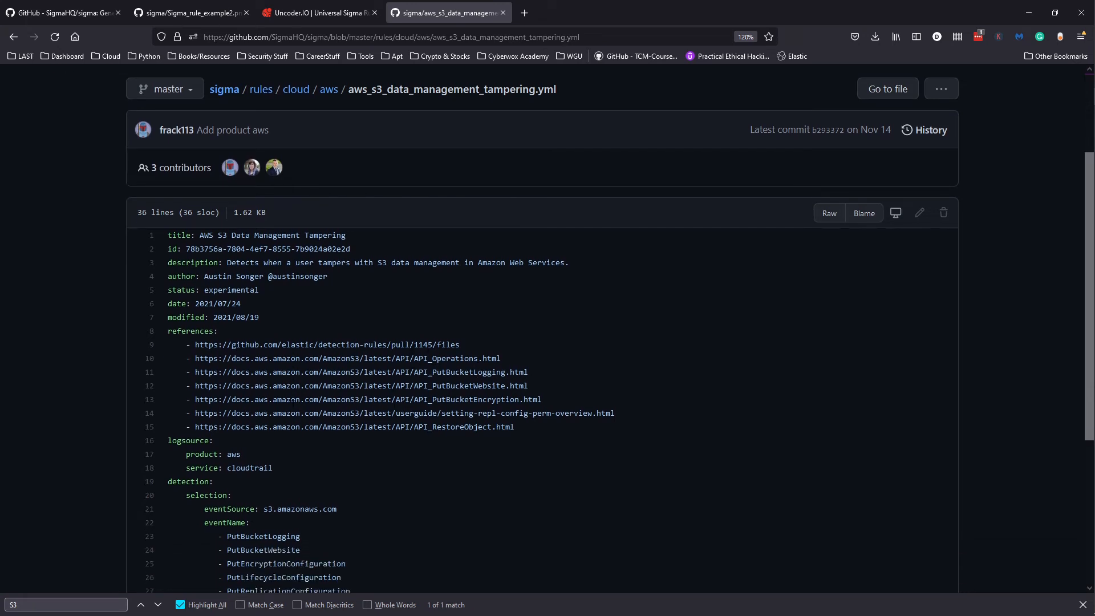
{"action": "scroll", "scroll_direction": "down", "scroll_amount": 3}
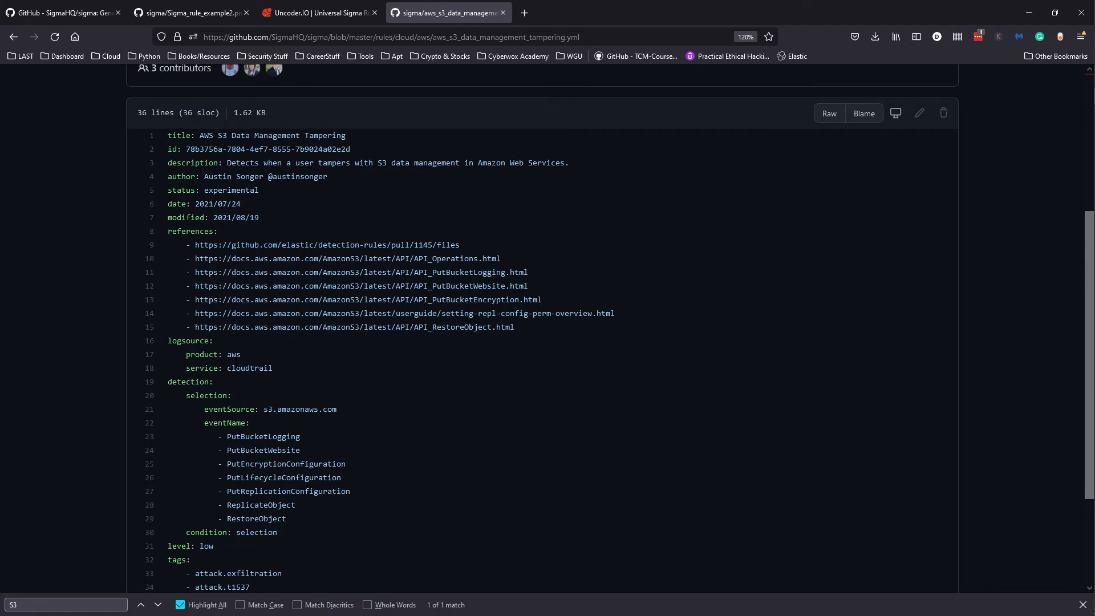
{"action": "mouse_move", "coordinate": [250, 407]}
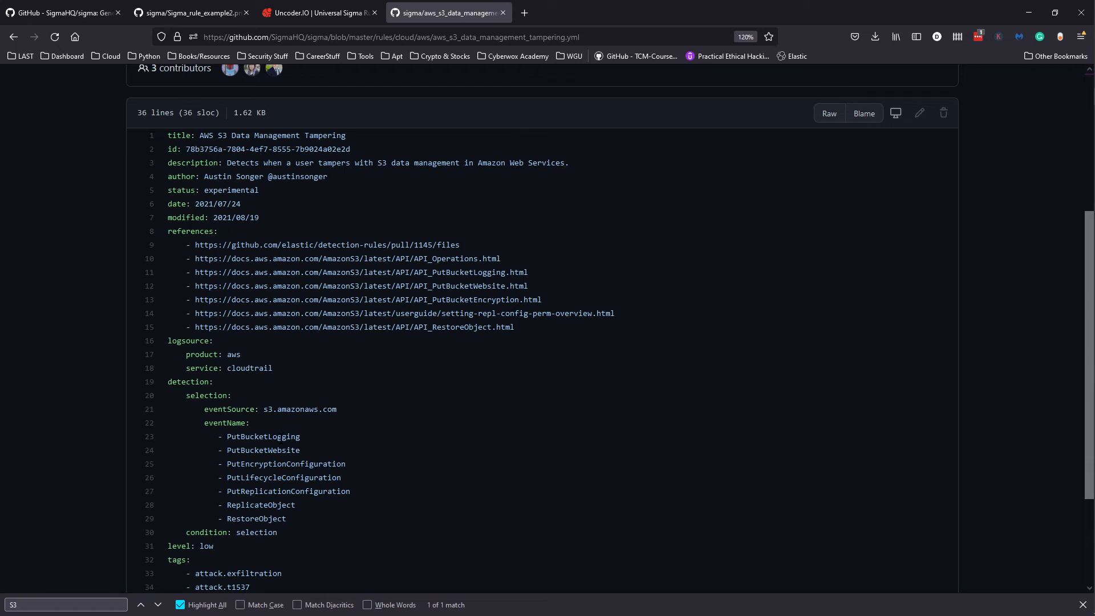
{"action": "mouse_move", "coordinate": [246, 449]}
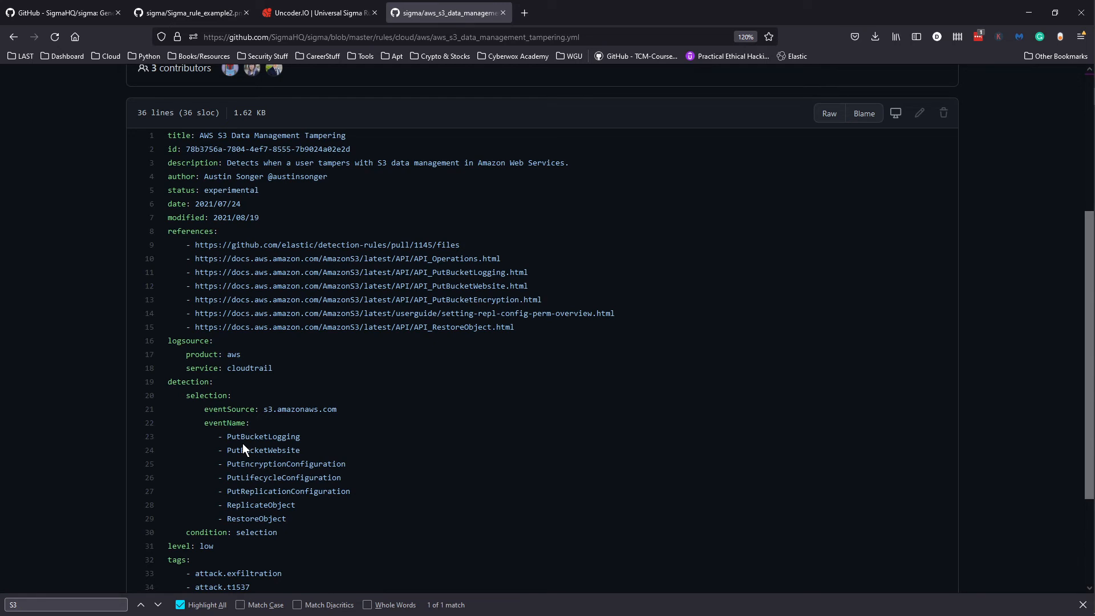
{"action": "mouse_move", "coordinate": [247, 450]}
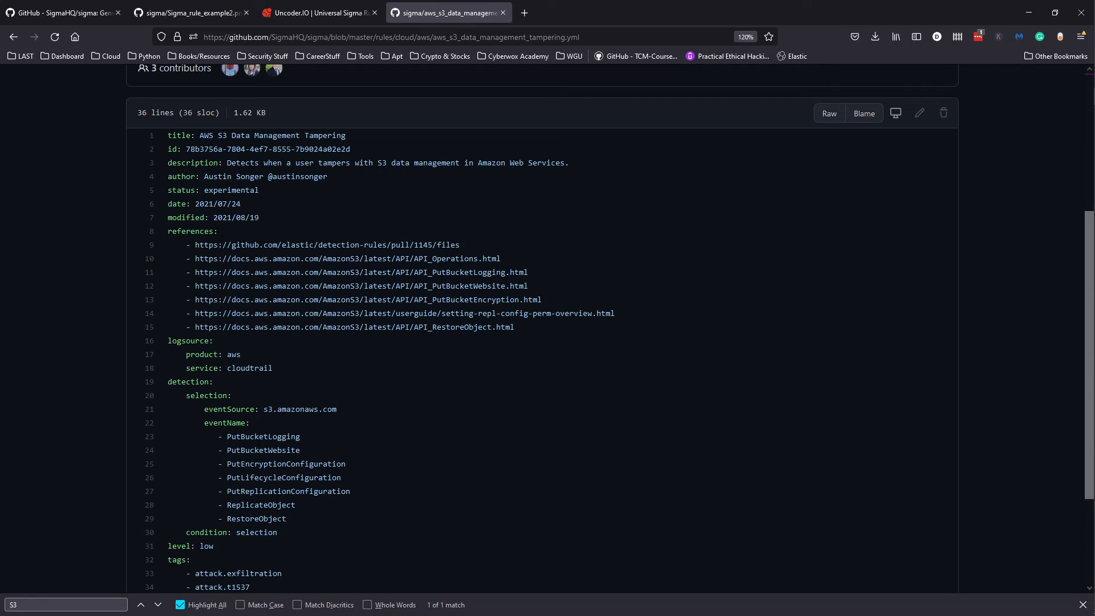
{"action": "mouse_move", "coordinate": [217, 422]}
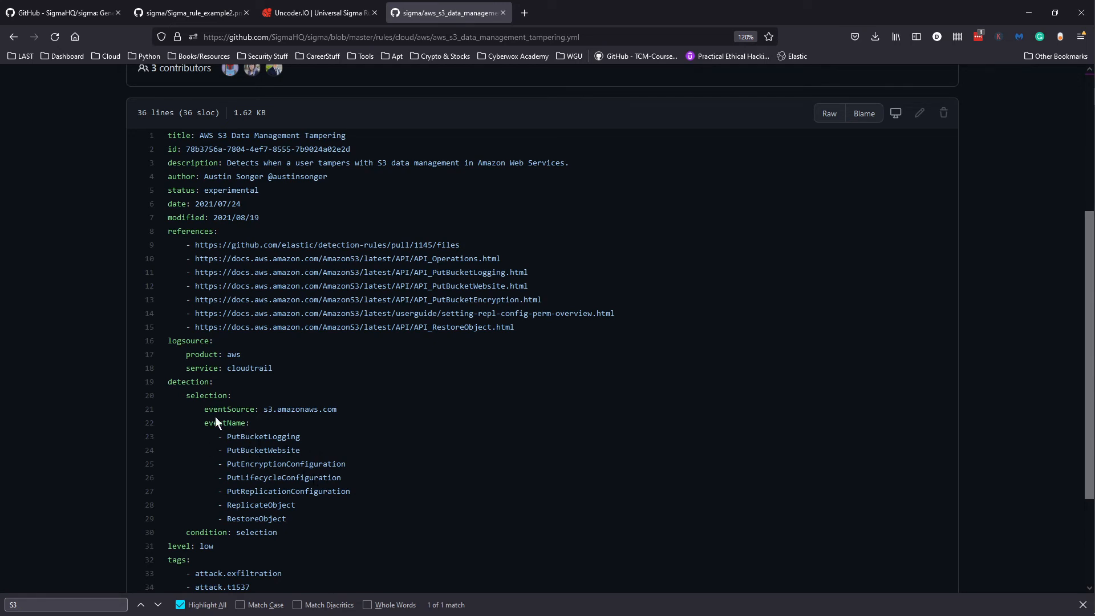
{"action": "mouse_move", "coordinate": [356, 458]}
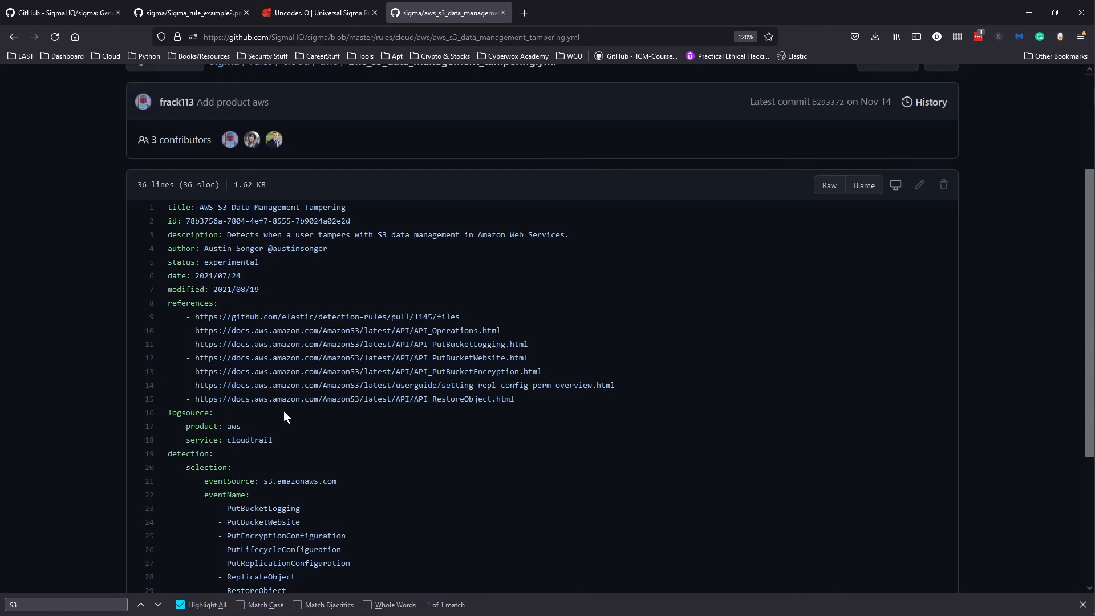
{"action": "scroll", "scroll_direction": "down", "scroll_amount": 3}
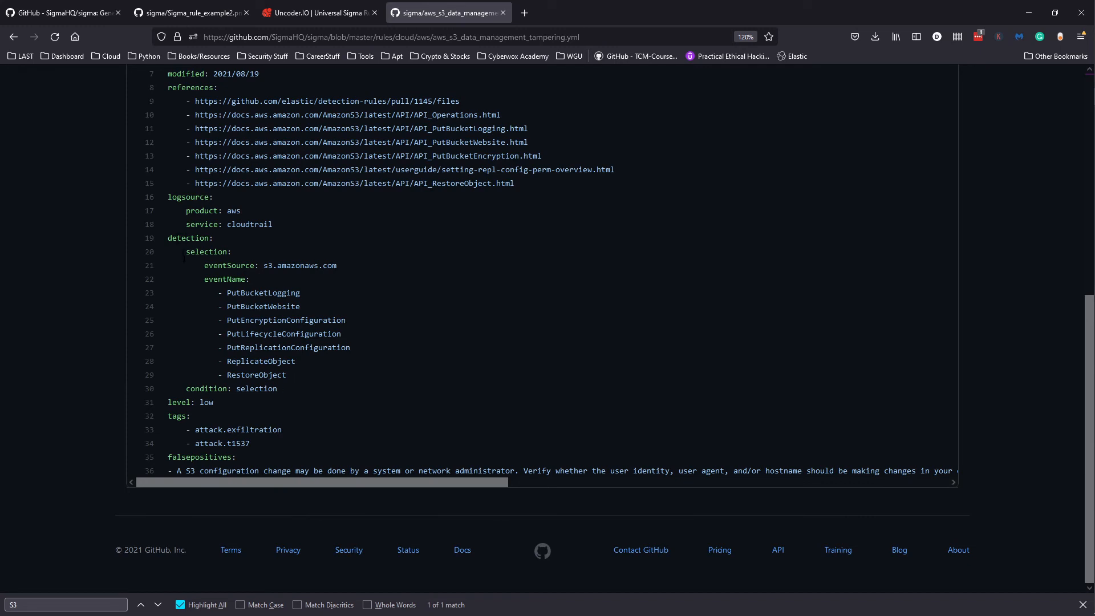
{"action": "double_click", "coordinate": [232, 443]}
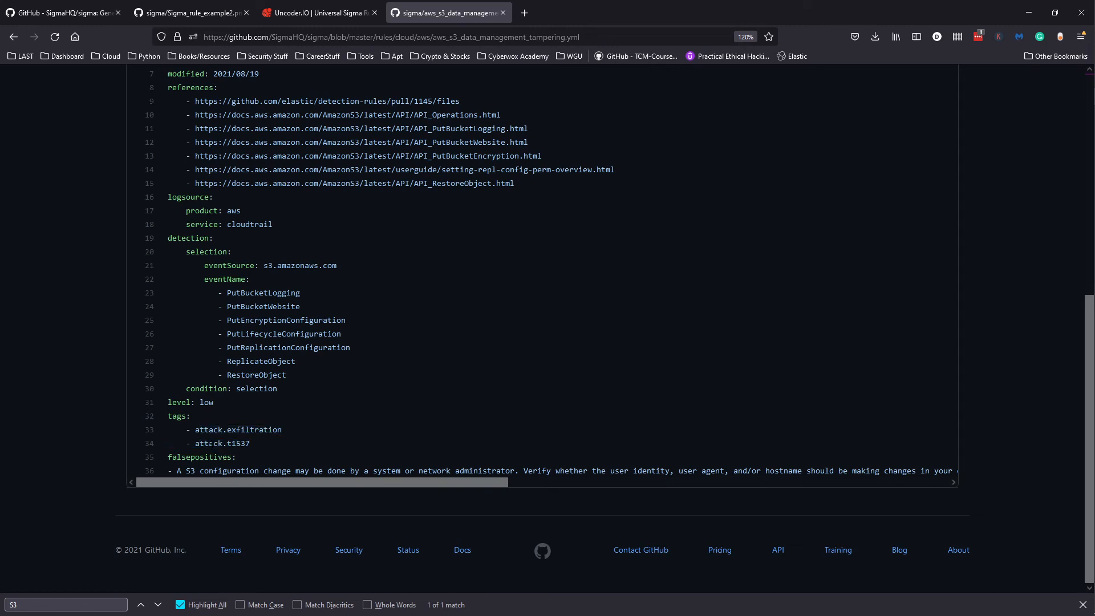
{"action": "double_click", "coordinate": [239, 443]}
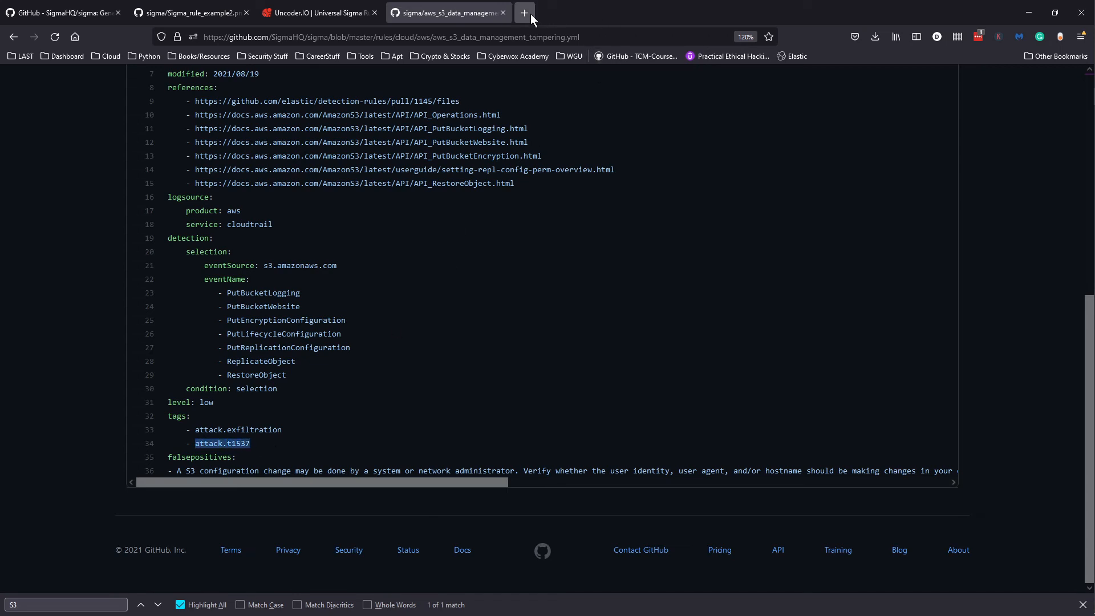
- Search attack.t1537 in a new tab and open MITRE ATT&CK's T1537 Transfer Data to Cloud Account page
{"action": "left_click", "coordinate": [523, 12]}
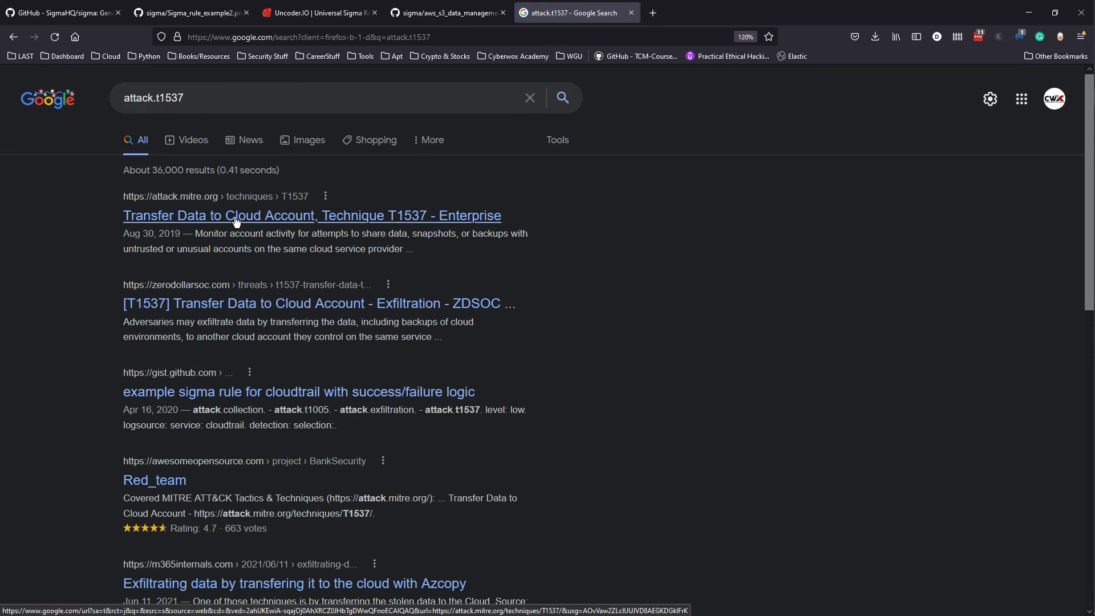
{"action": "left_click", "coordinate": [312, 216]}
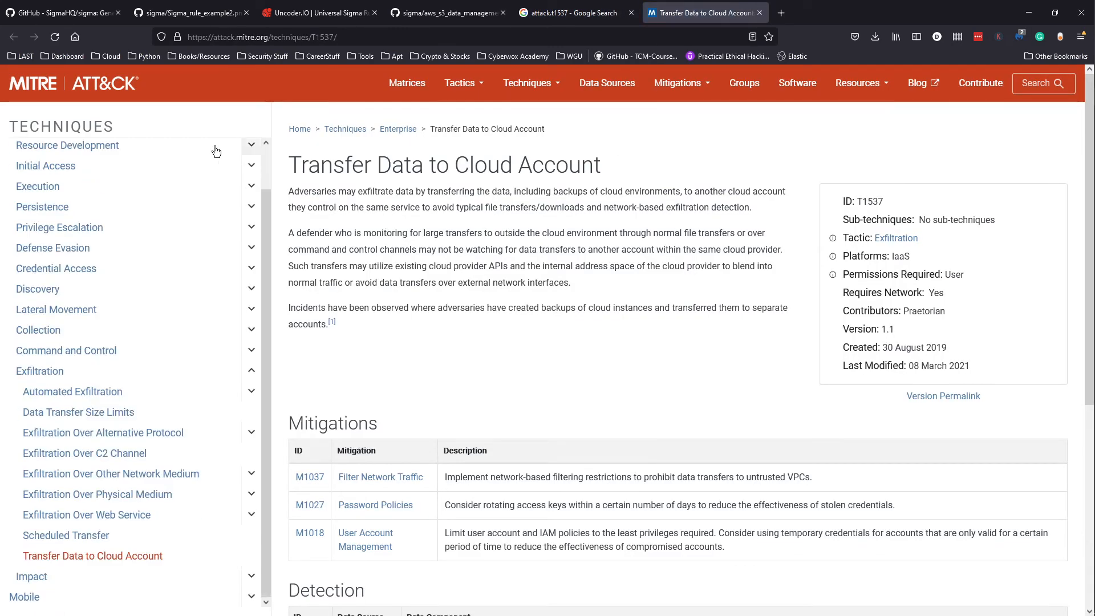
{"action": "left_click", "coordinate": [573, 13]}
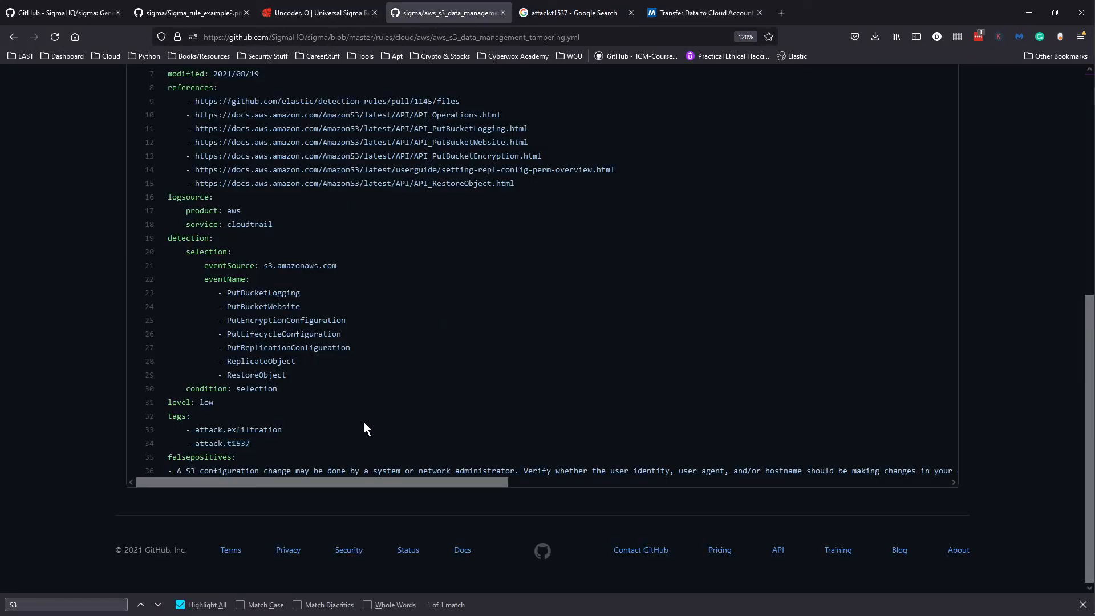
{"action": "mouse_move", "coordinate": [272, 464]}
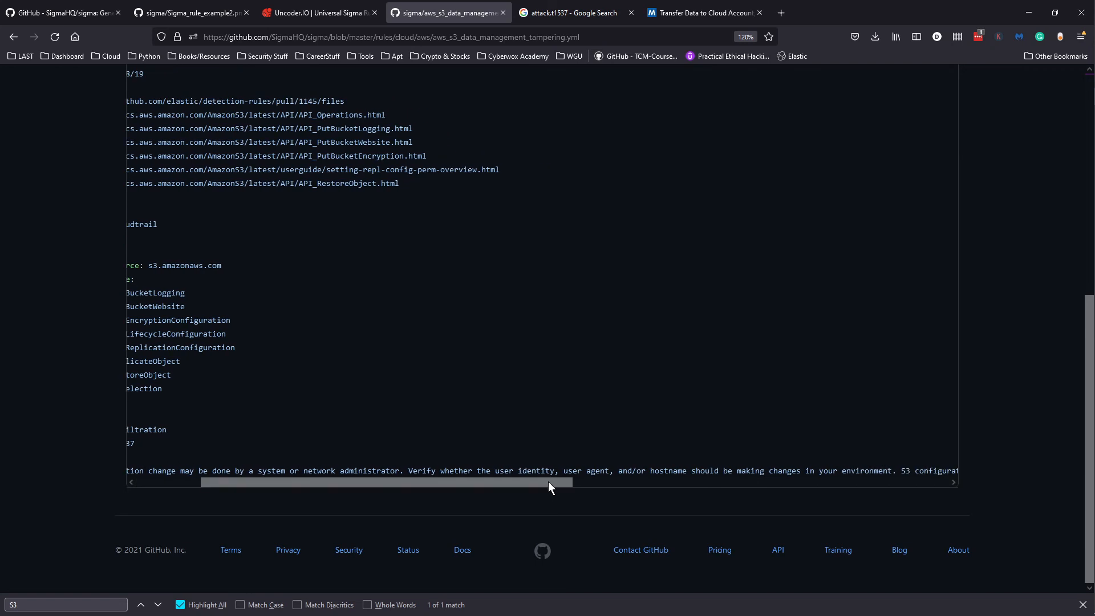
- Scroll the rule's code box across the false-positives note and back toward the top
{"action": "scroll", "scroll_direction": "left", "scroll_amount": 3}
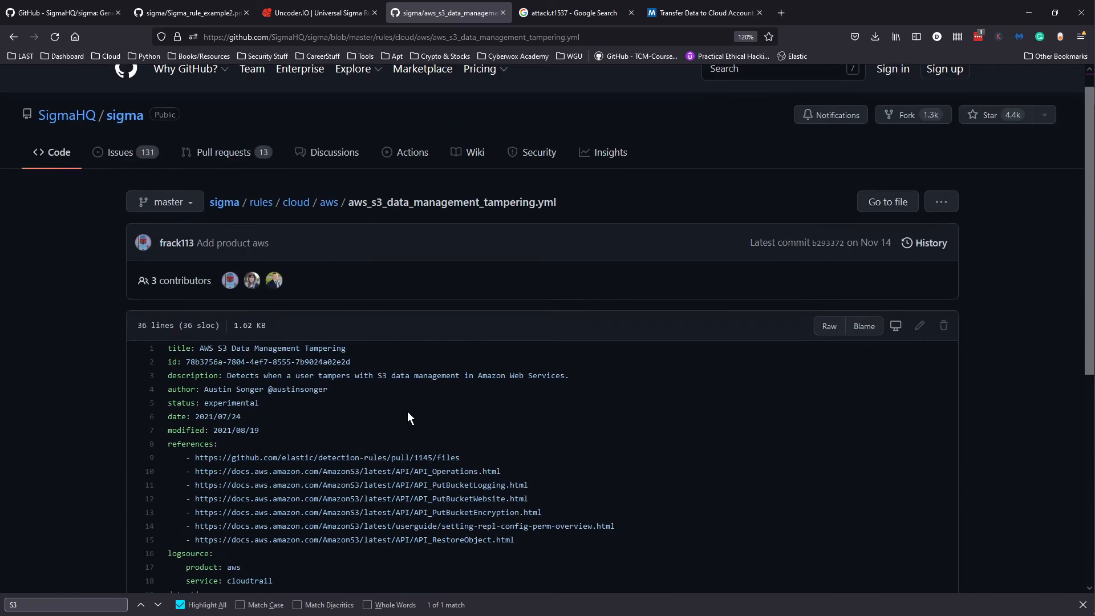
{"action": "scroll", "scroll_direction": "down", "scroll_amount": 3}
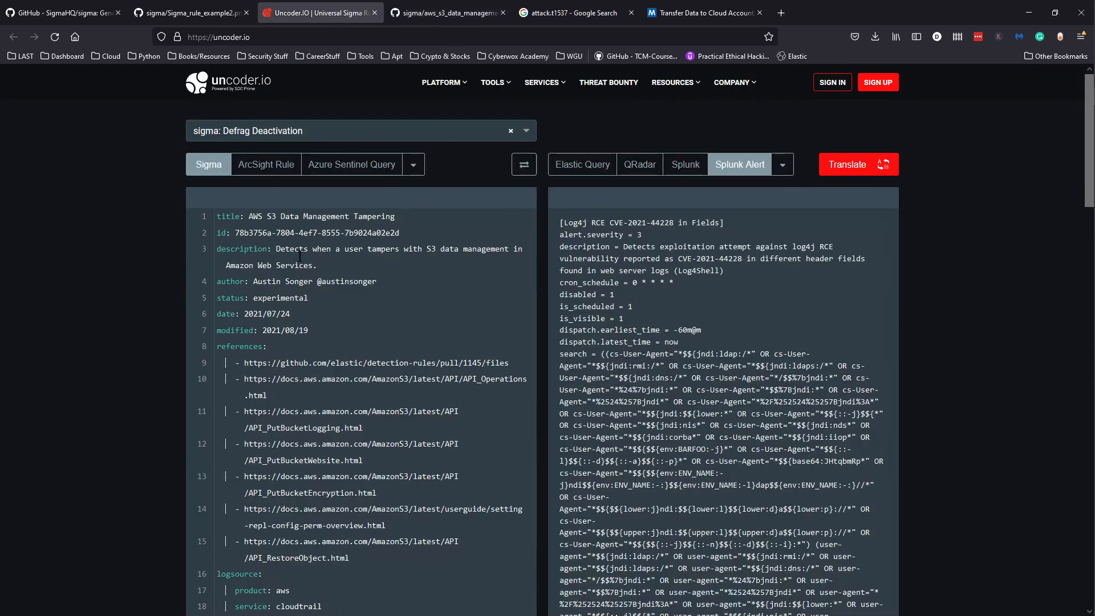
- Translate the S3 tampering rule into Elastic Query and QRadar formats
{"action": "left_click", "coordinate": [582, 164]}
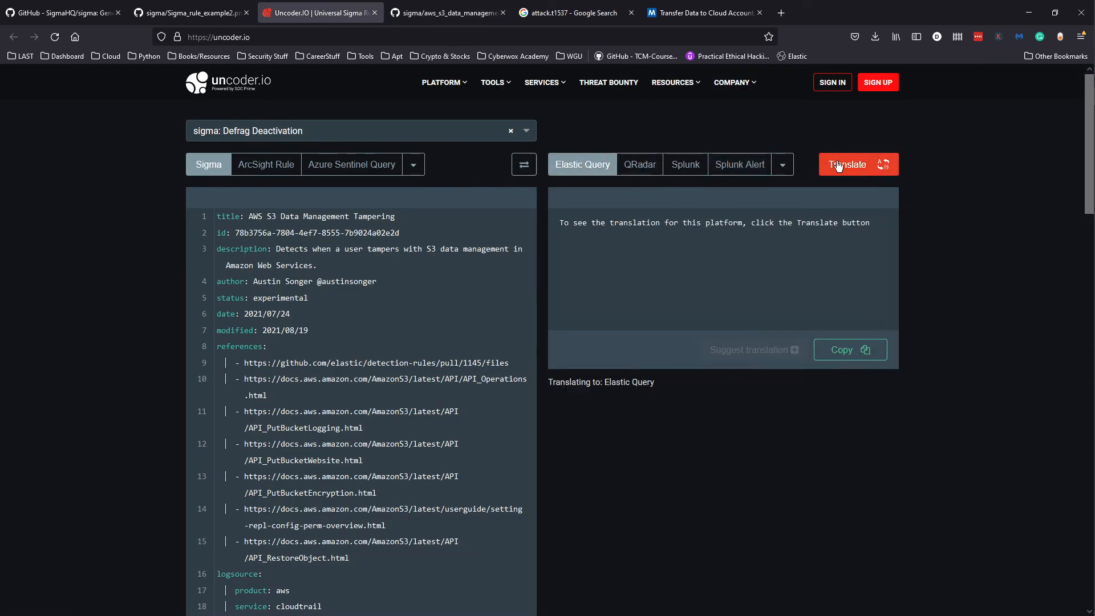
{"action": "left_click", "coordinate": [847, 164]}
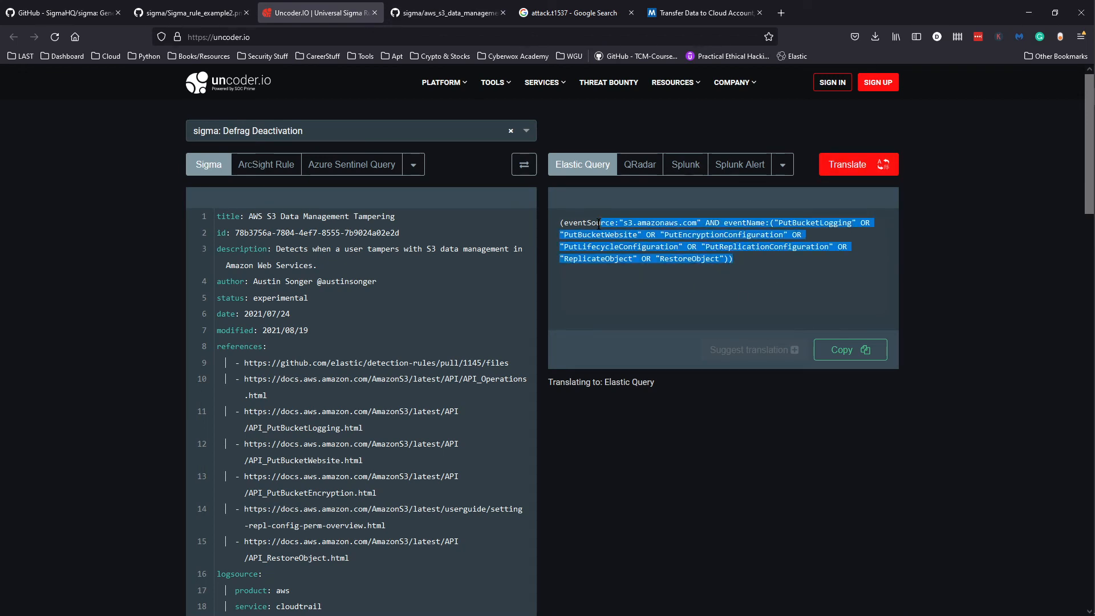
{"action": "mouse_move", "coordinate": [639, 164]}
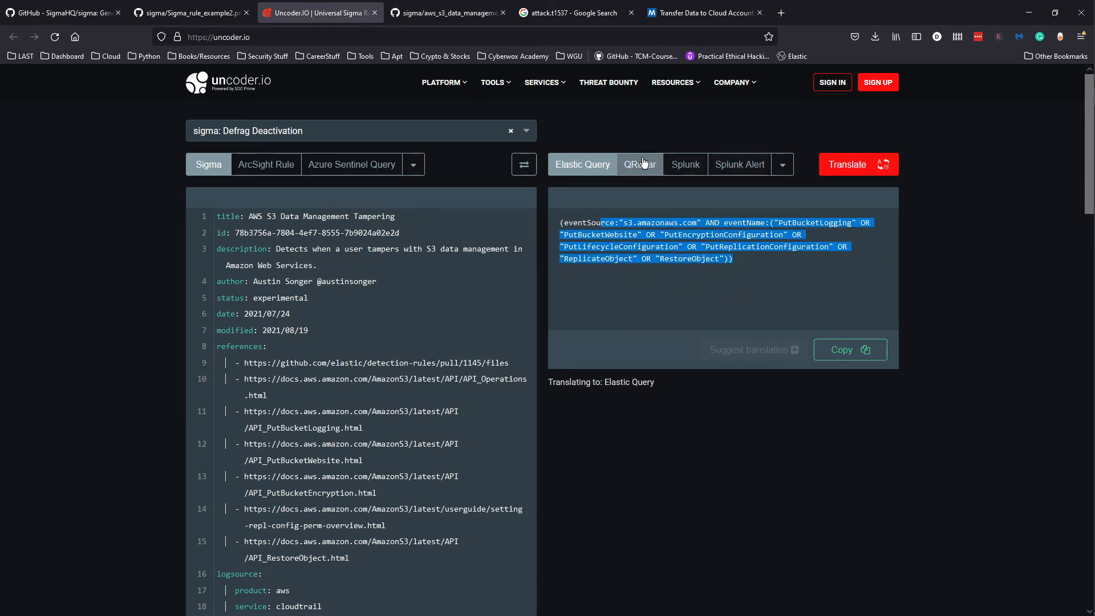
{"action": "left_click", "coordinate": [639, 165]}
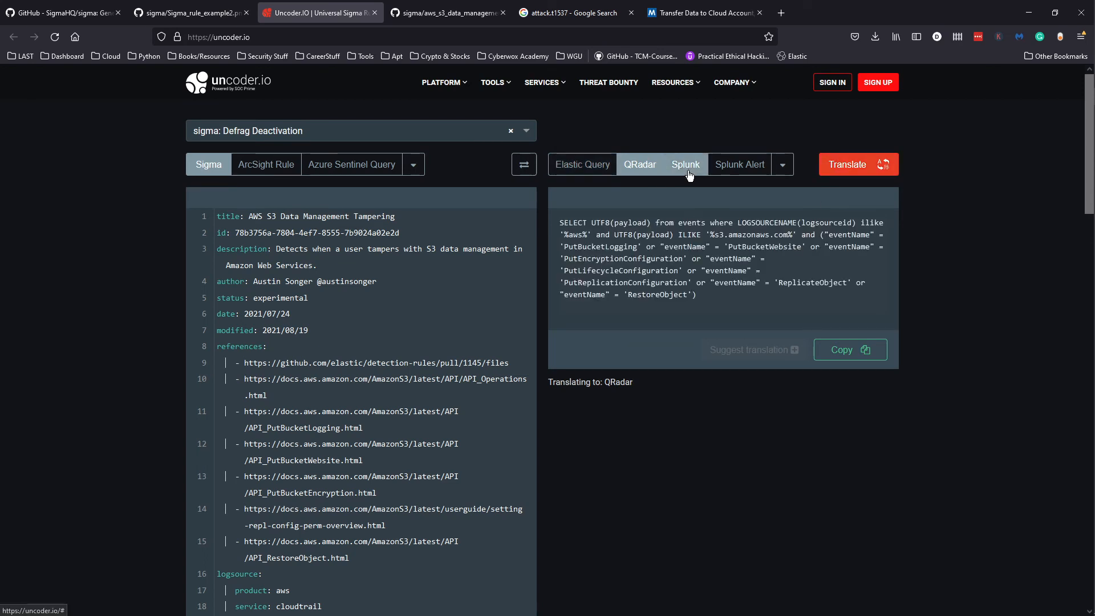
- Translate the S3 tampering rule into a Splunk query and a Splunk alert
{"action": "left_click", "coordinate": [686, 165]}
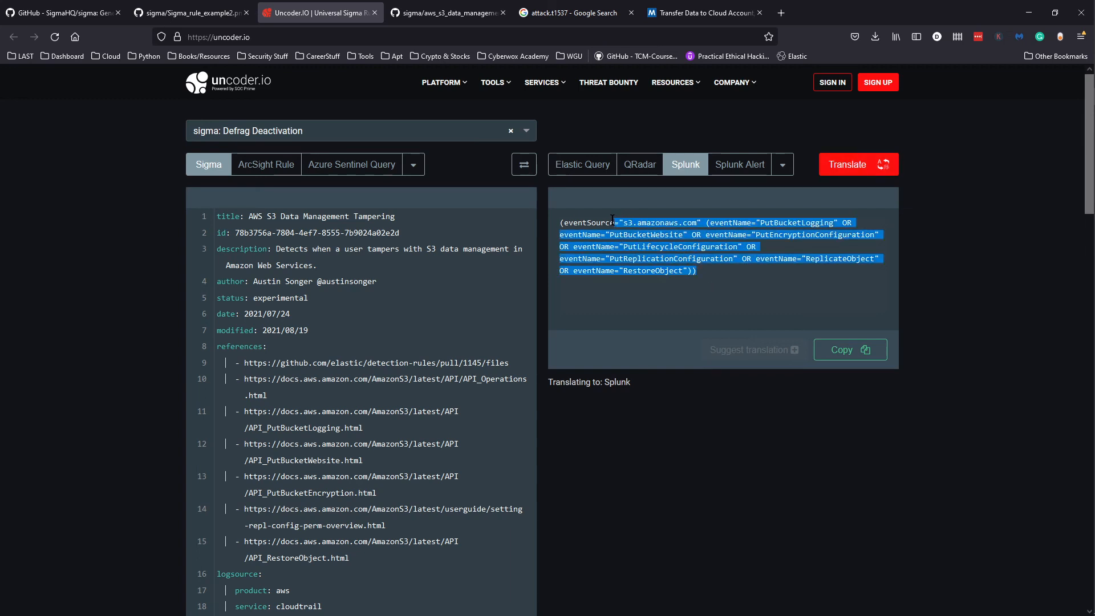
{"action": "left_click", "coordinate": [738, 165]}
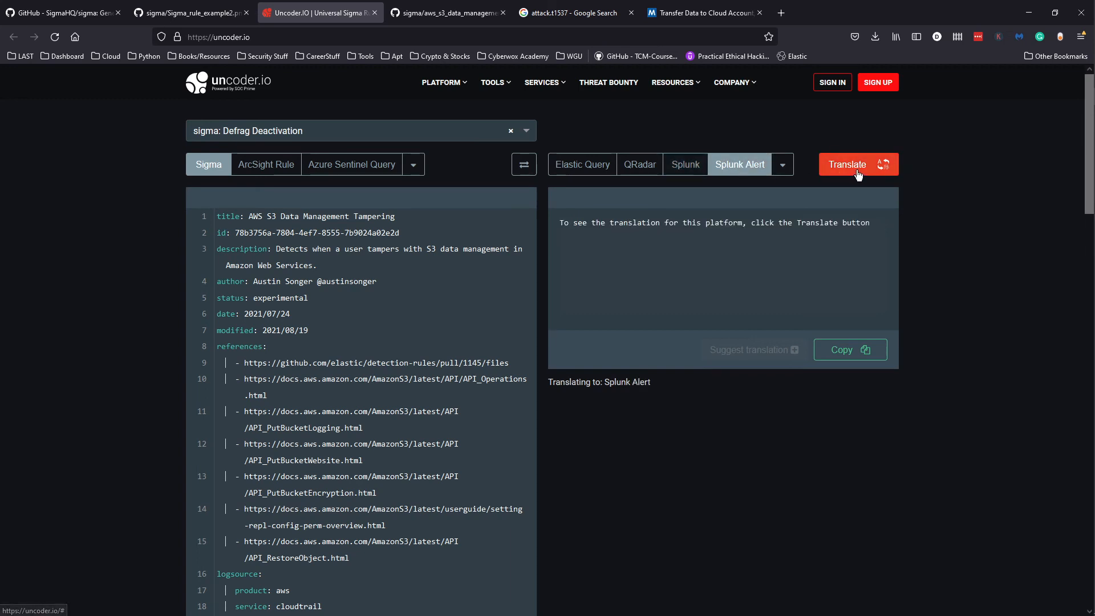
{"action": "left_click", "coordinate": [858, 164]}
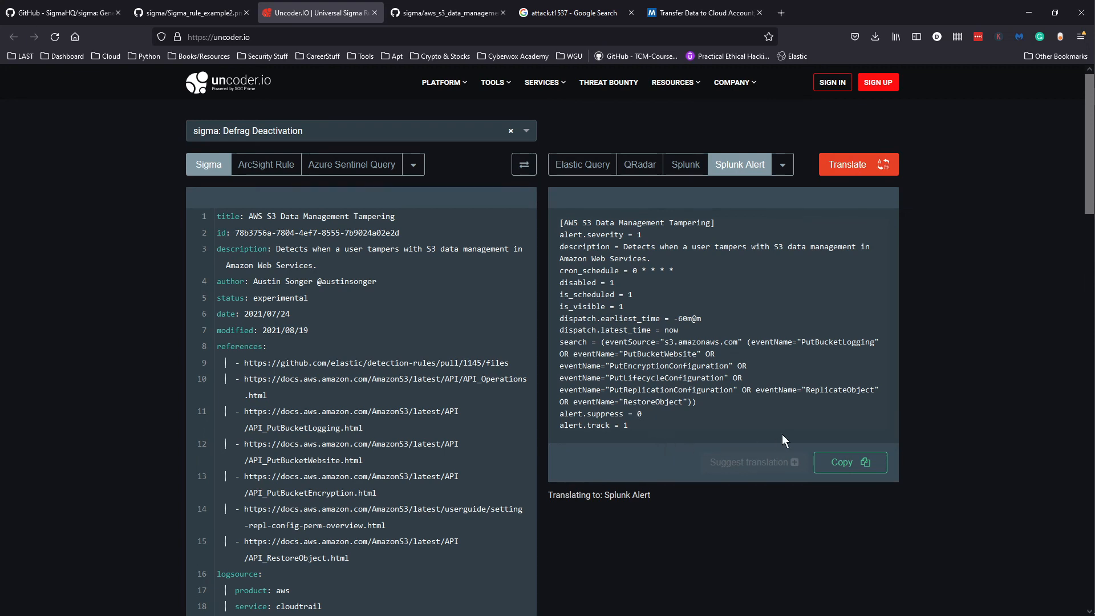
{"action": "mouse_move", "coordinate": [550, 403]}
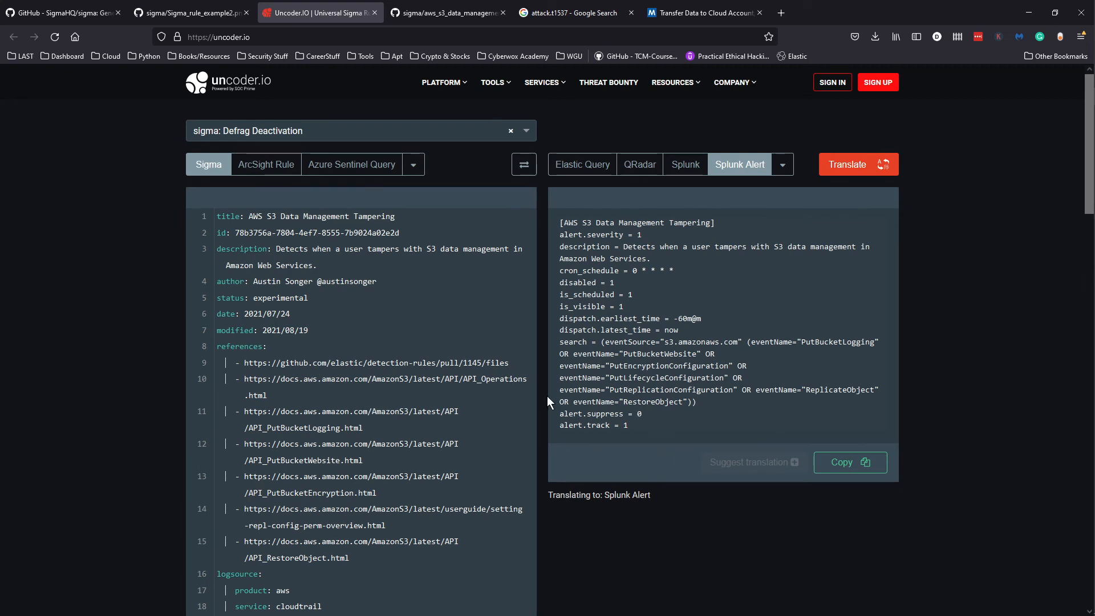